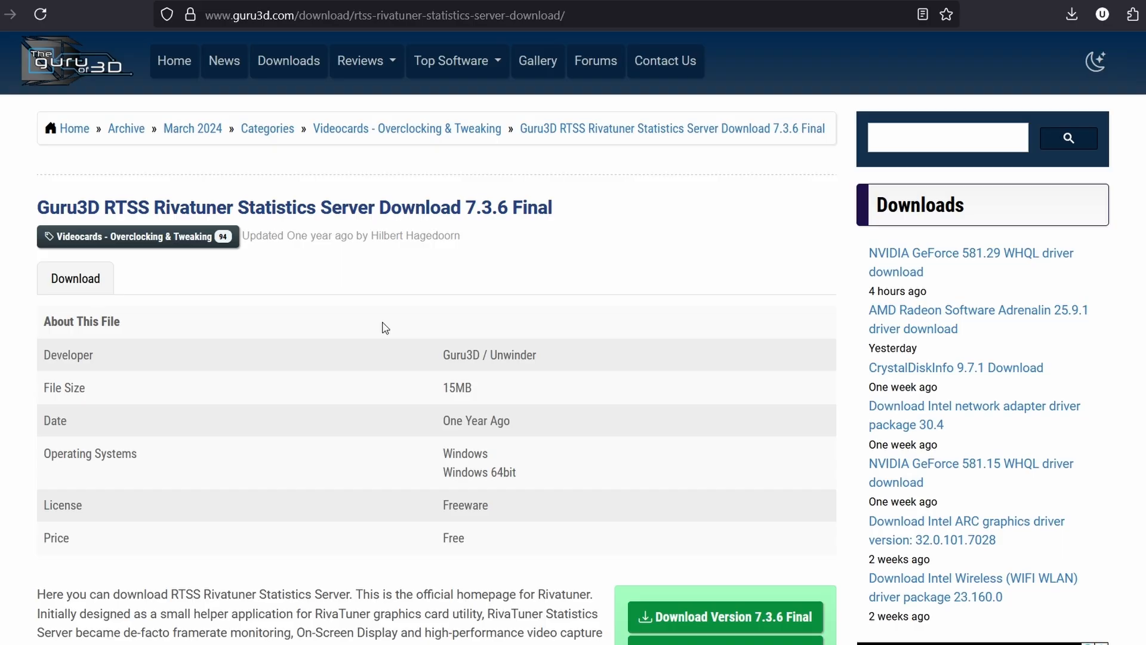
mouse_move(380, 230)
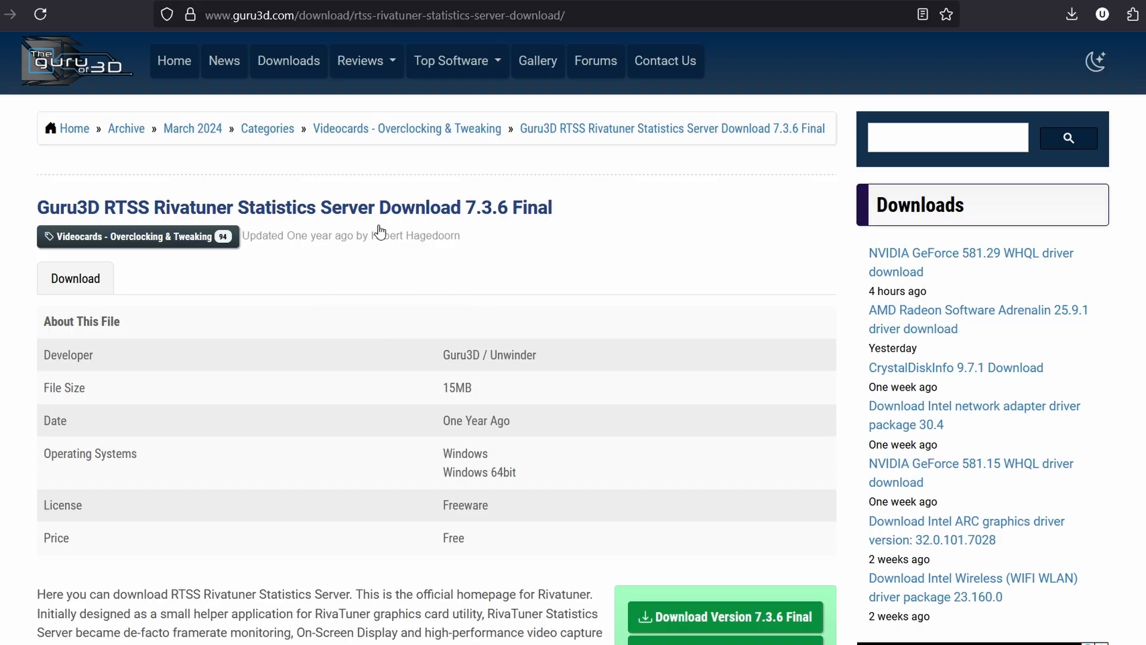
mouse_move(185, 220)
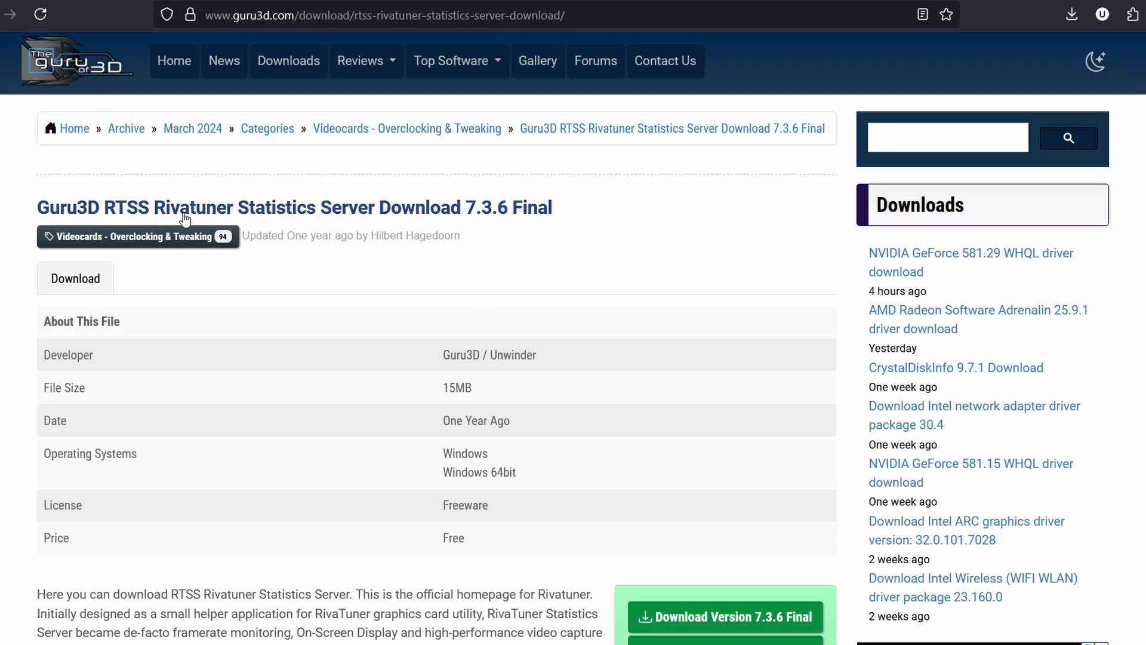
mouse_move(314, 229)
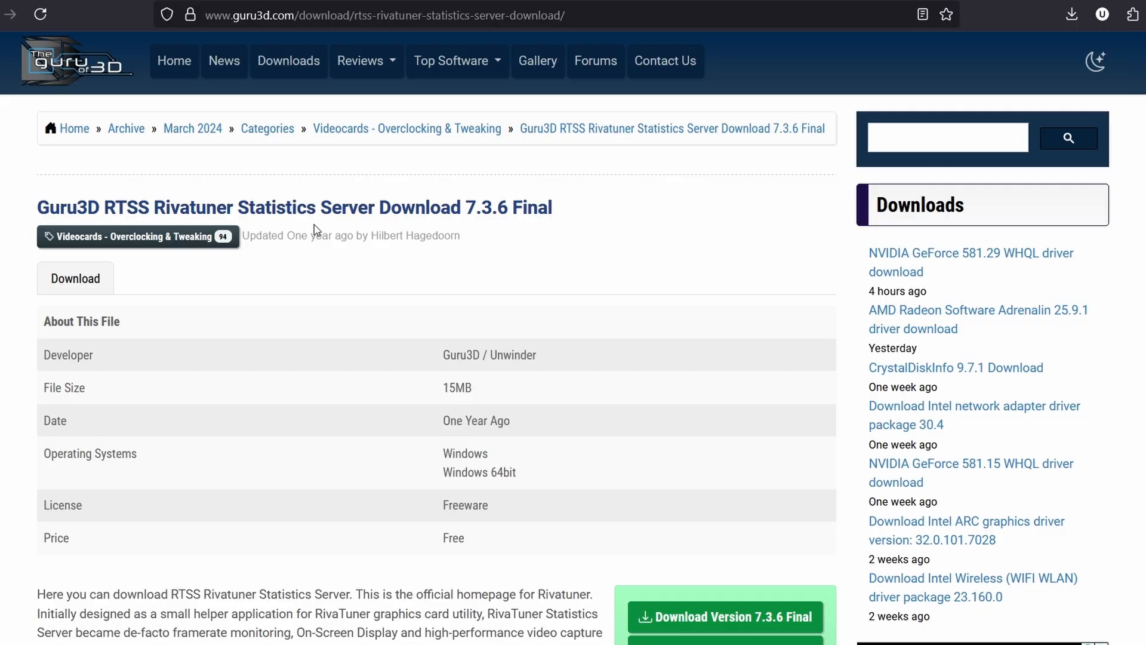
Step: Extract geforce ovl.rar in place with WinRAR, producing geforce.ovl, ngreedia.png and ngreedia.svg
scroll("down", 3)
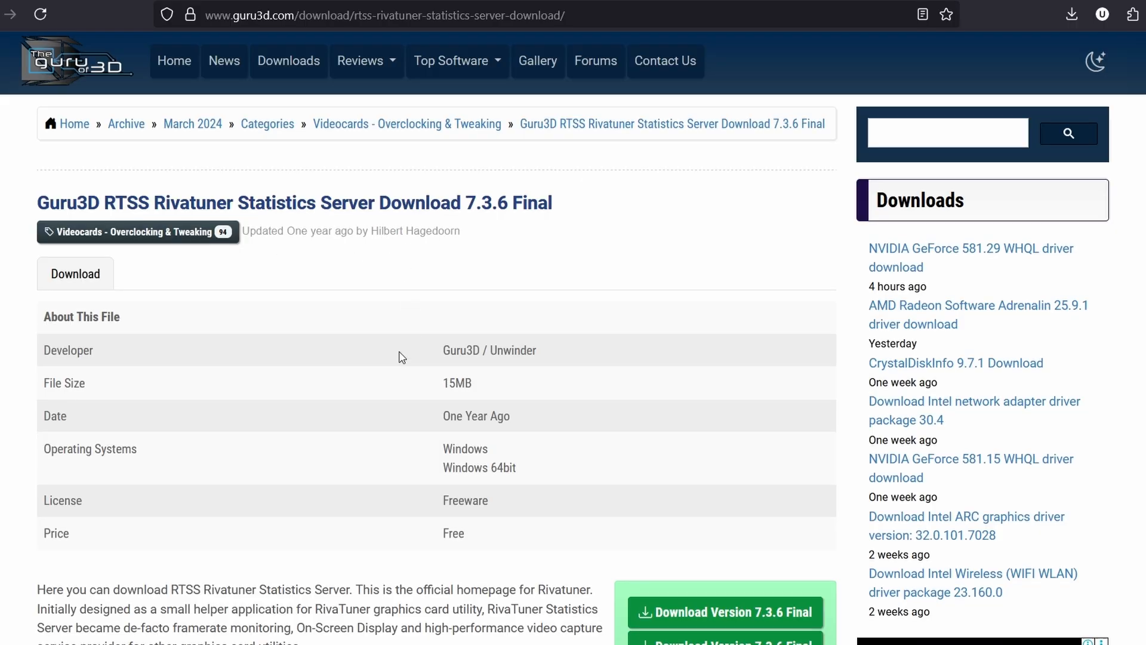
scroll("down", 3)
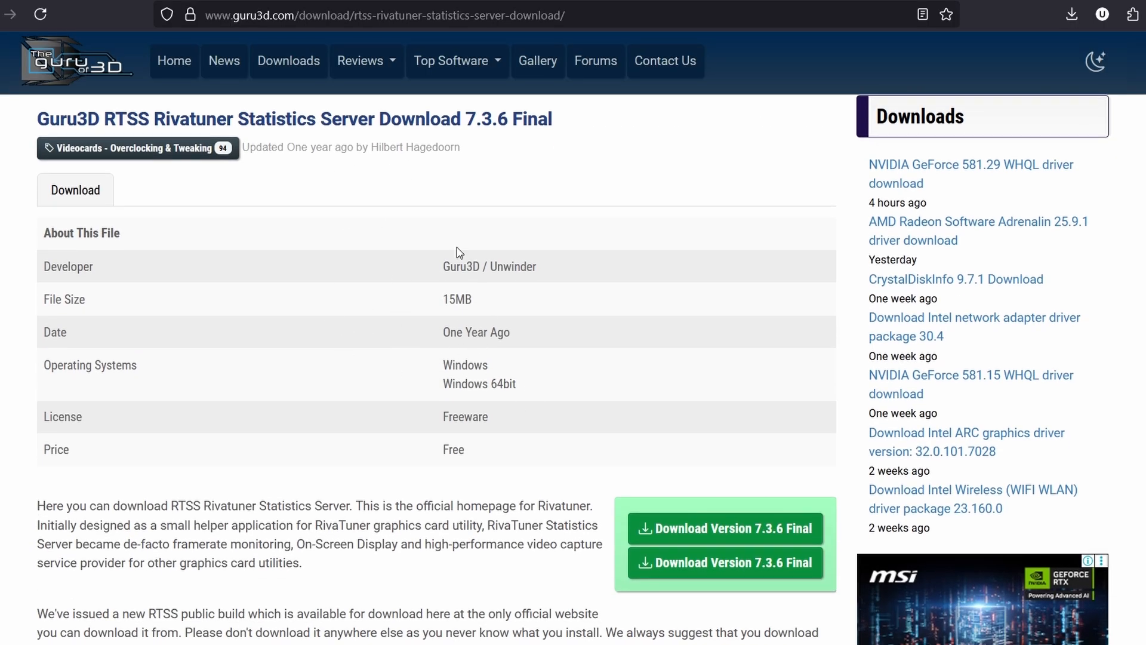
mouse_move(581, 408)
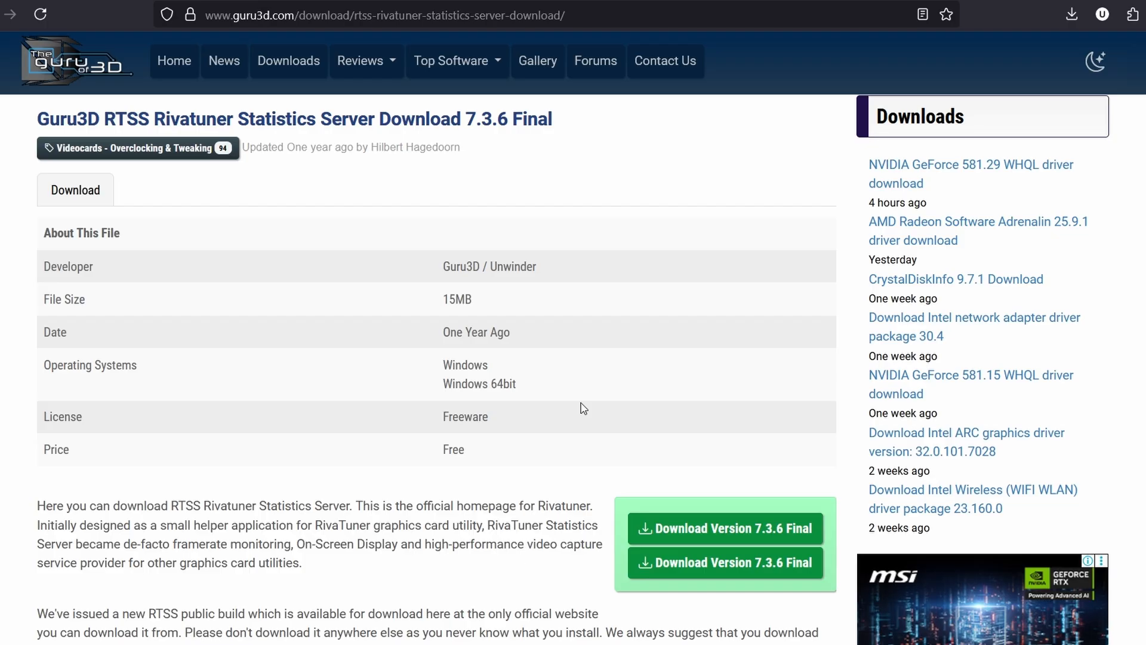
scroll("down", 3)
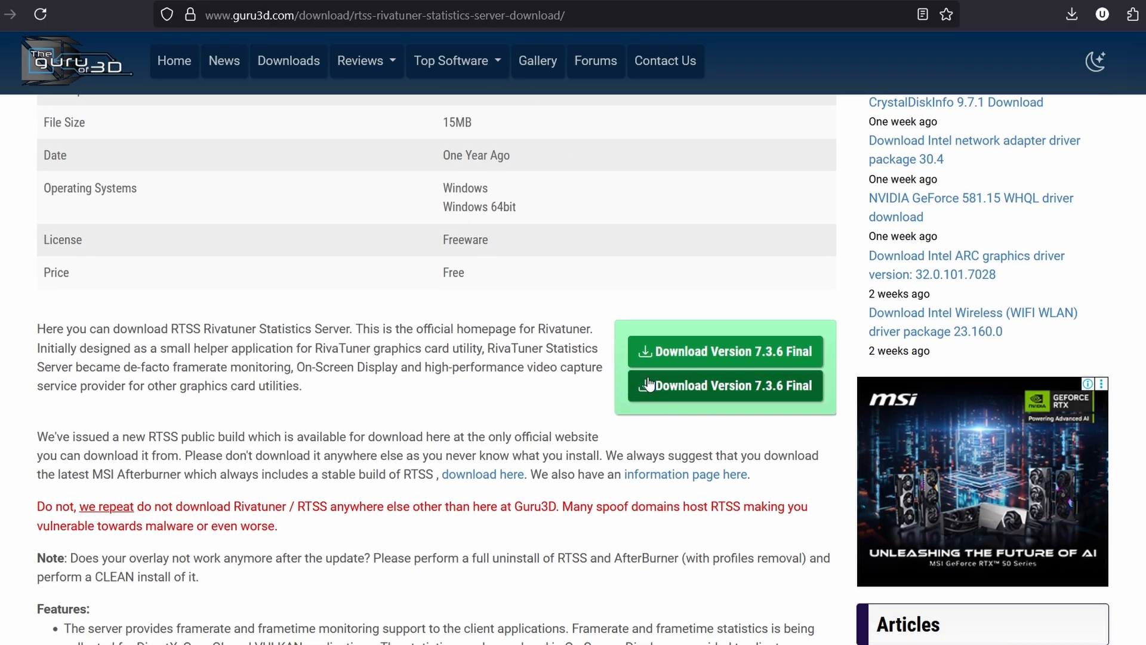
mouse_move(760, 369)
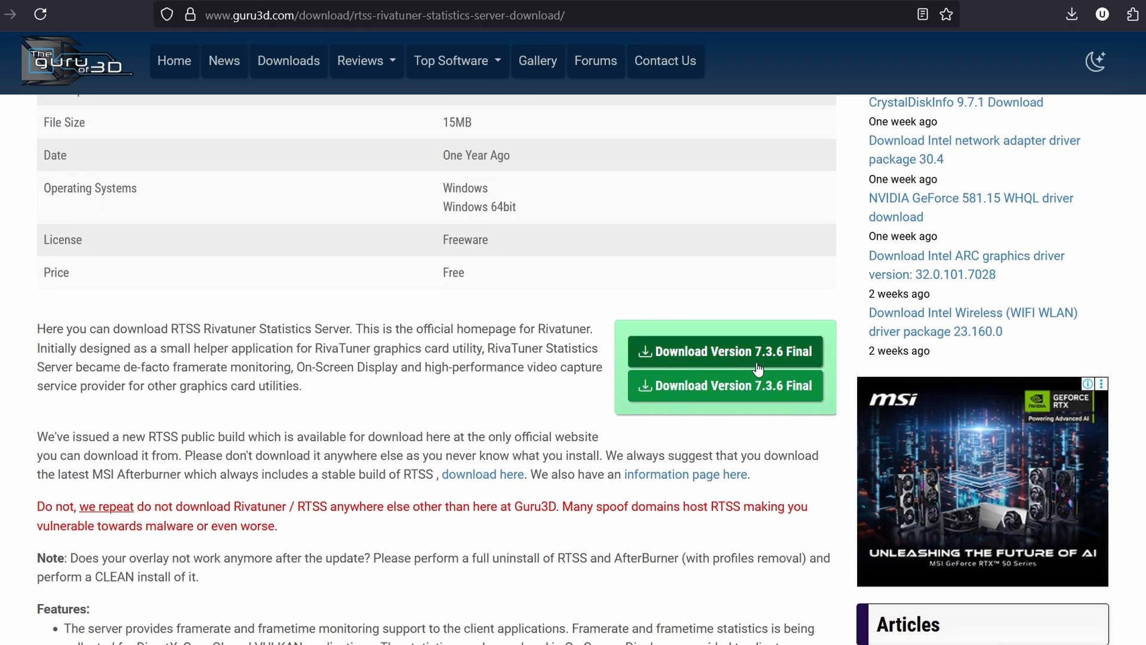
mouse_move(695, 344)
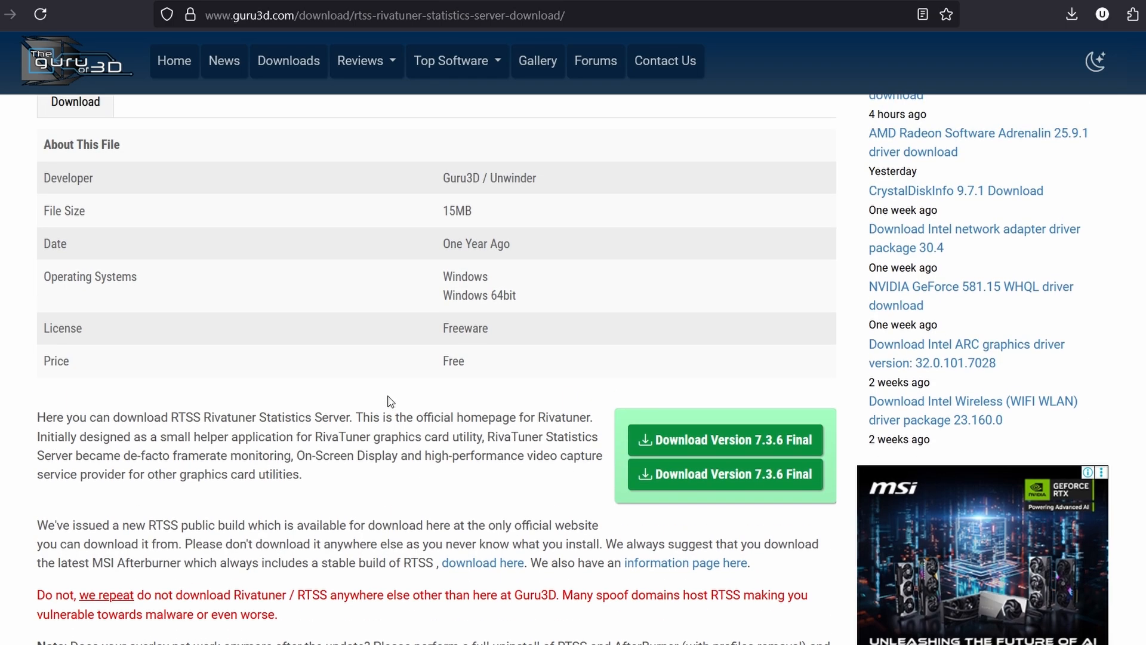
scroll("up", 3)
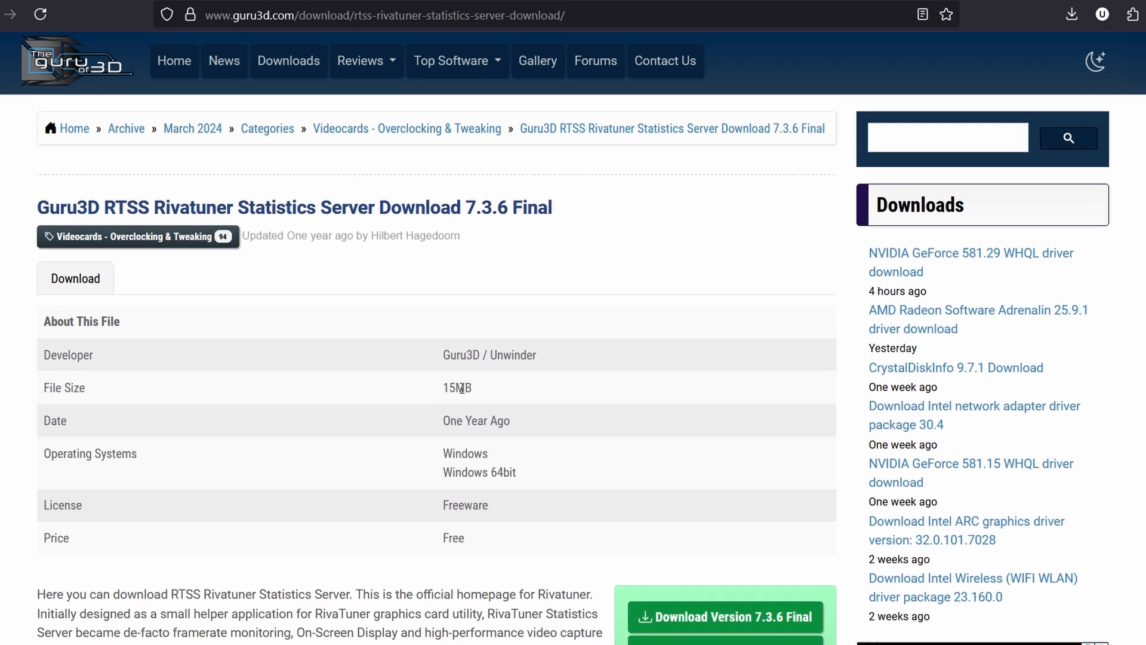
mouse_move(268, 338)
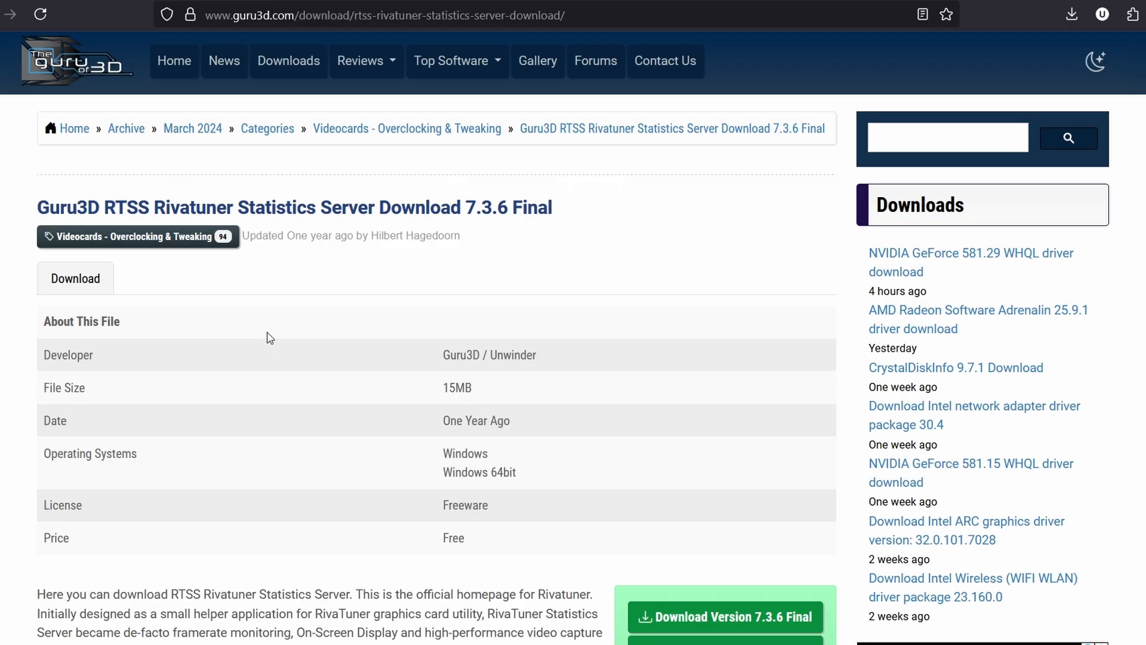
mouse_move(284, 305)
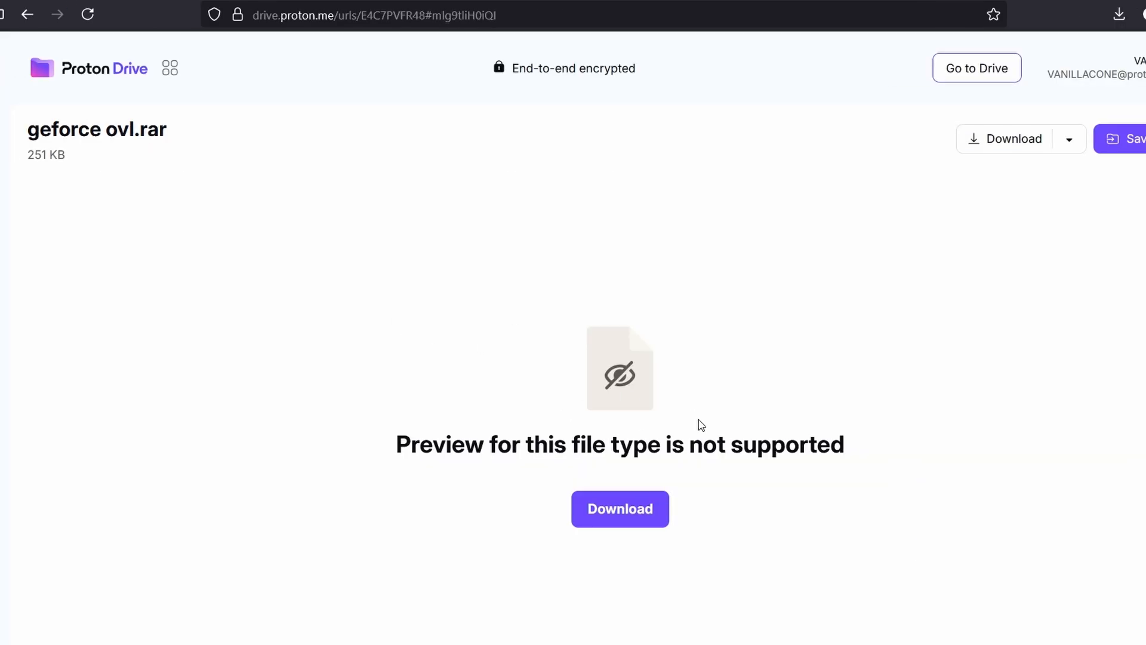
mouse_move(82, 141)
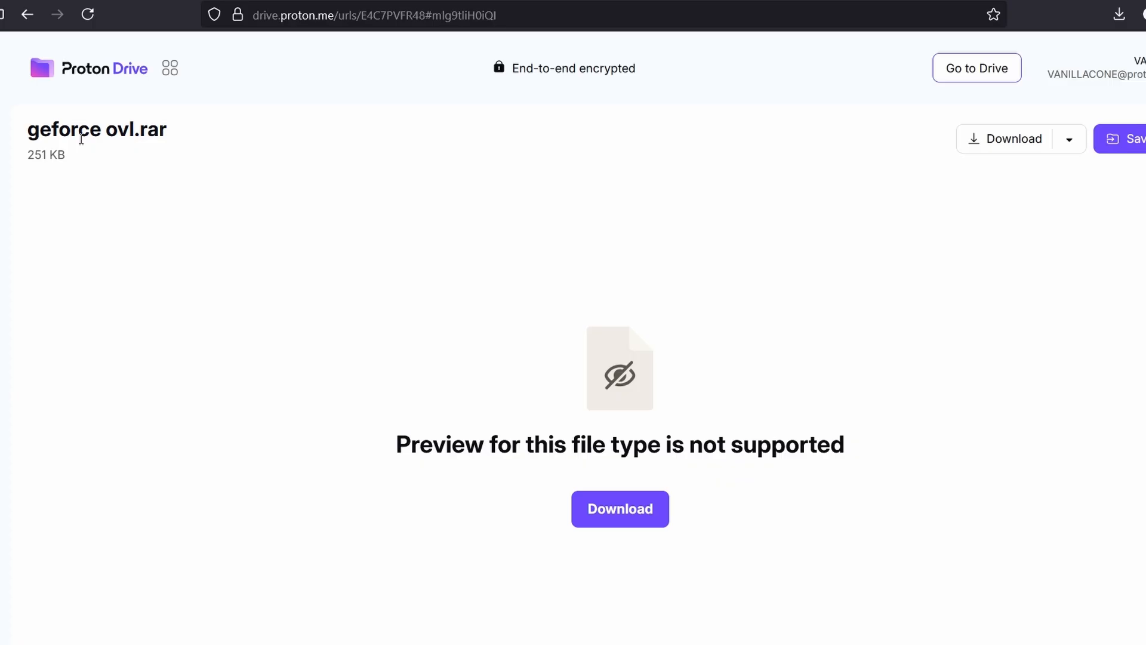
mouse_move(809, 437)
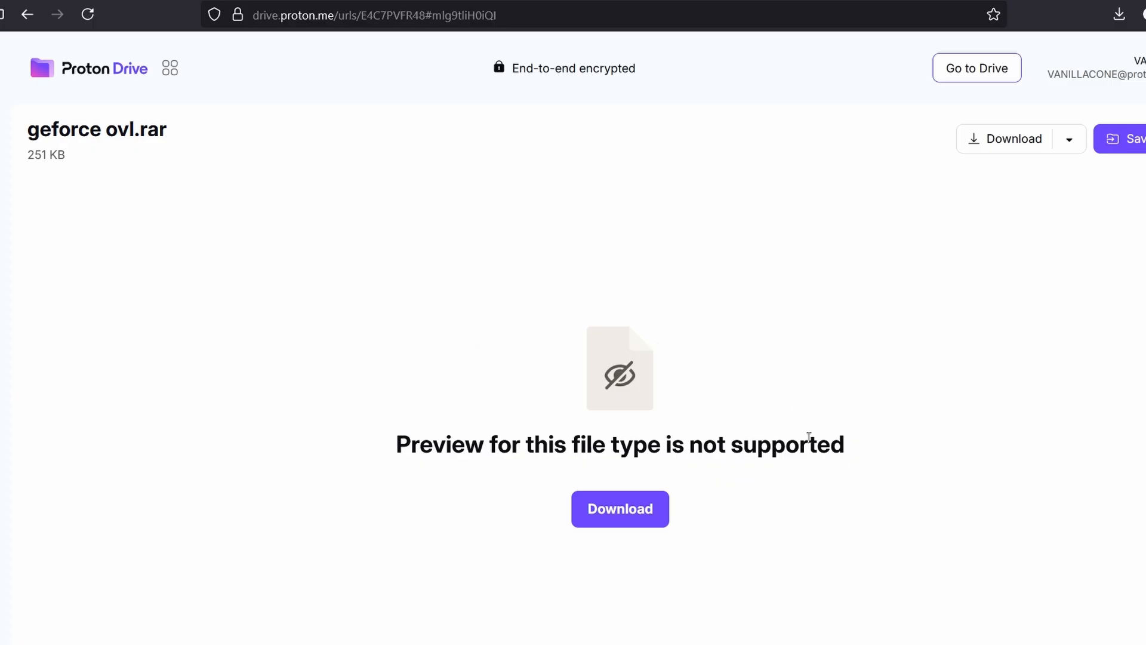
mouse_move(827, 421)
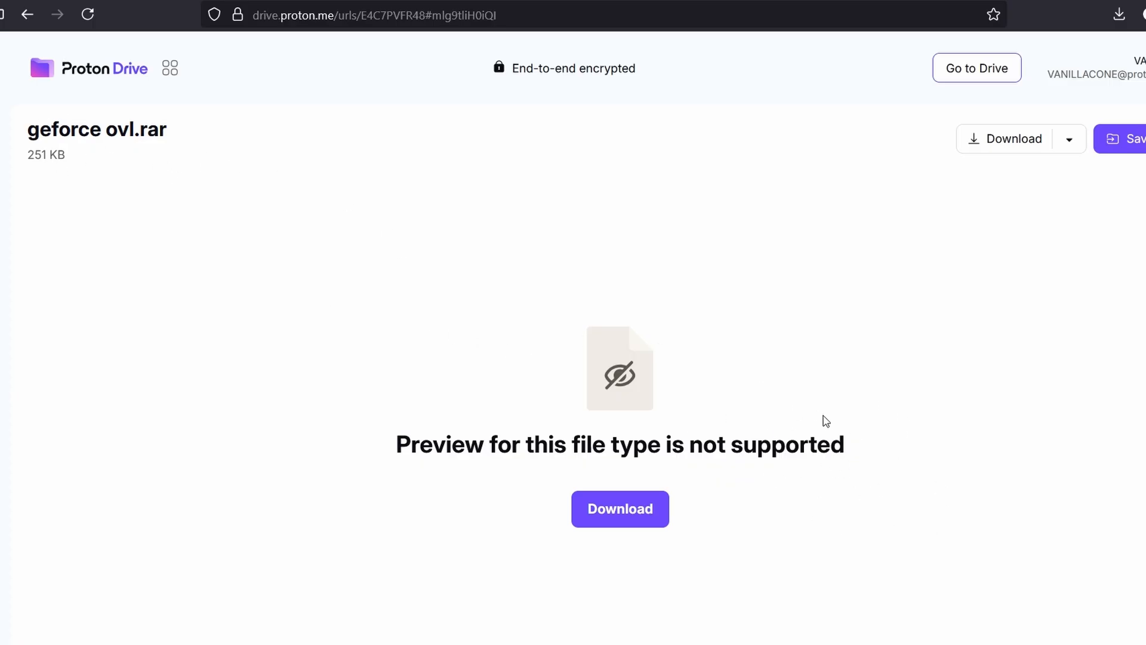
mouse_move(754, 379)
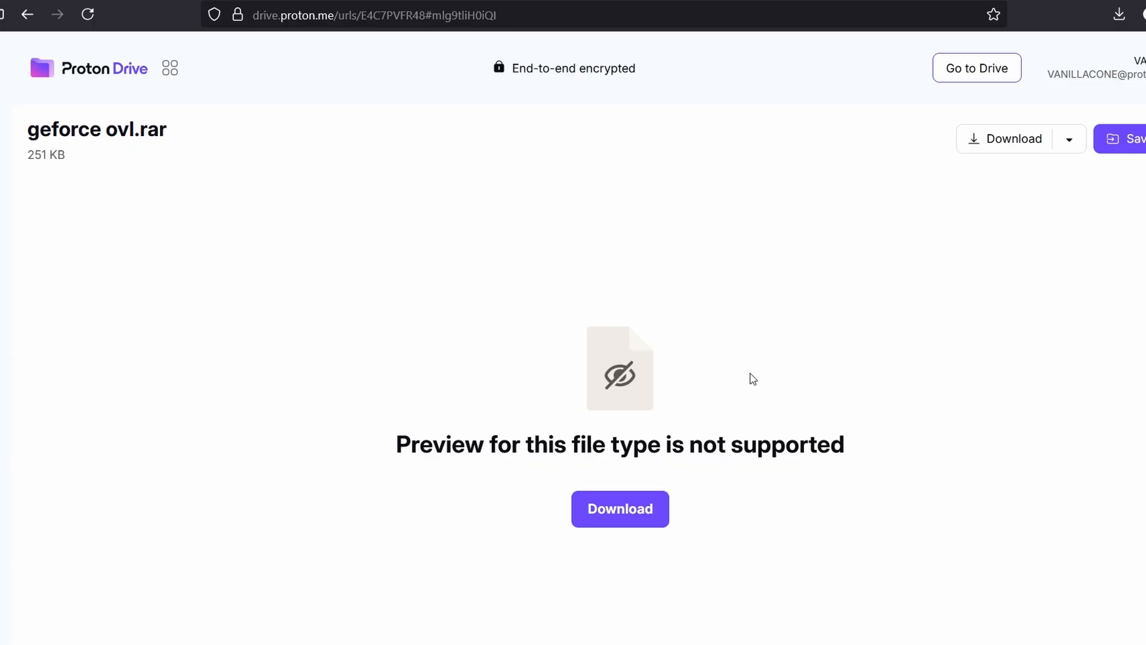
mouse_move(766, 498)
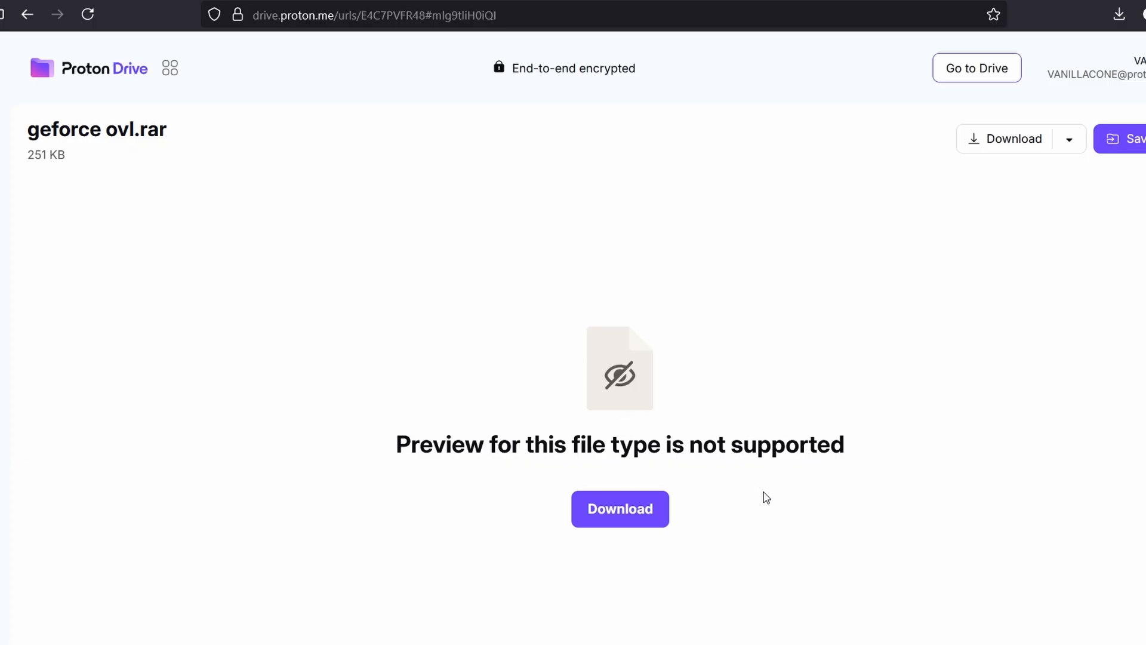
mouse_move(672, 446)
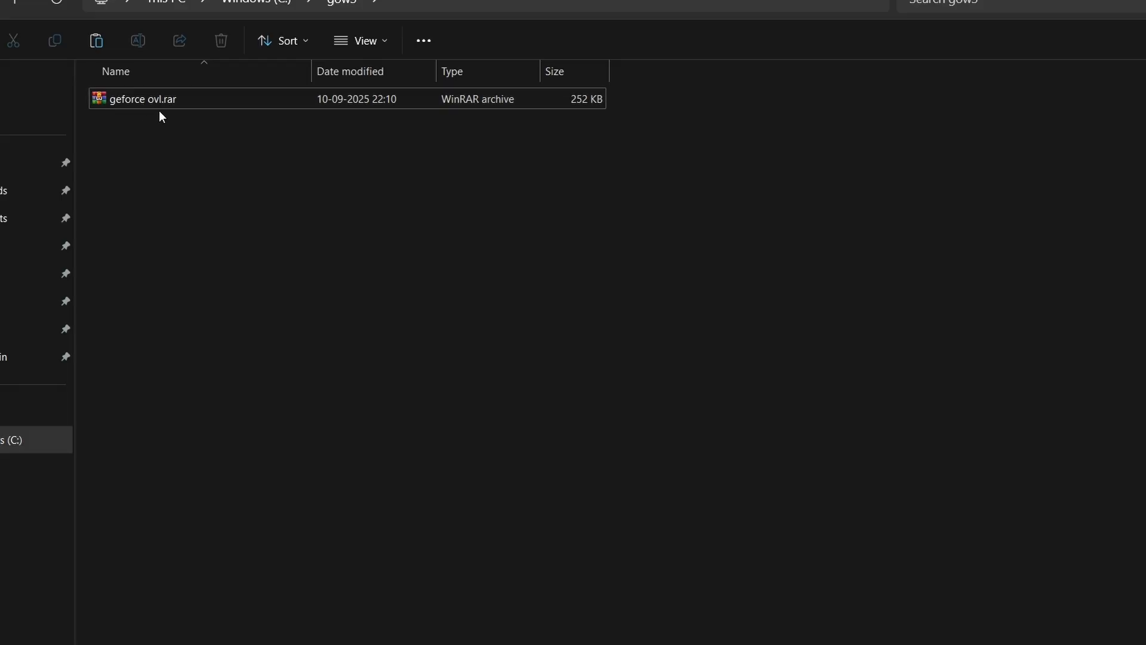
left_click(138, 99)
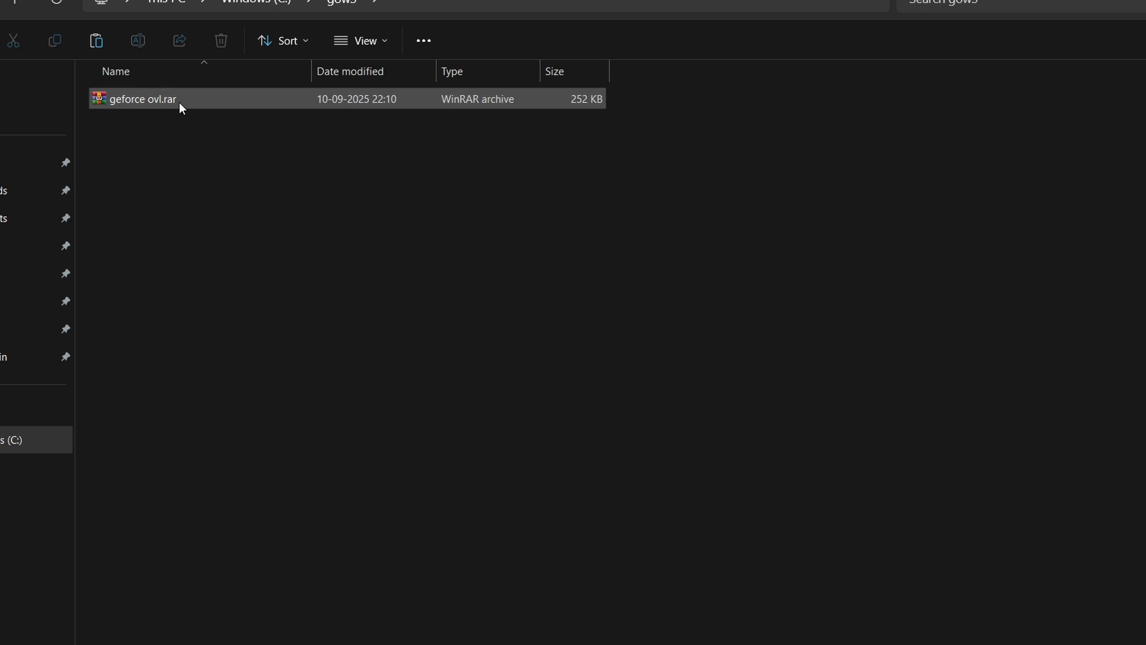
right_click(135, 99)
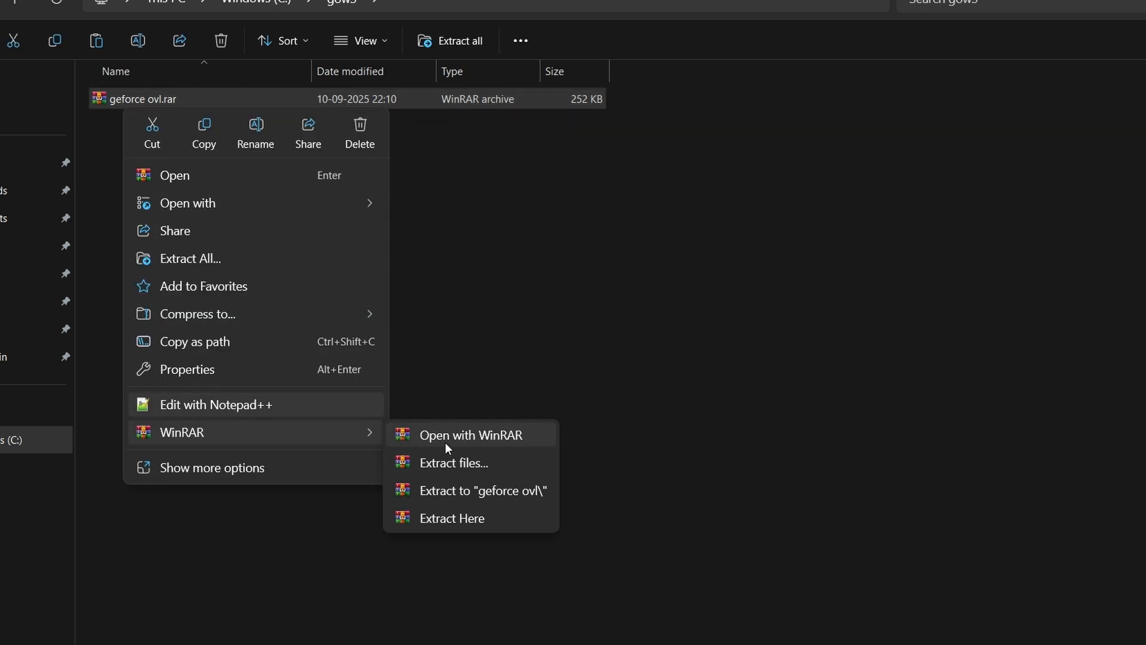
left_click(578, 396)
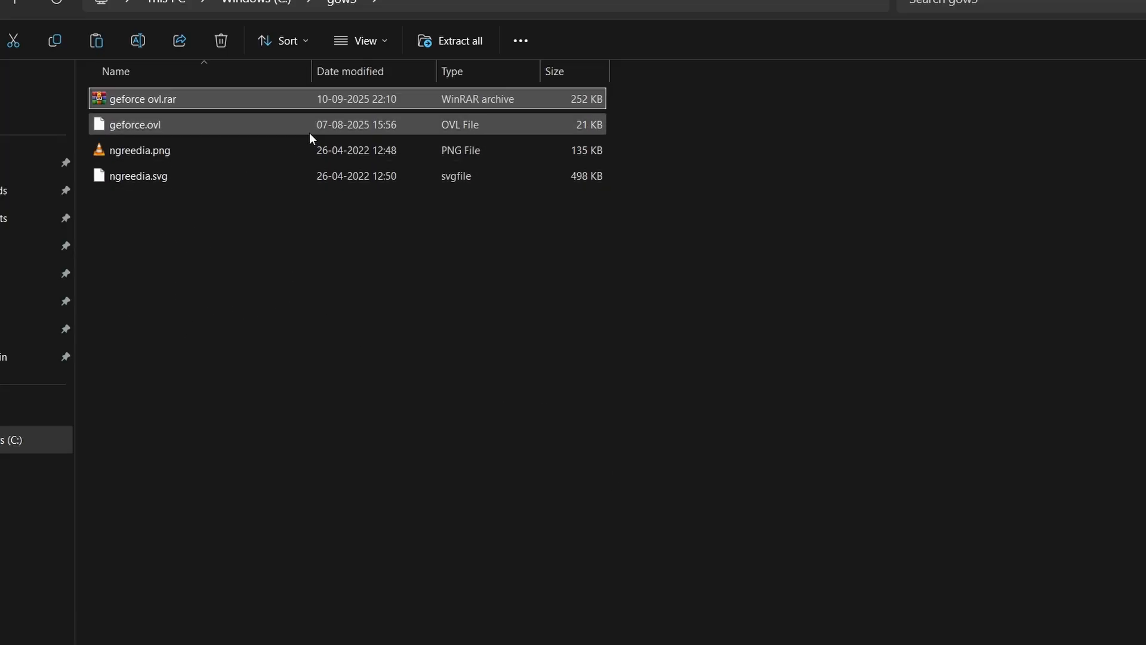
mouse_move(300, 266)
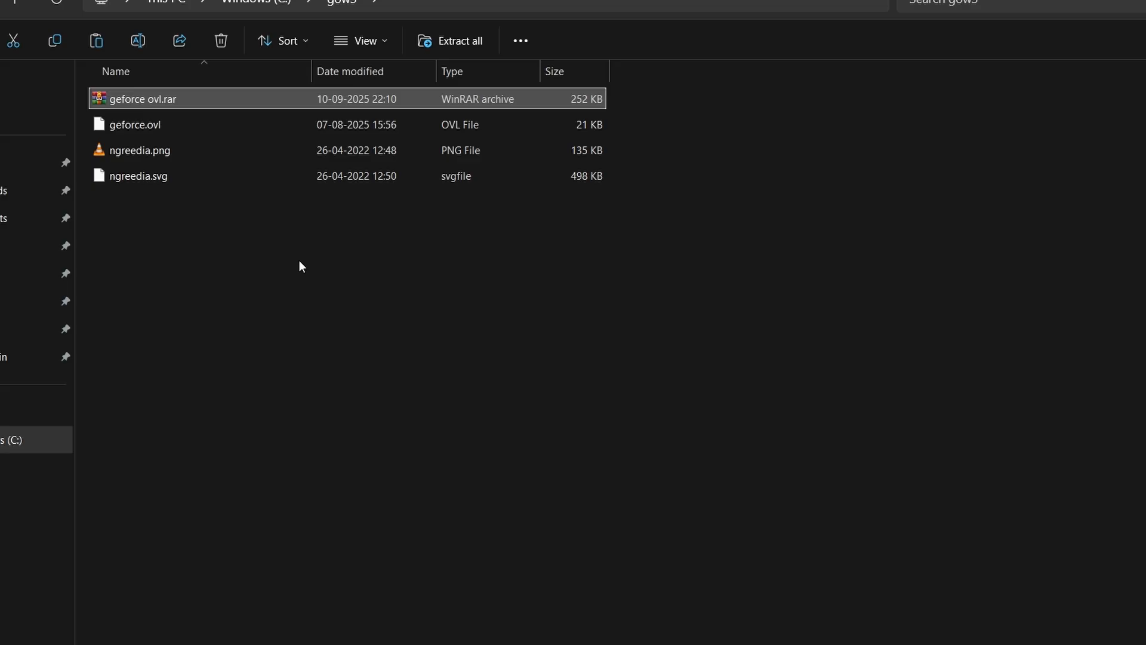
mouse_move(176, 284)
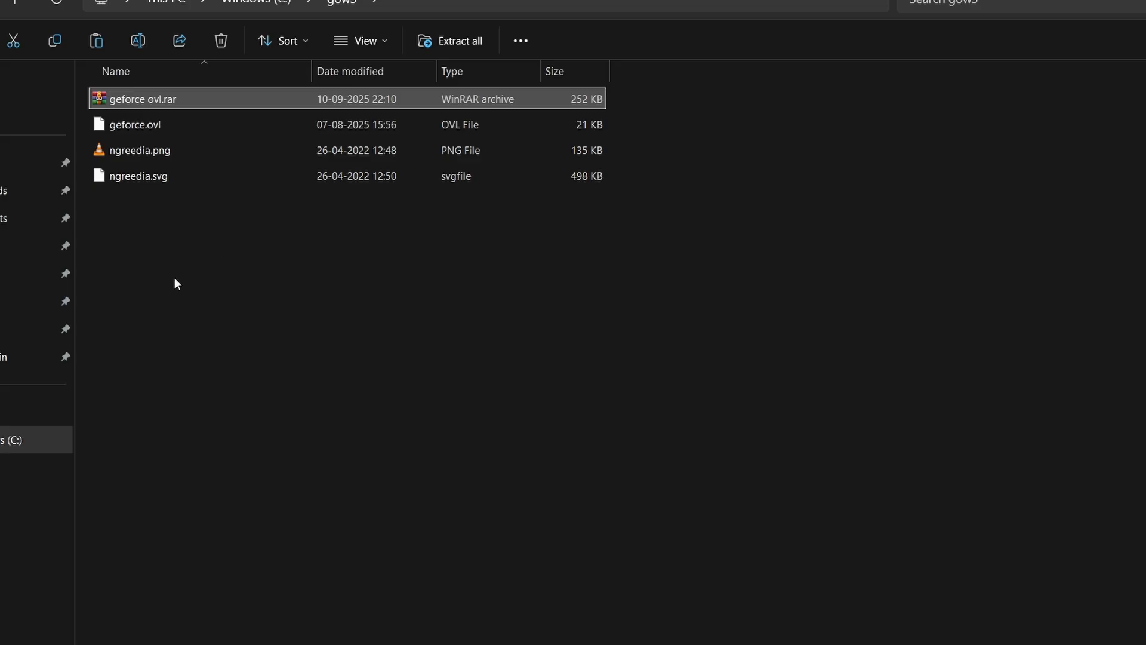
Step: Copy the gow3 items and navigate into RivaTuner Statistics Server's Plugins > Client > Overlays folder
right_click(135, 124)
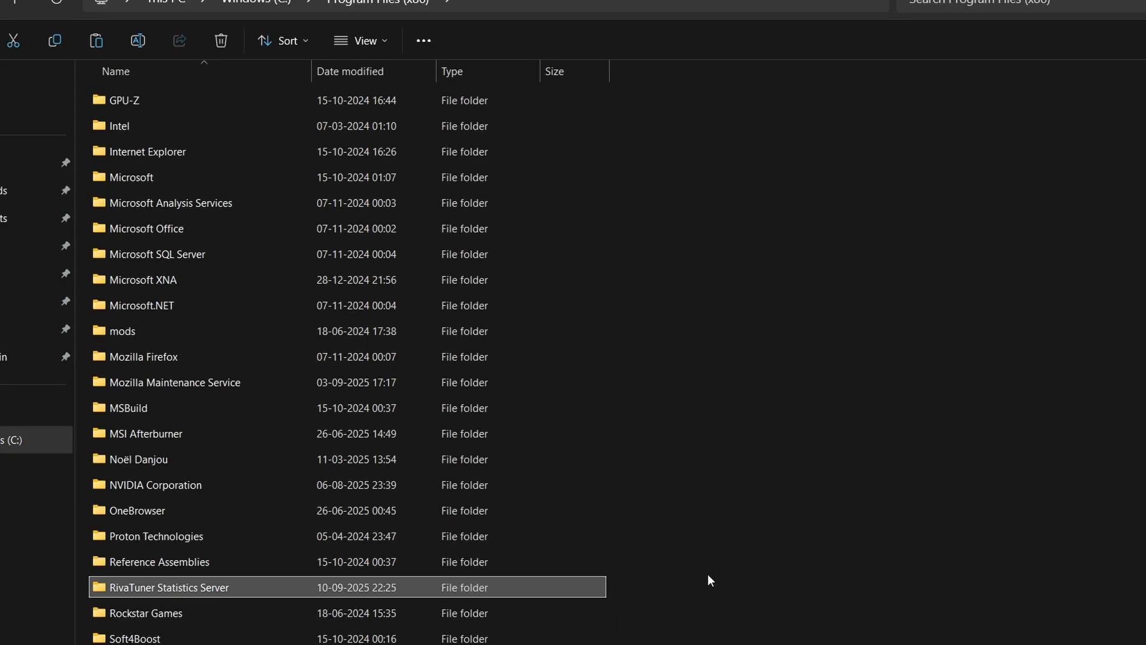
left_click(124, 100)
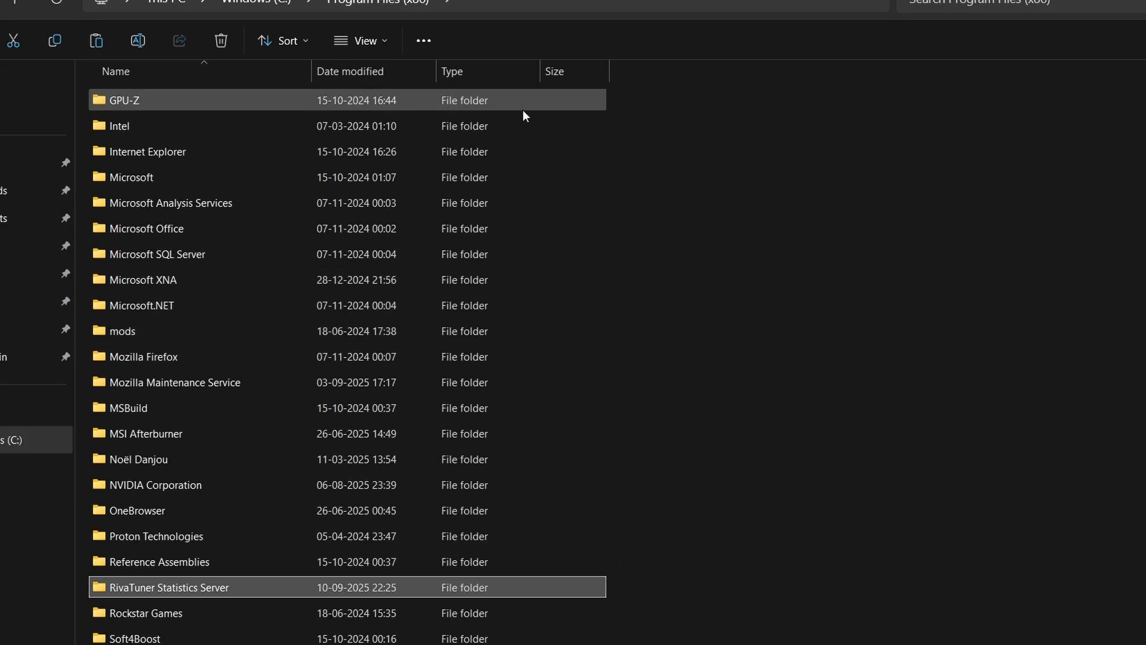
left_click(136, 510)
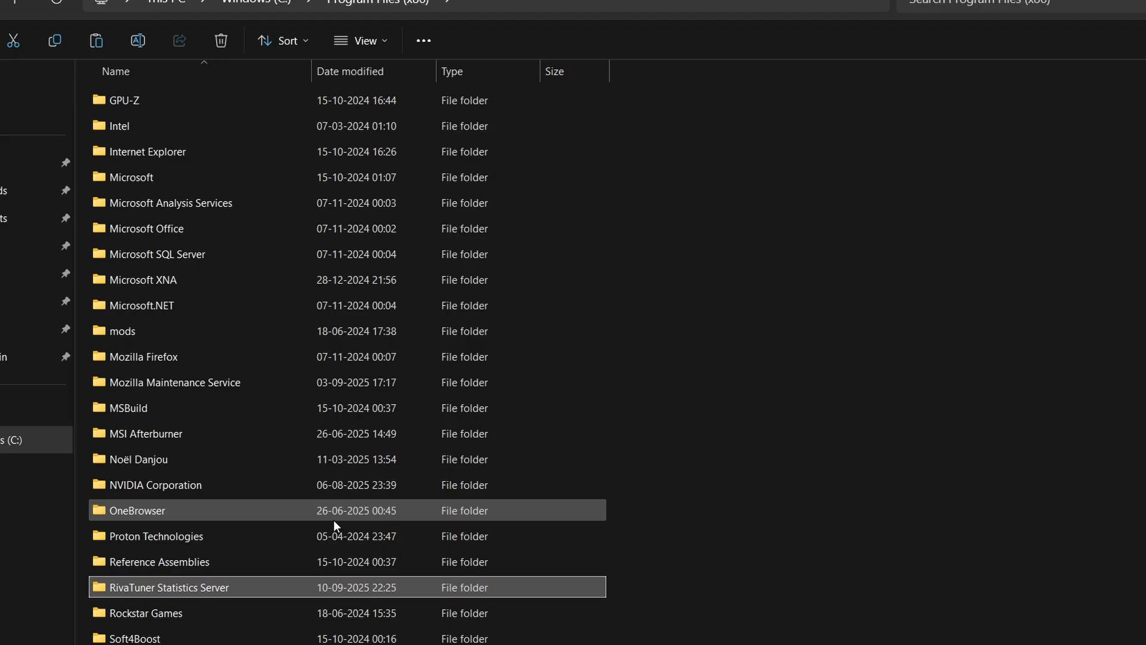
scroll("down", 3)
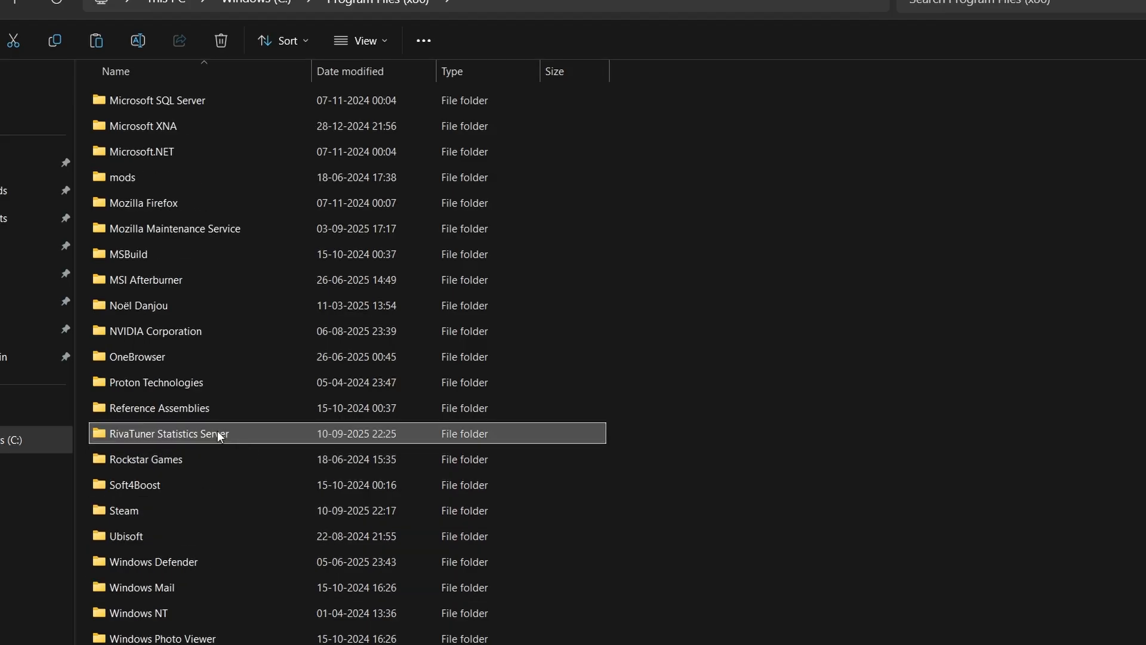
mouse_move(219, 433)
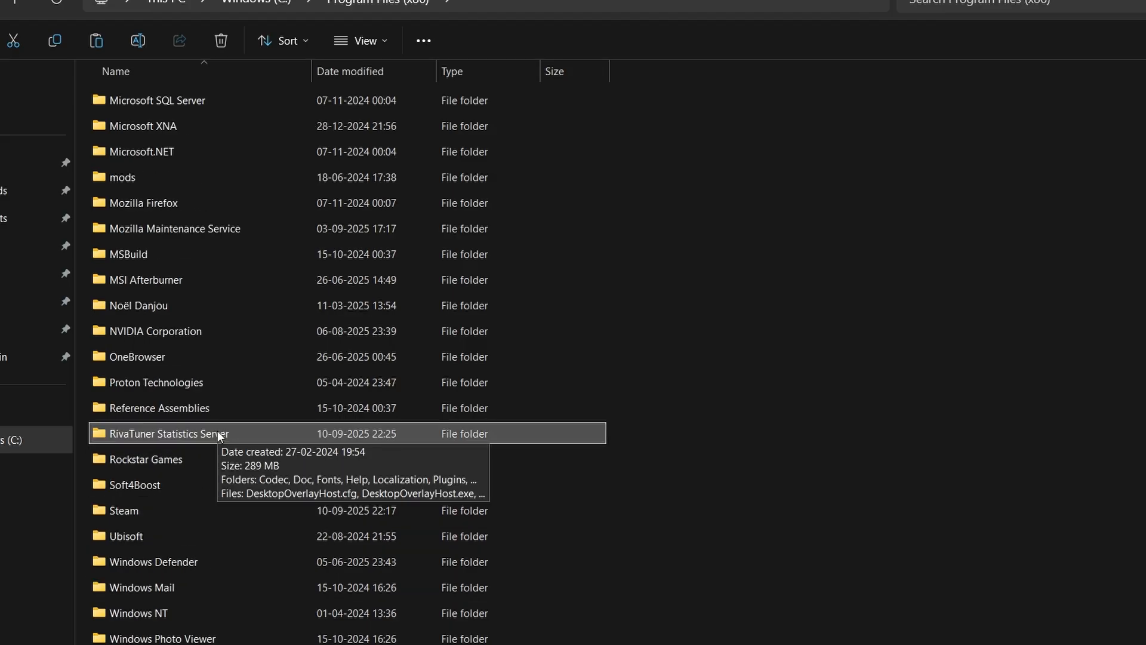
mouse_move(117, 442)
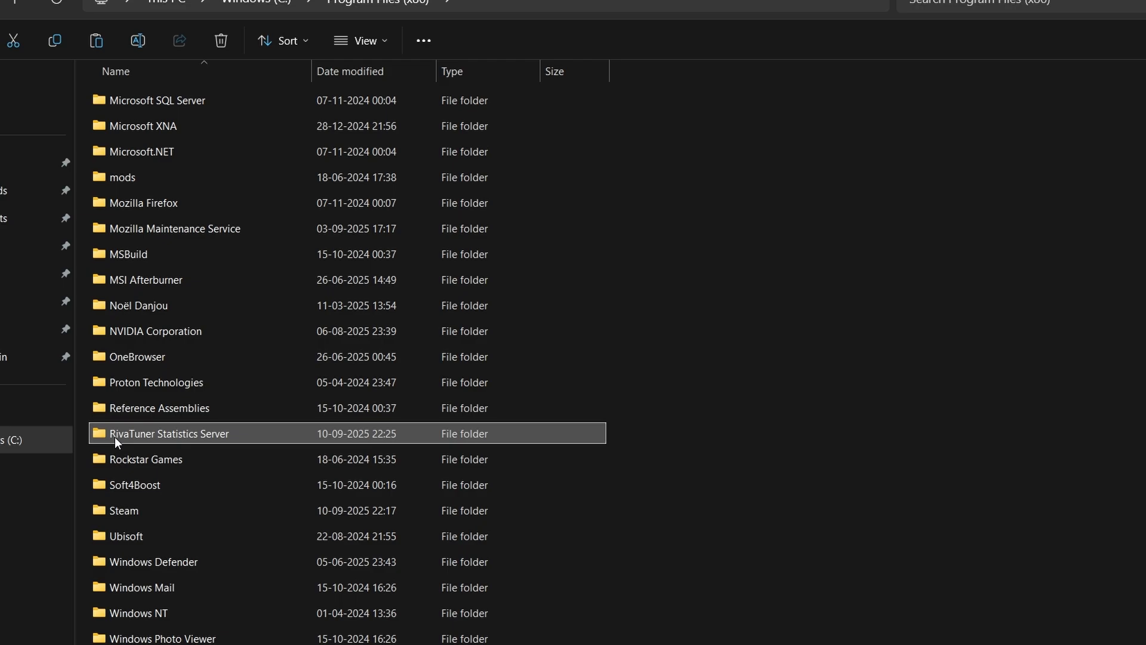
mouse_move(241, 432)
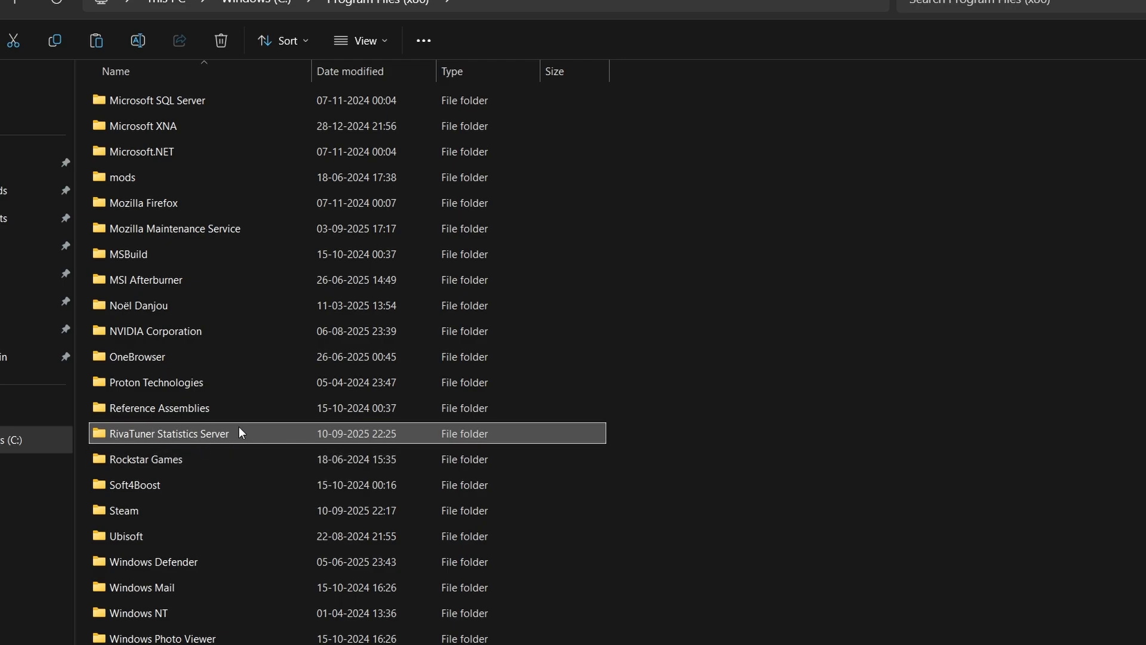
double_click(168, 432)
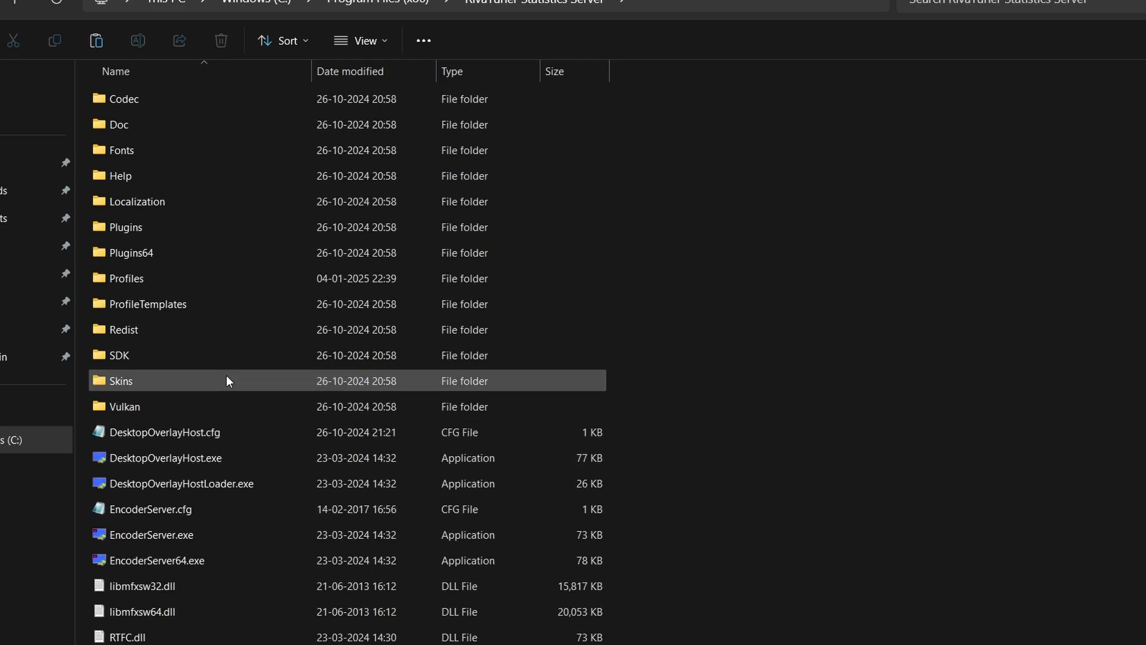
left_click(131, 227)
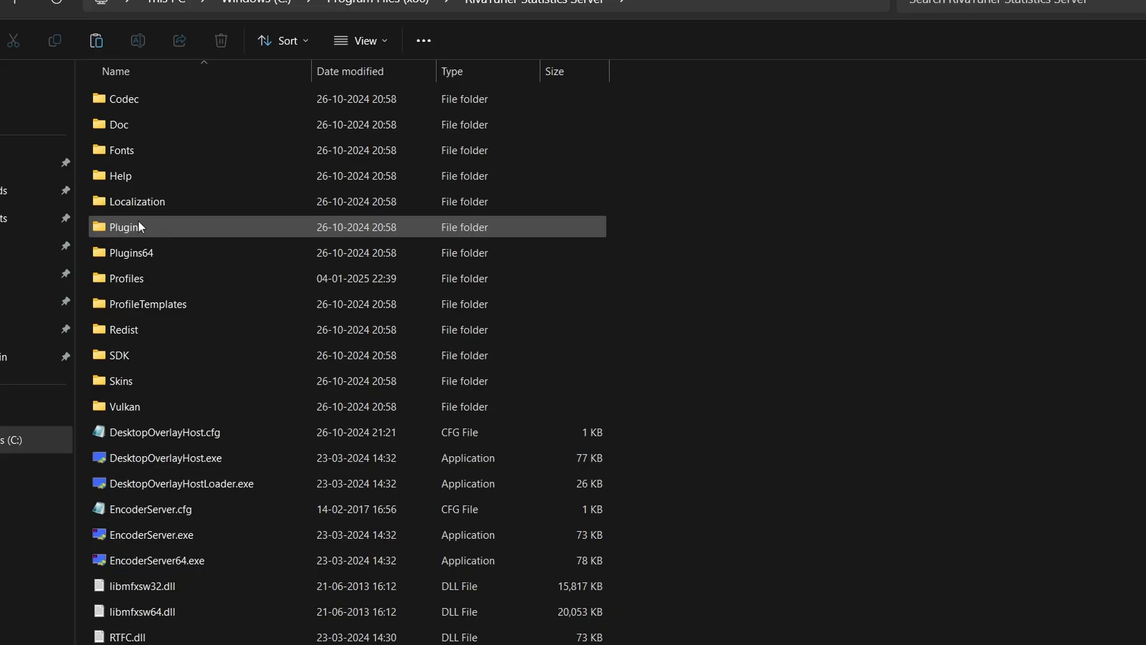
double_click(128, 227)
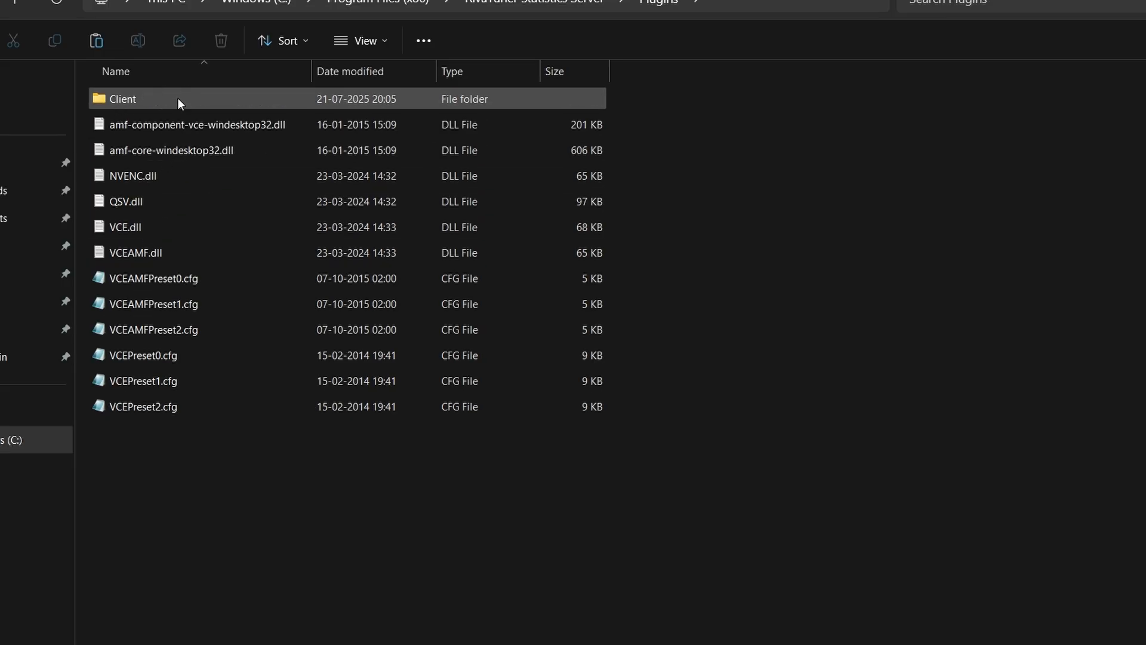
double_click(122, 100)
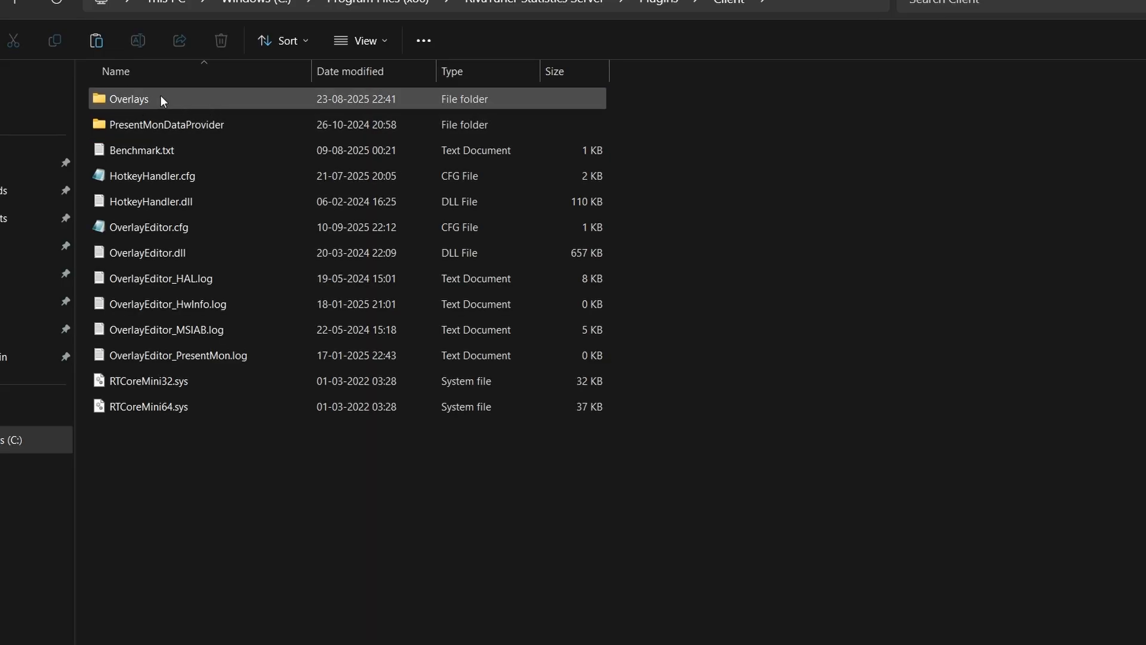
mouse_move(156, 113)
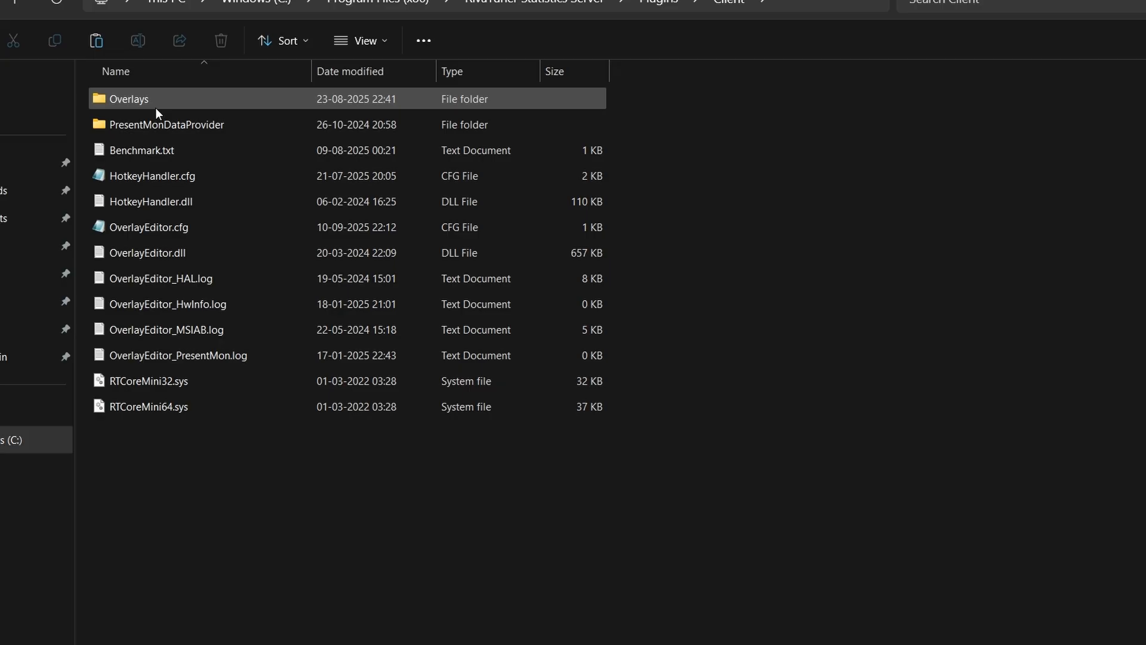
double_click(128, 99)
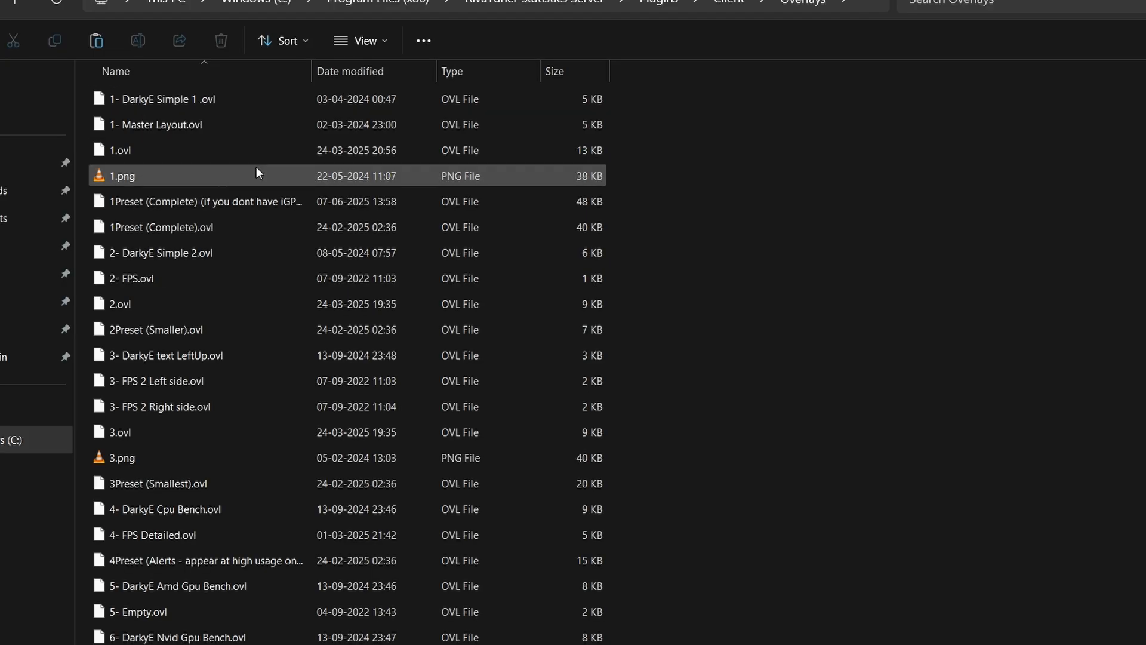
Step: Paste the three gow3 files into Overlays, replacing the same-named files in the destination
left_click(714, 408)
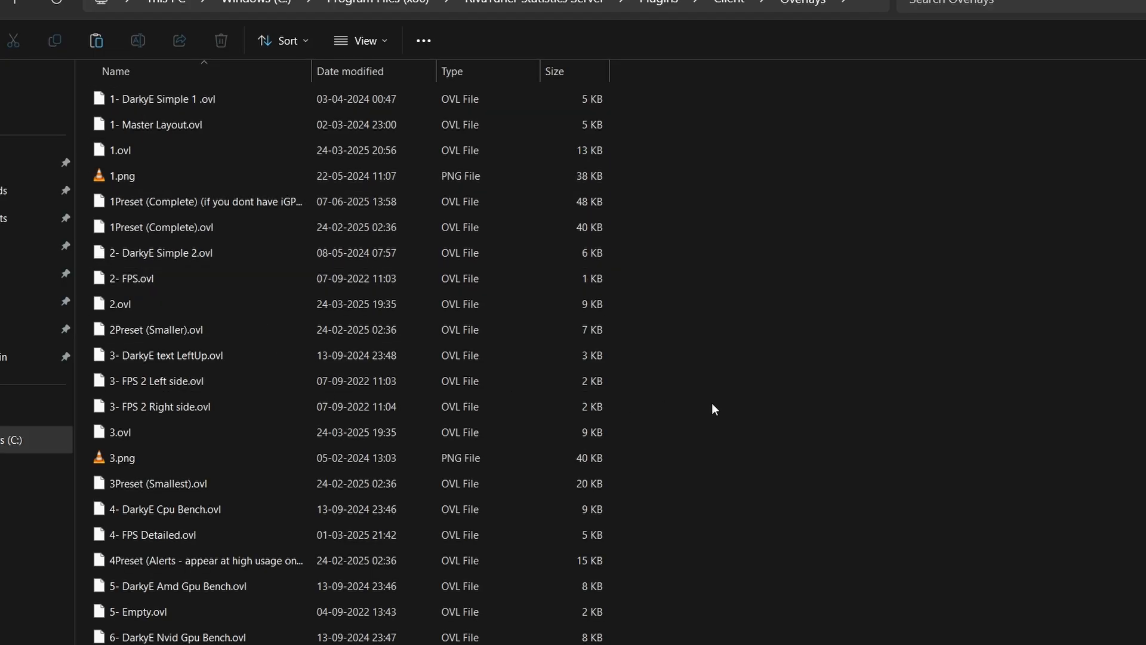
right_click(713, 407)
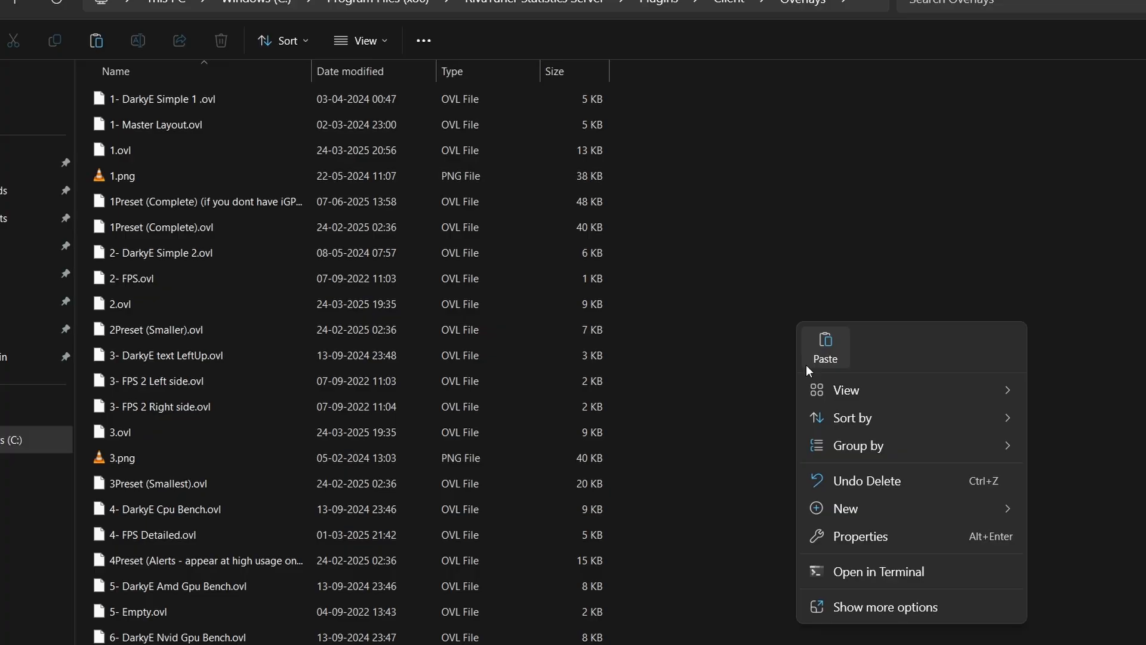
left_click(825, 346)
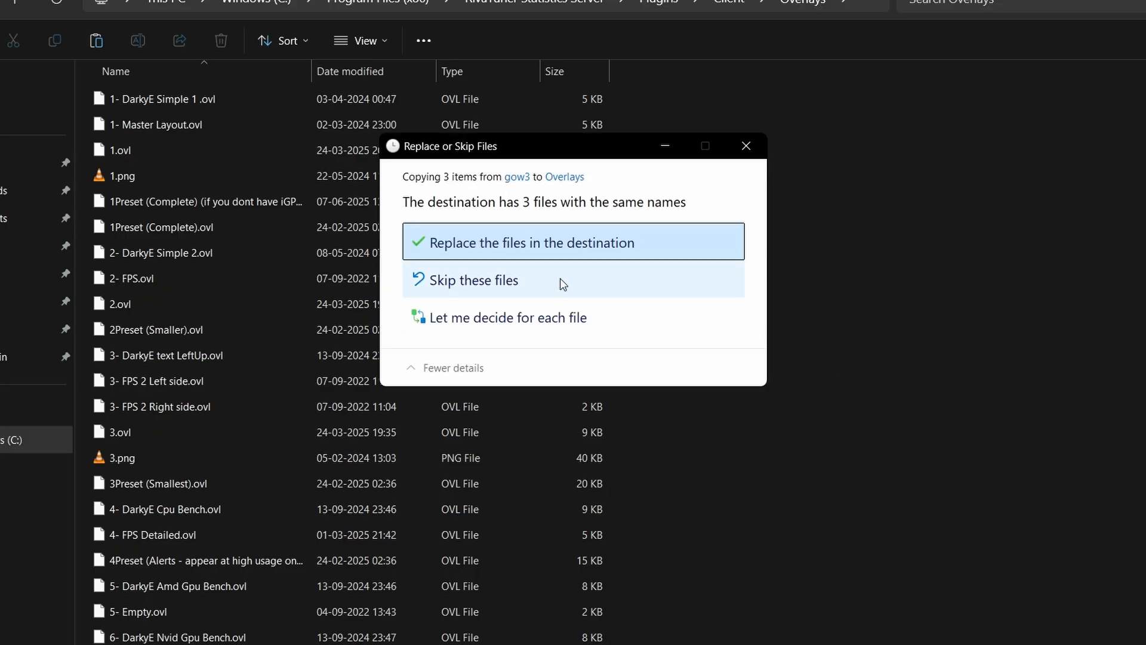
mouse_move(643, 293)
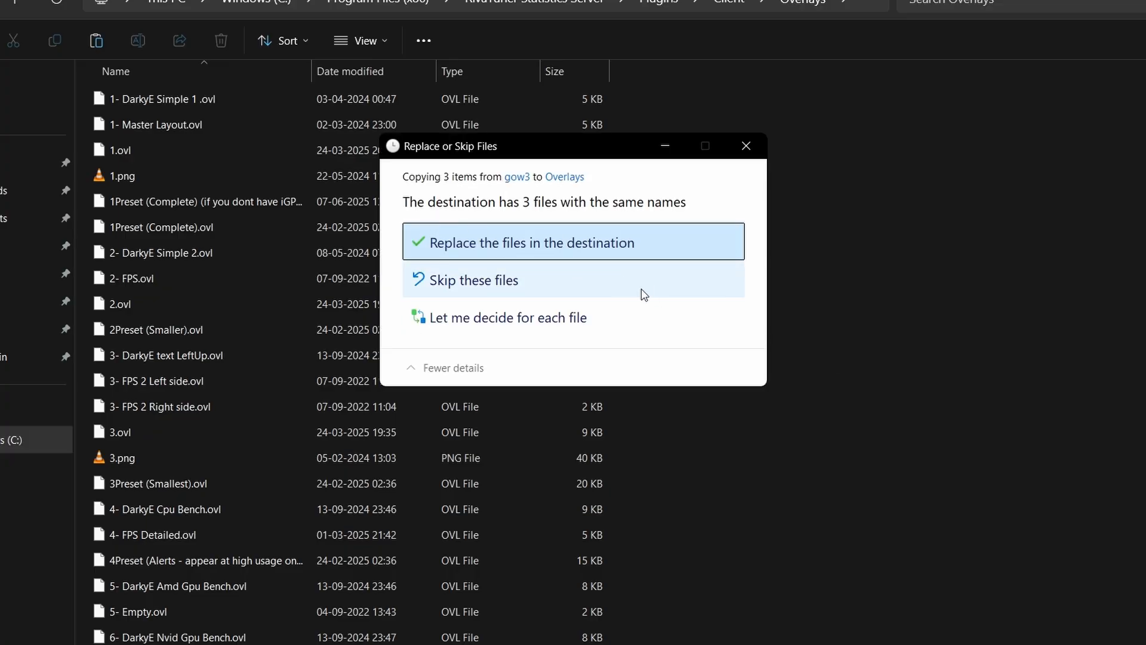
mouse_move(809, 191)
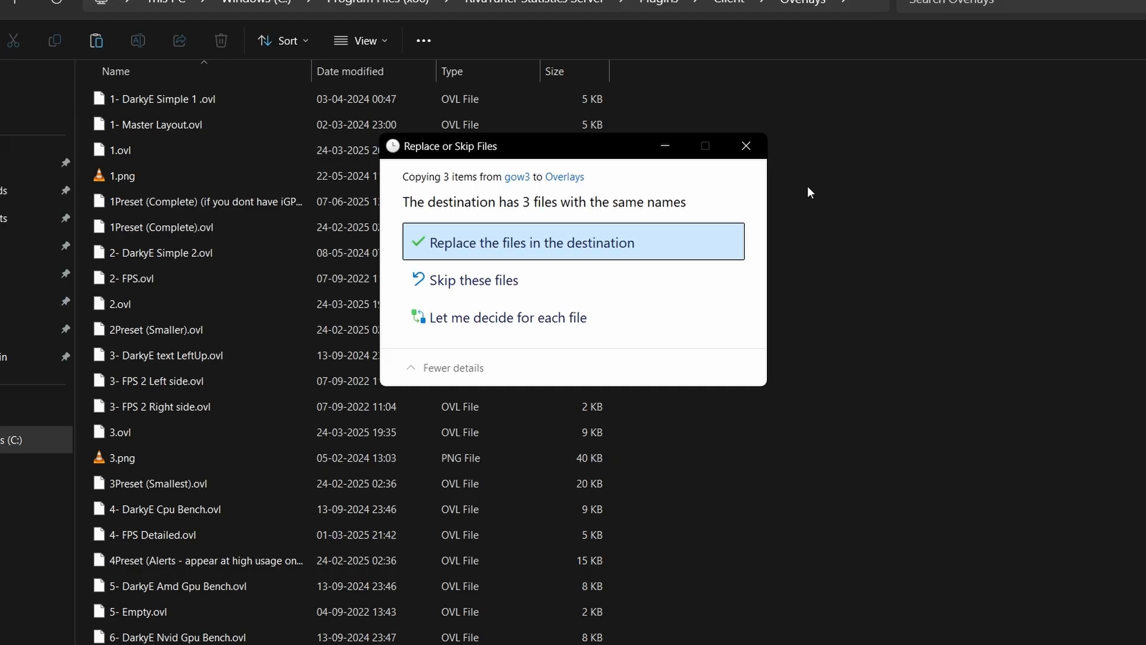
left_click(573, 241)
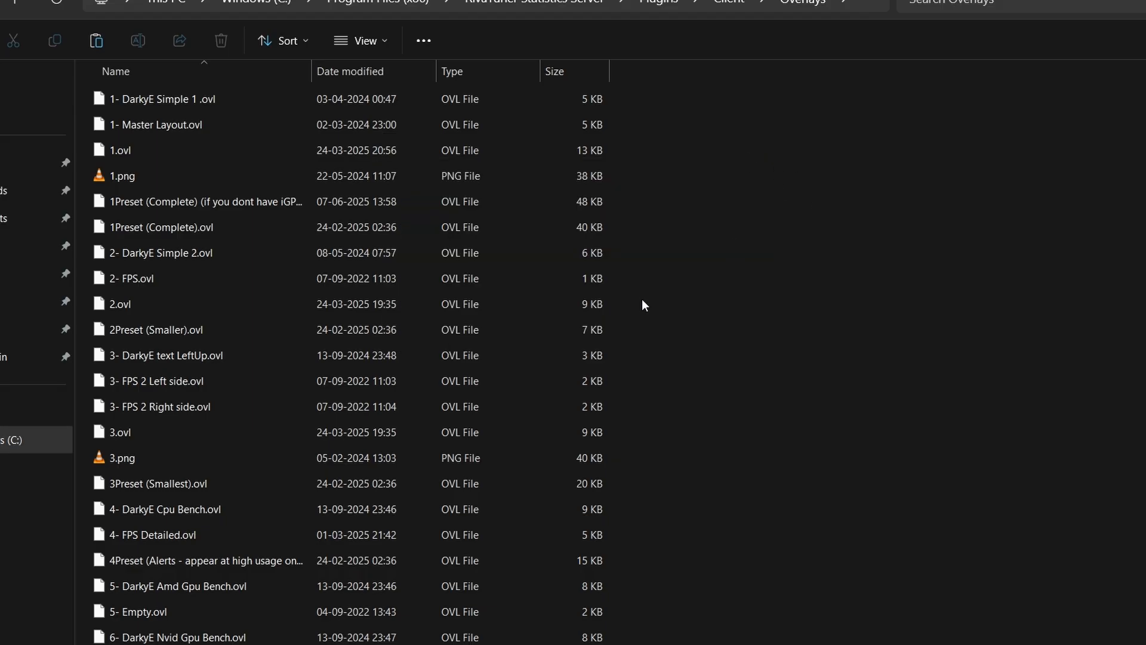
scroll("down", 3)
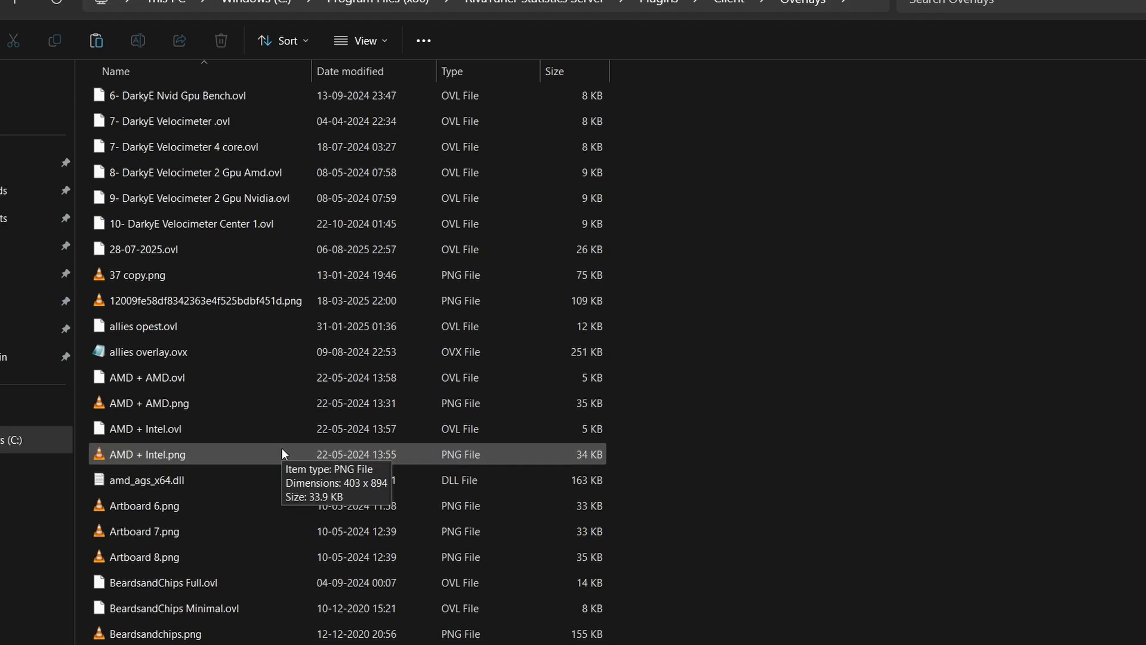
scroll("down", 3)
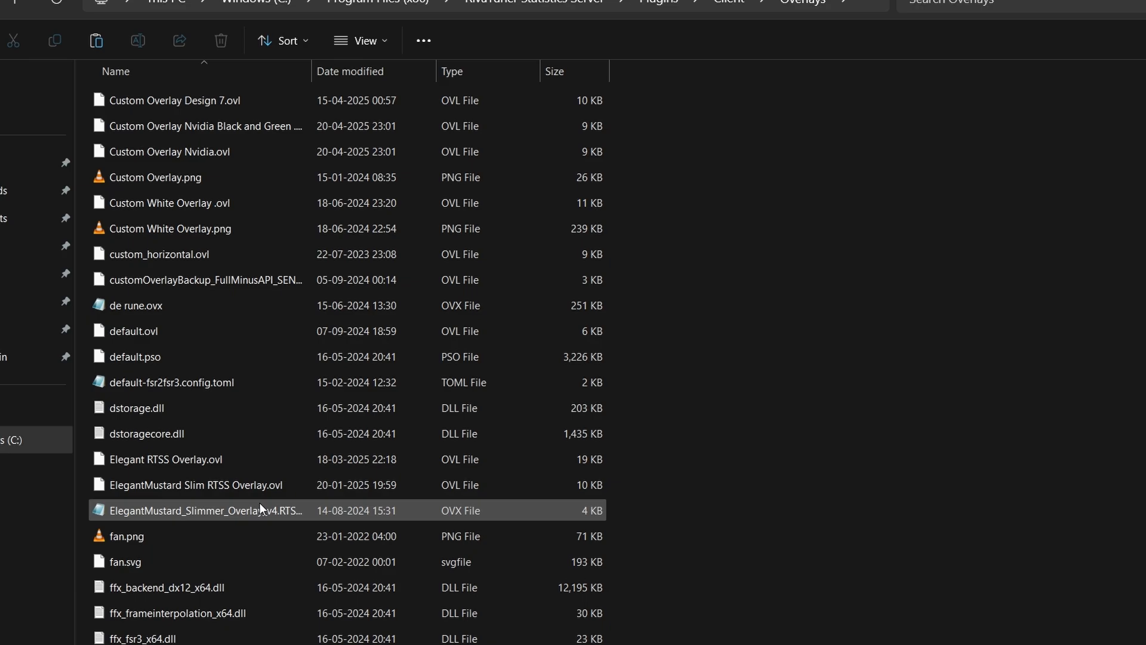
mouse_move(262, 510)
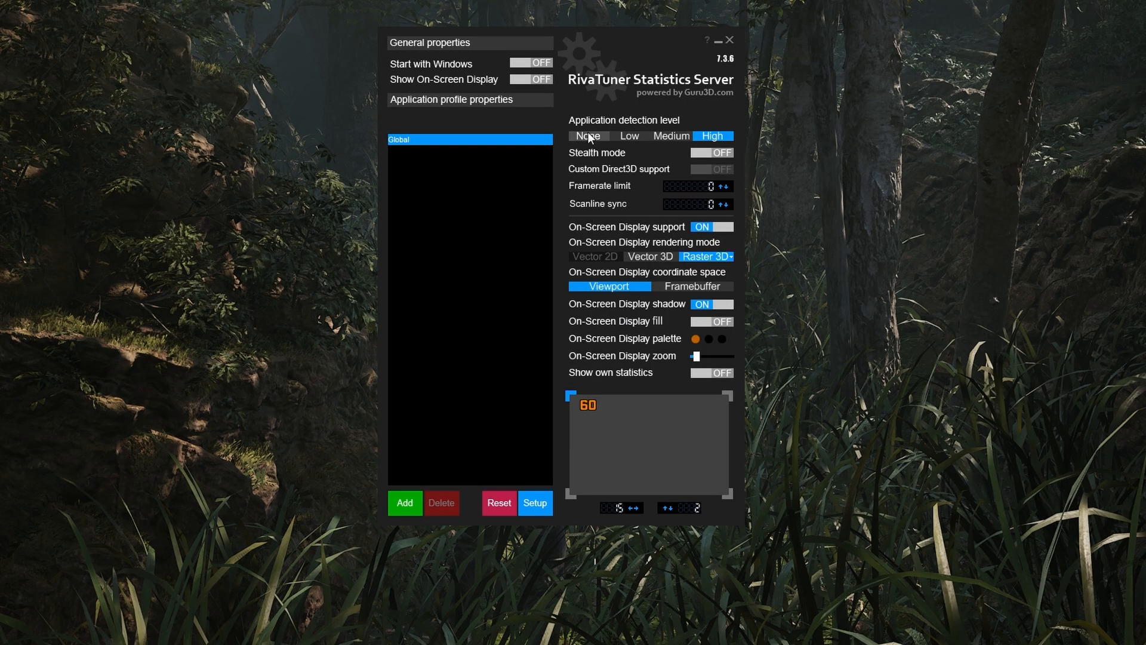
mouse_move(630, 136)
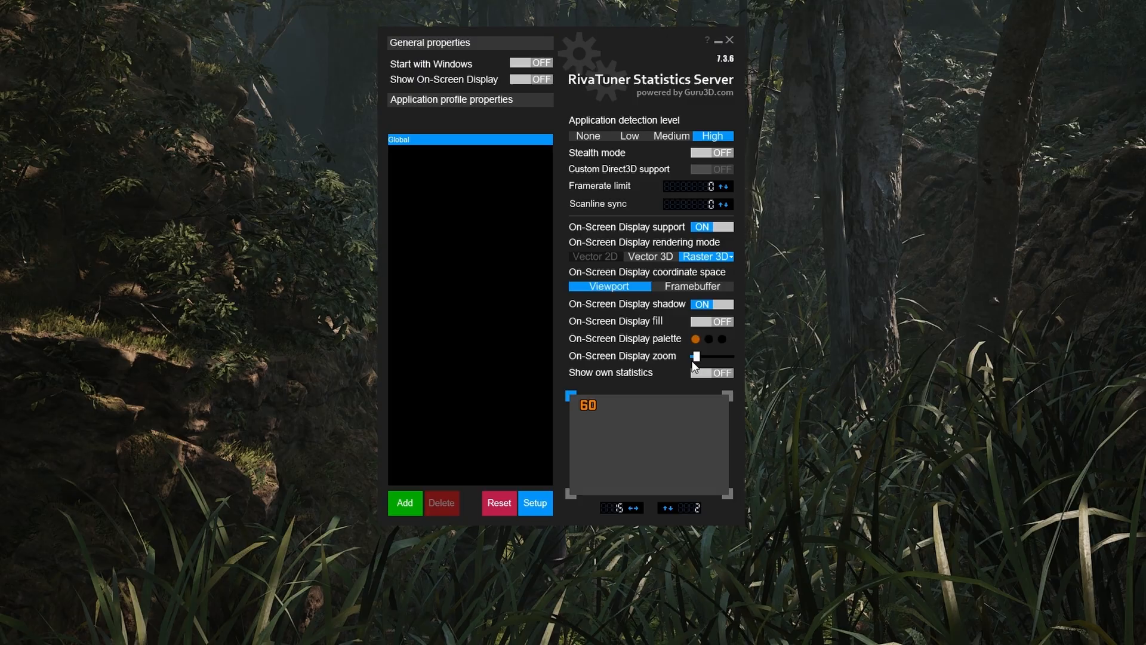
mouse_move(700, 361)
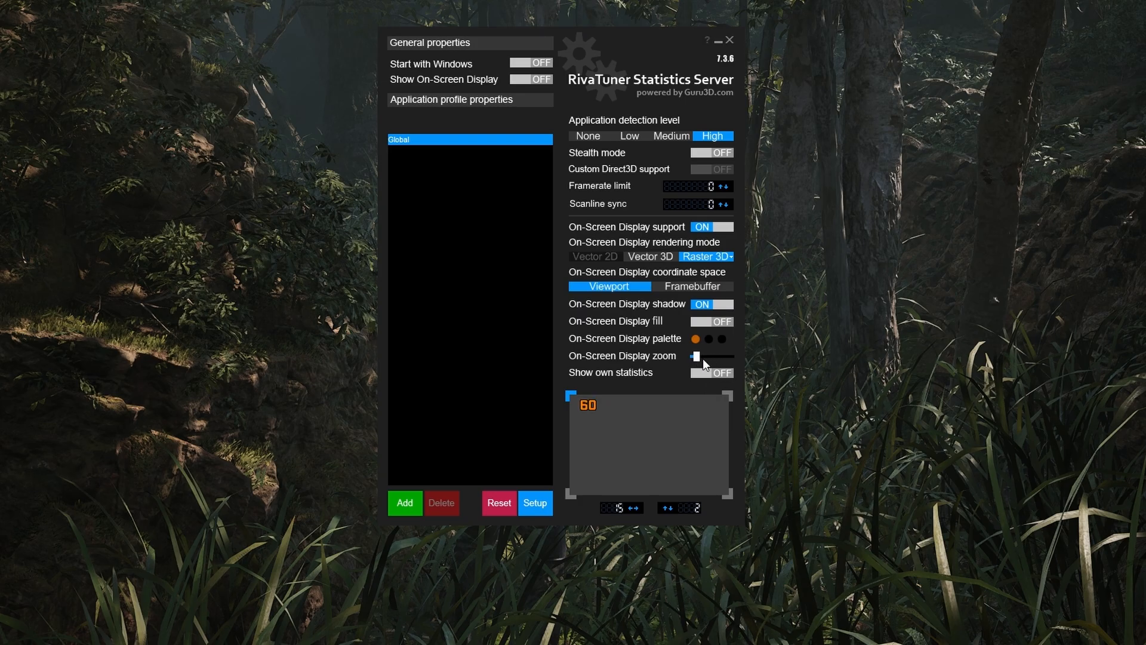
mouse_move(621, 521)
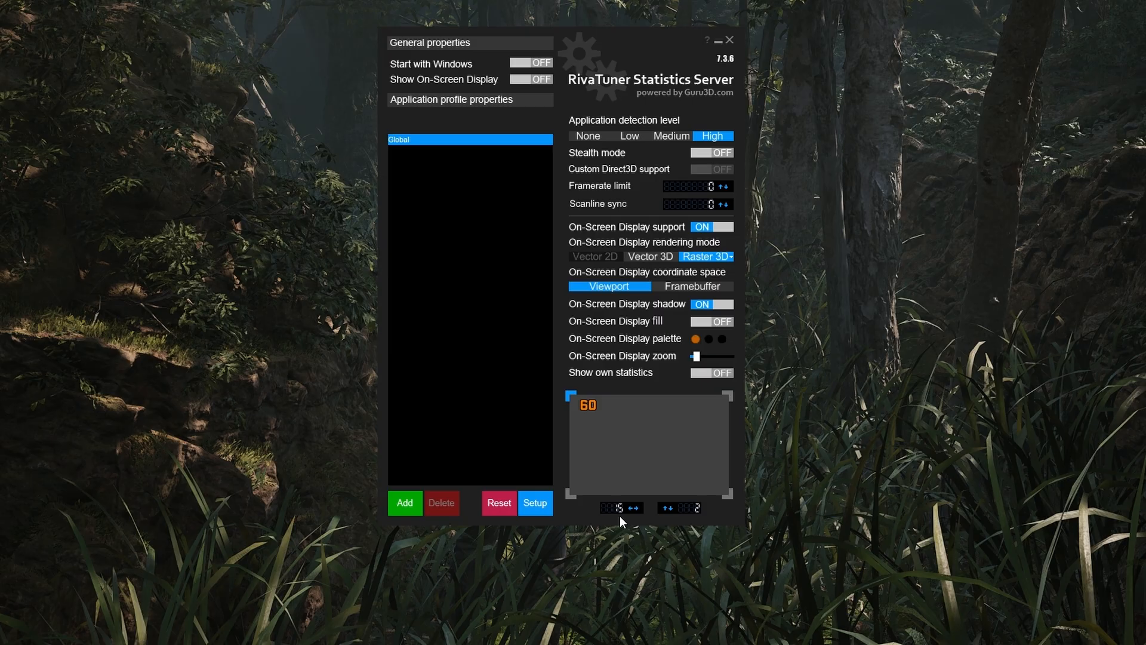
mouse_move(619, 513)
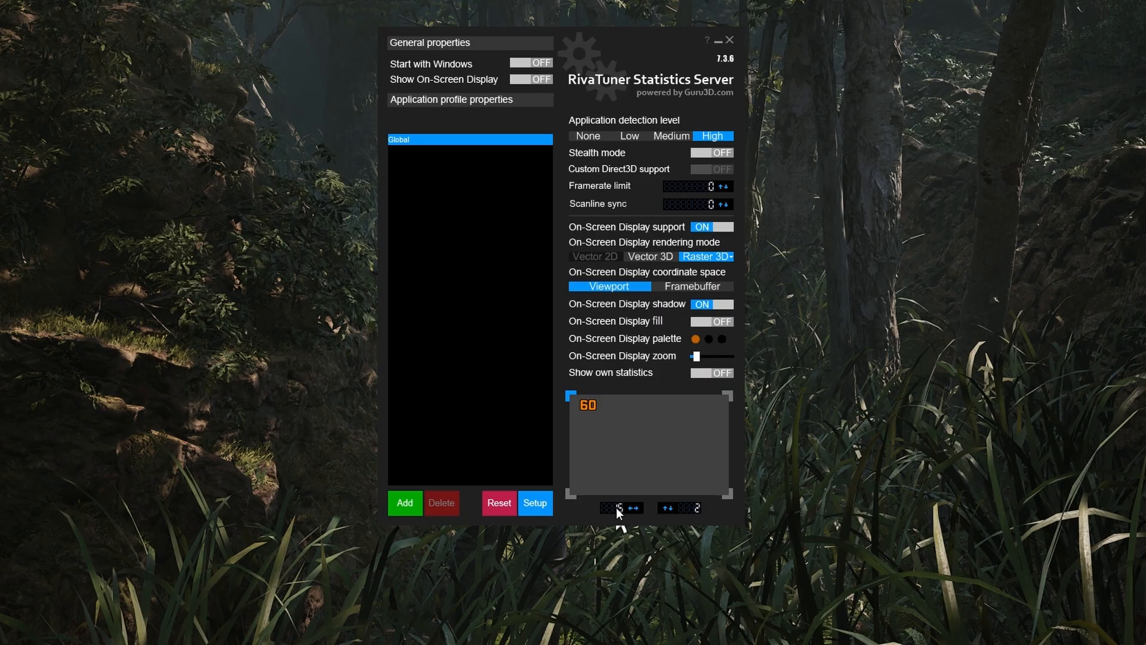
mouse_move(612, 448)
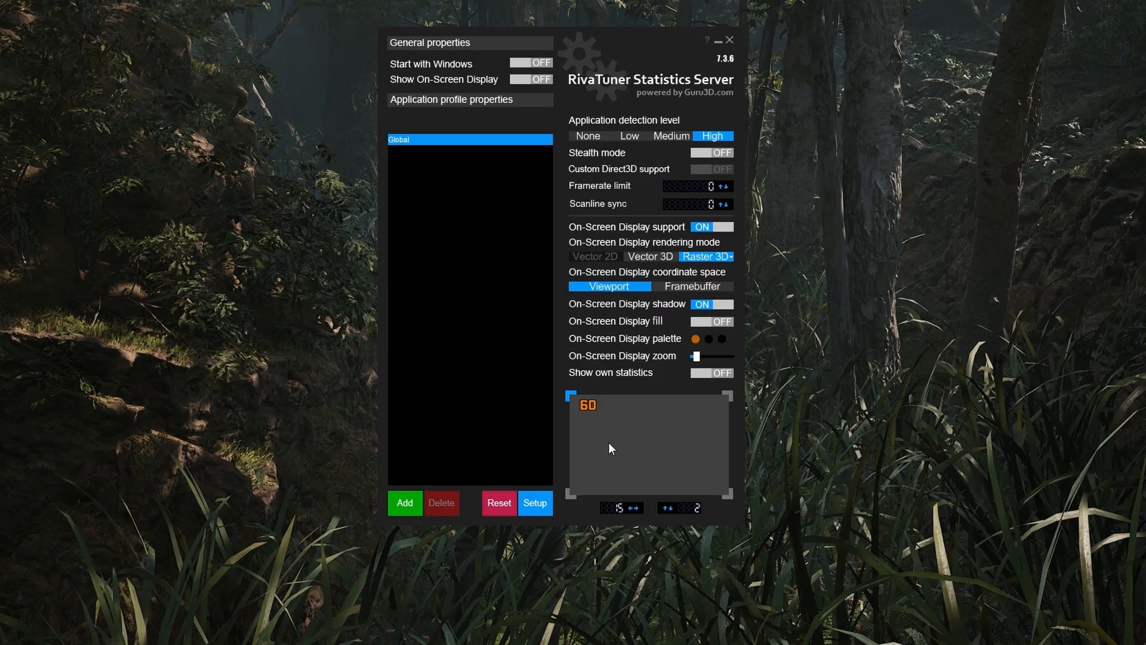
mouse_move(640, 519)
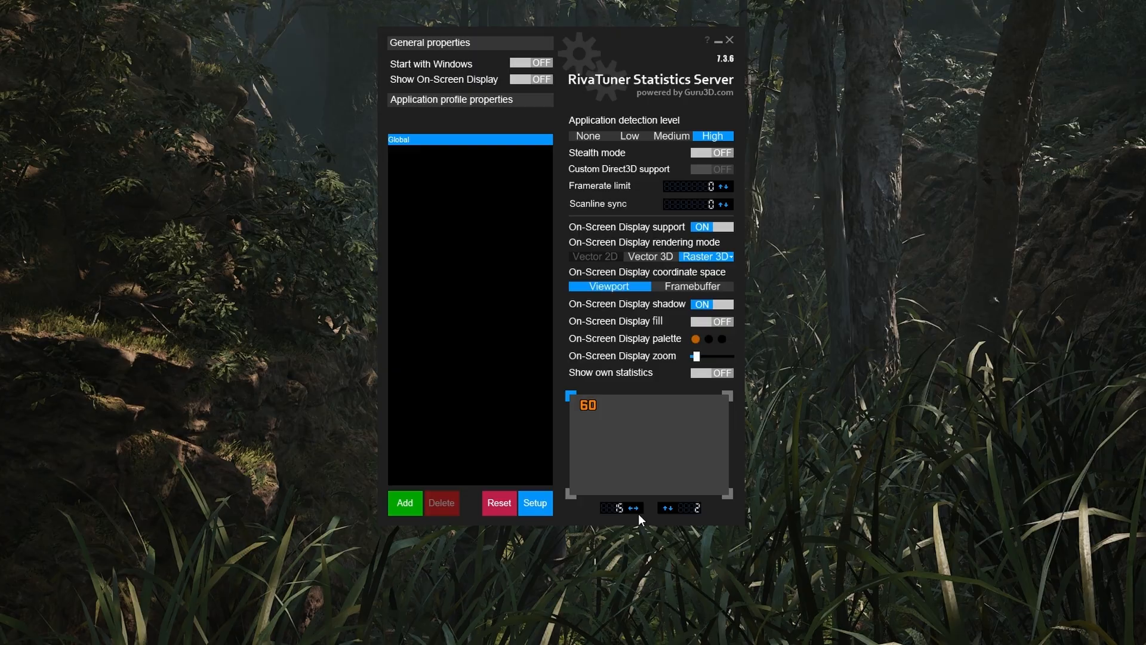
mouse_move(679, 519)
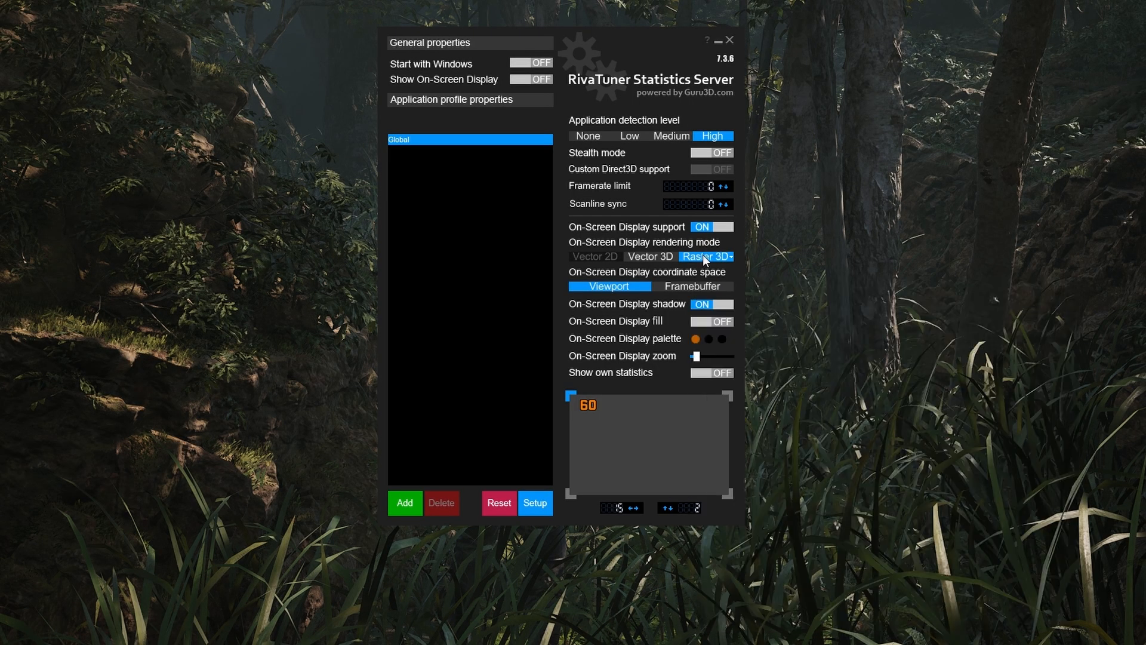
Step: Bring up the on-screen display Font dialog showing GeForce, Bold, size 6
left_click(705, 256)
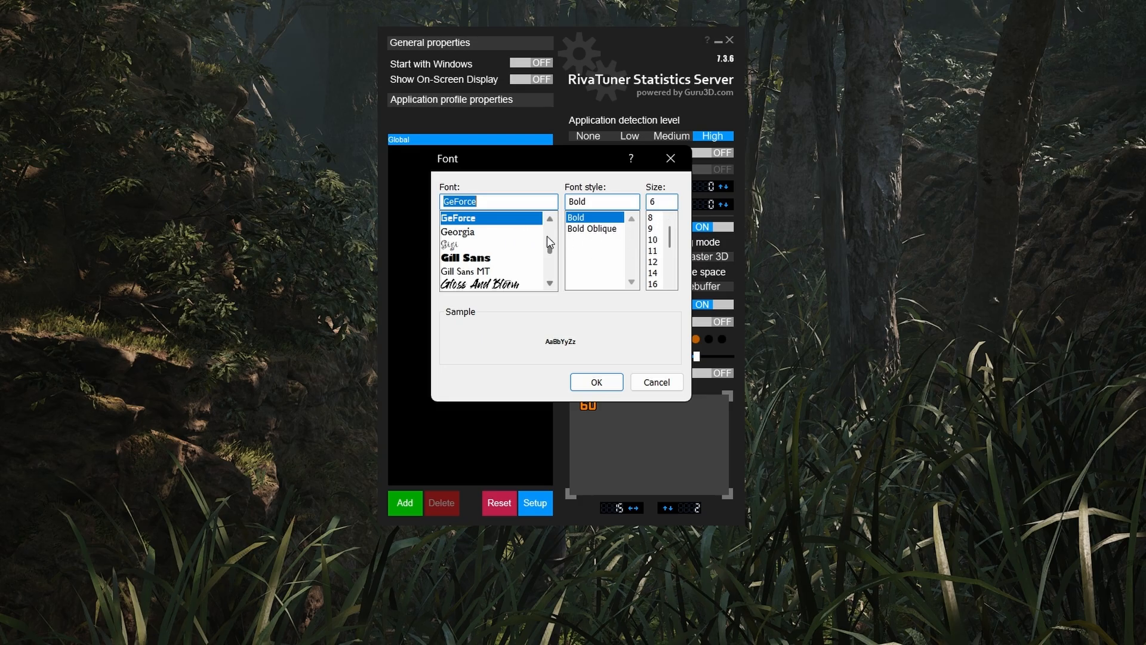
mouse_move(499, 229)
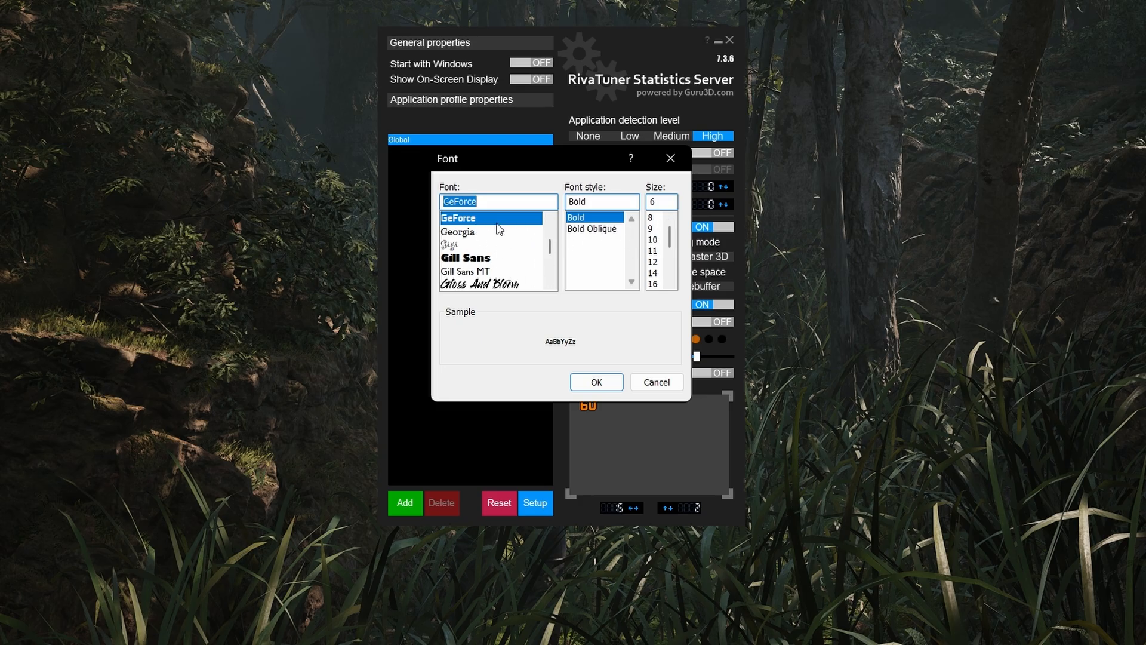
mouse_move(577, 243)
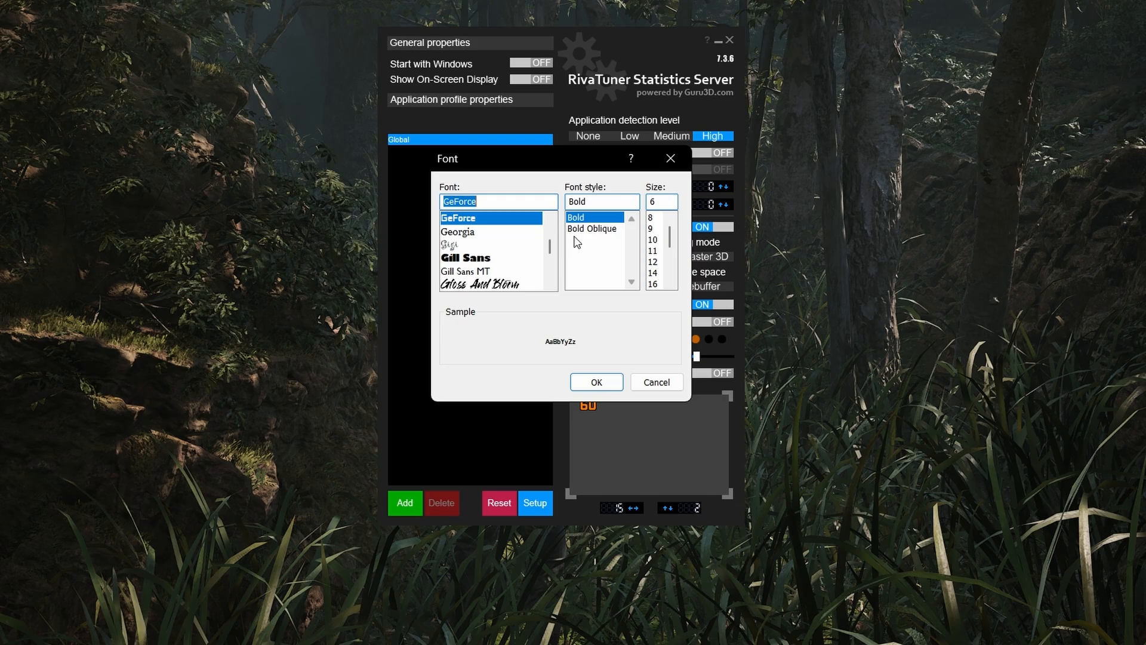
mouse_move(506, 236)
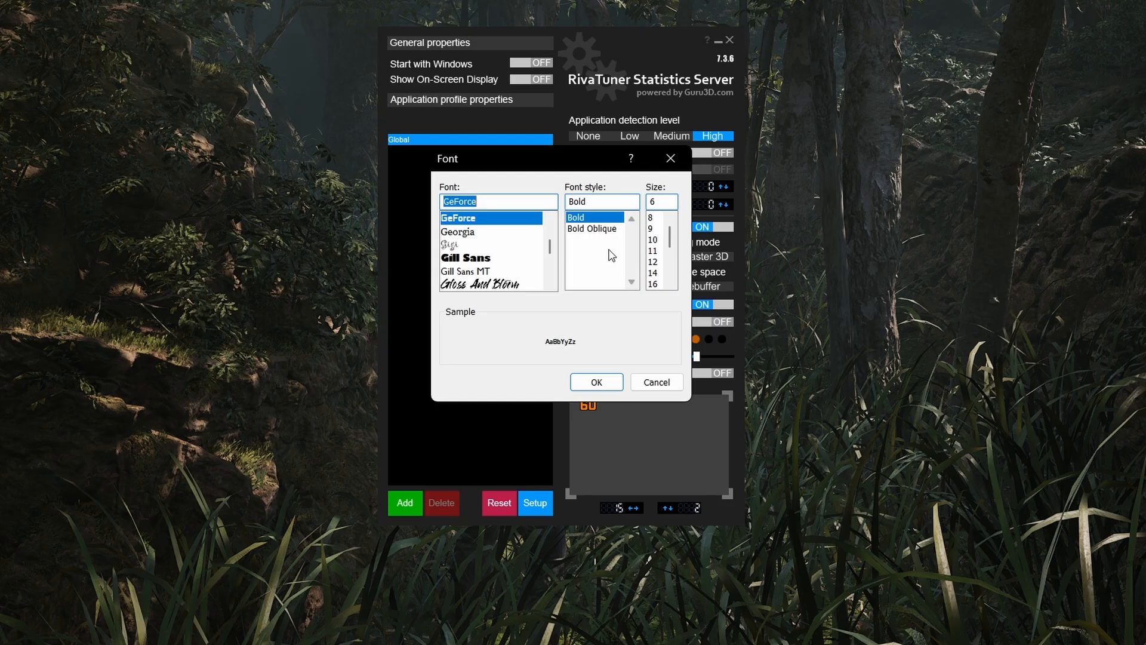
mouse_move(495, 225)
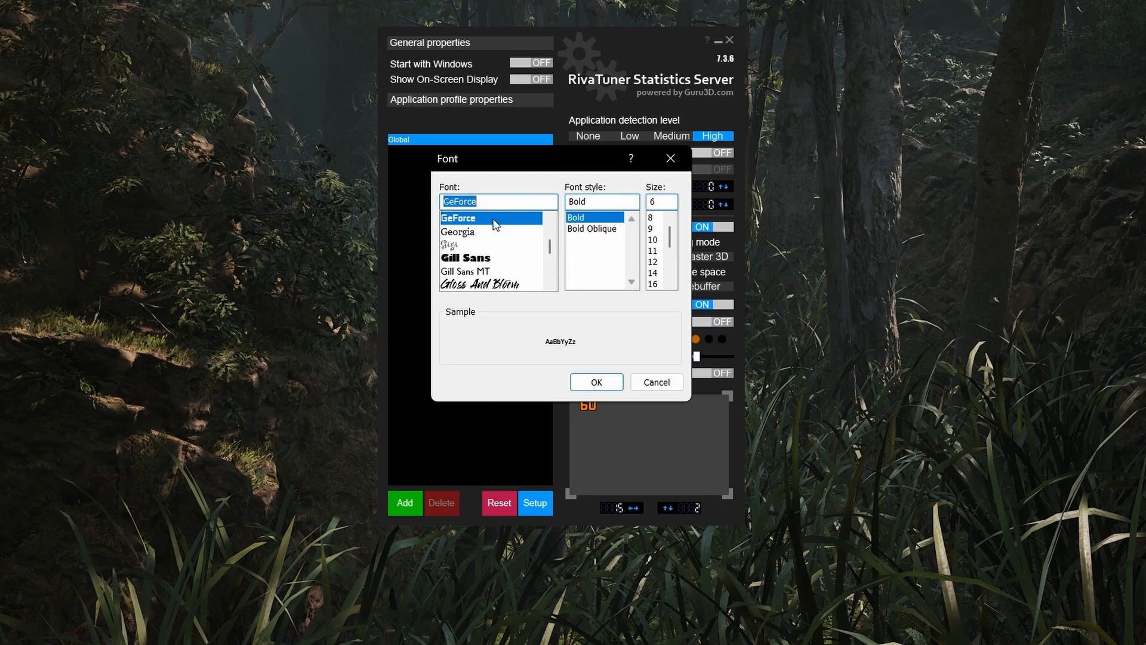
mouse_move(590, 253)
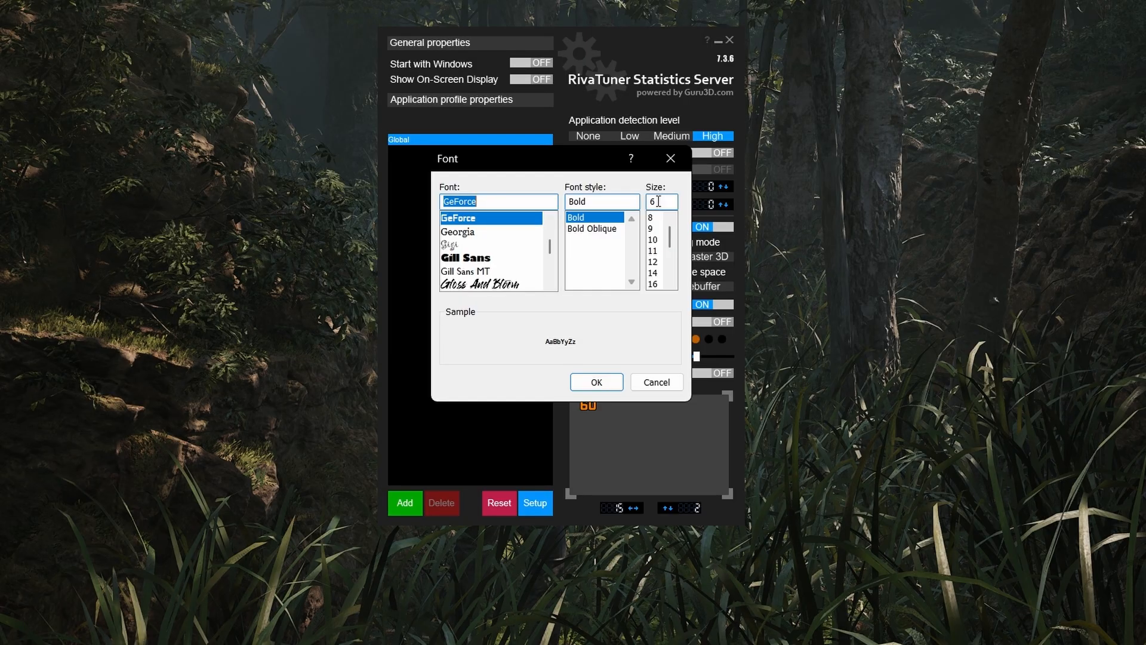
mouse_move(604, 242)
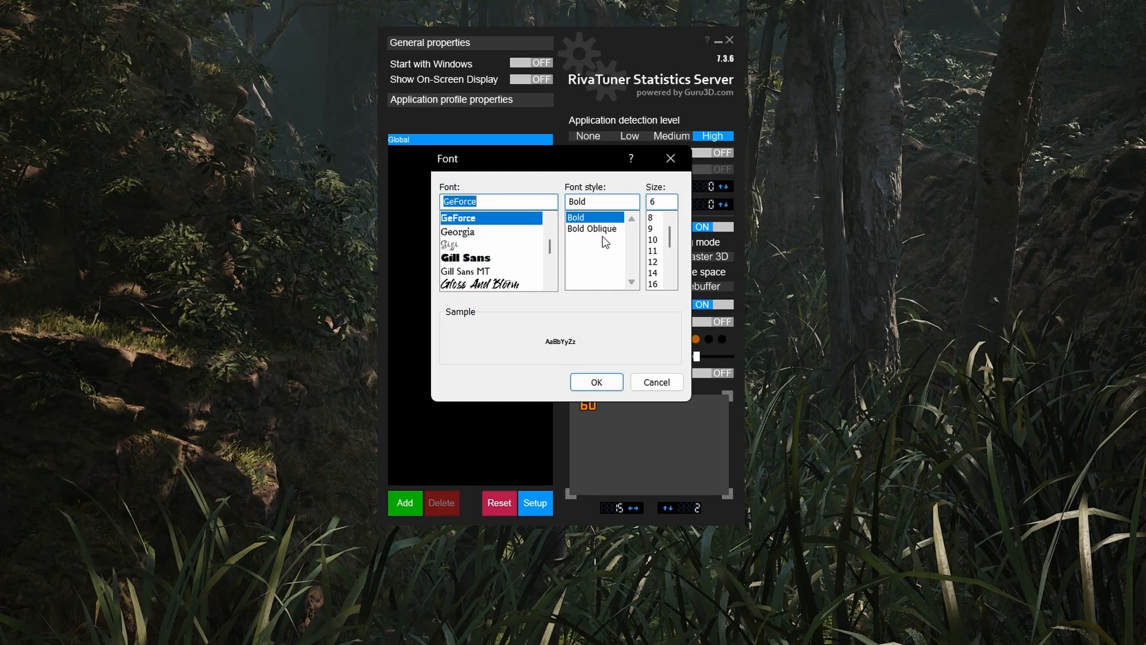
mouse_move(481, 230)
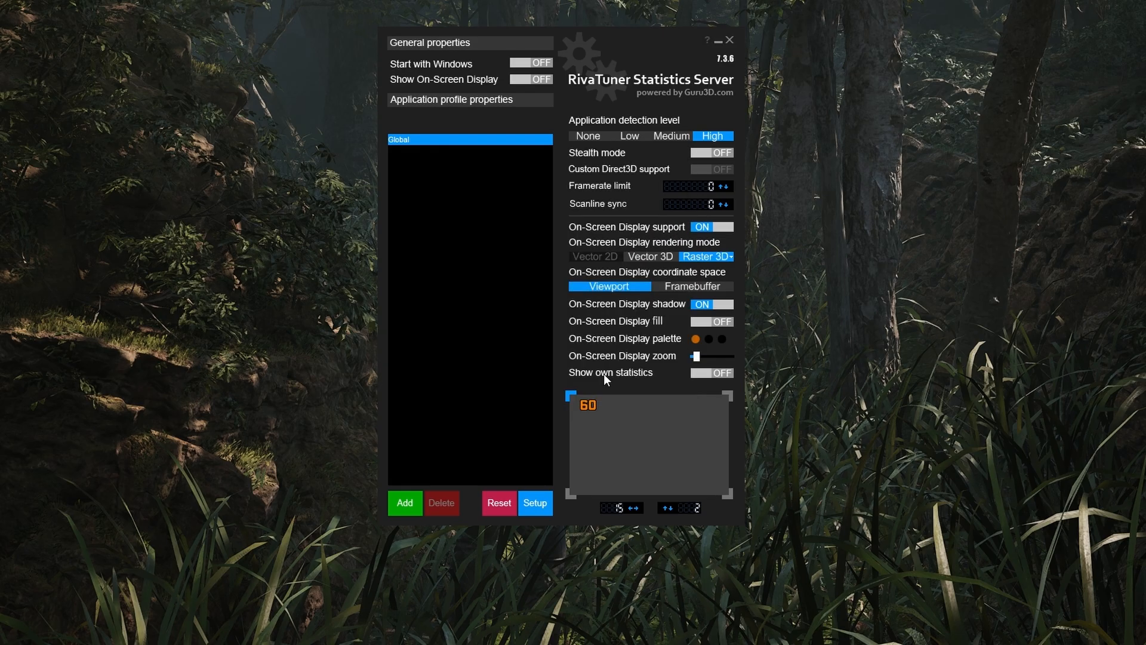
mouse_move(672, 203)
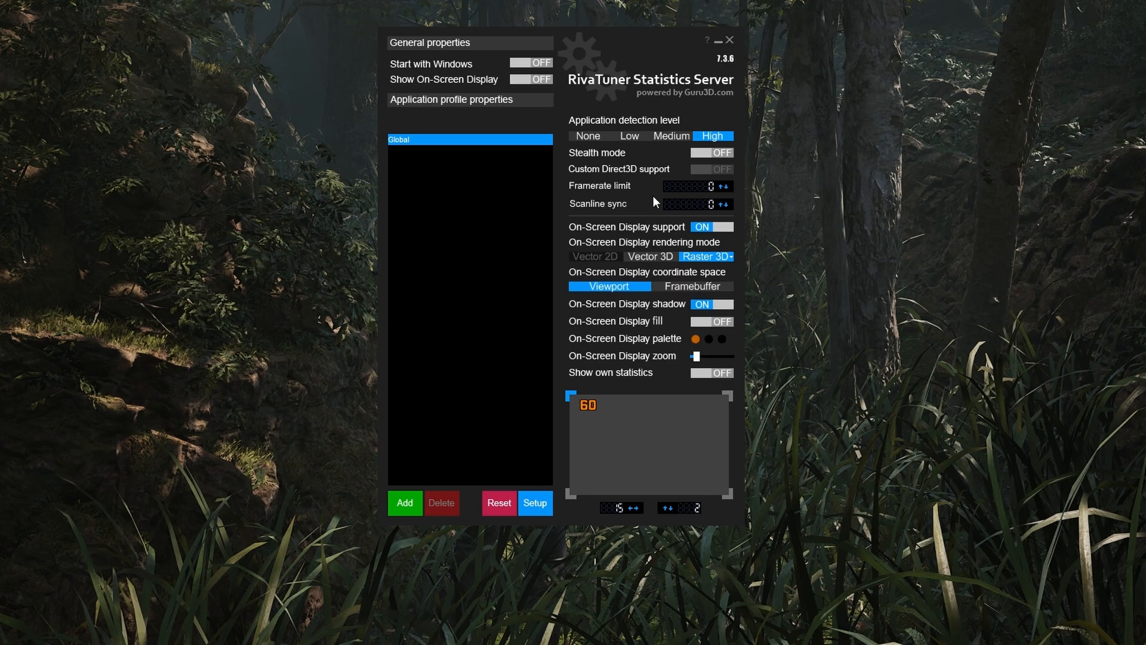
mouse_move(599, 308)
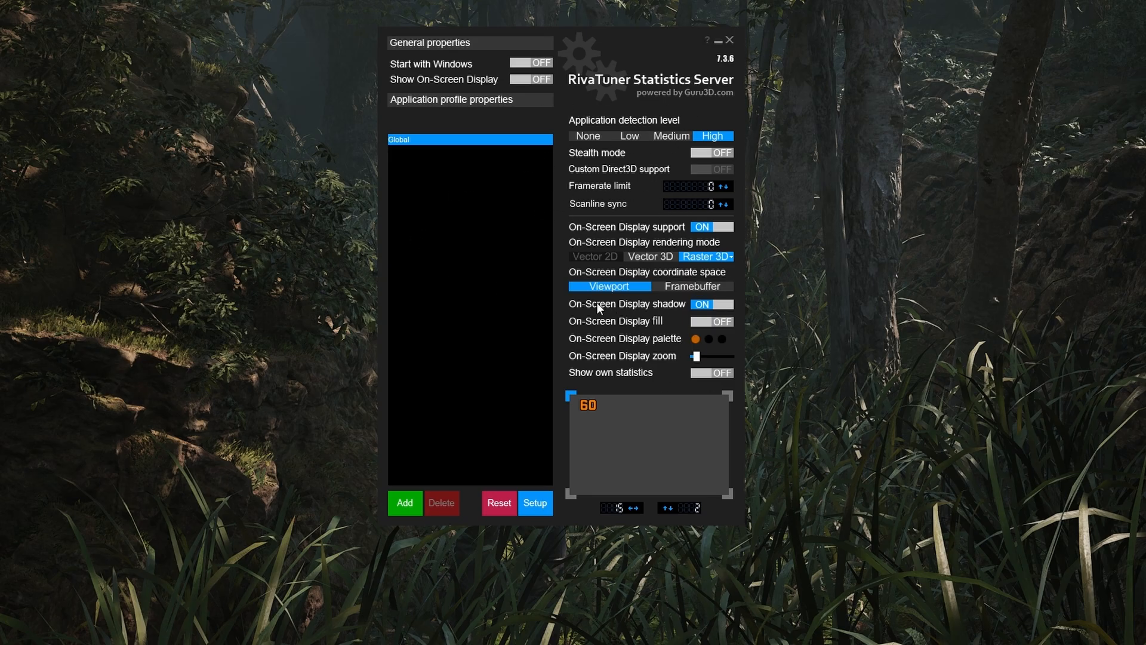
mouse_move(652, 253)
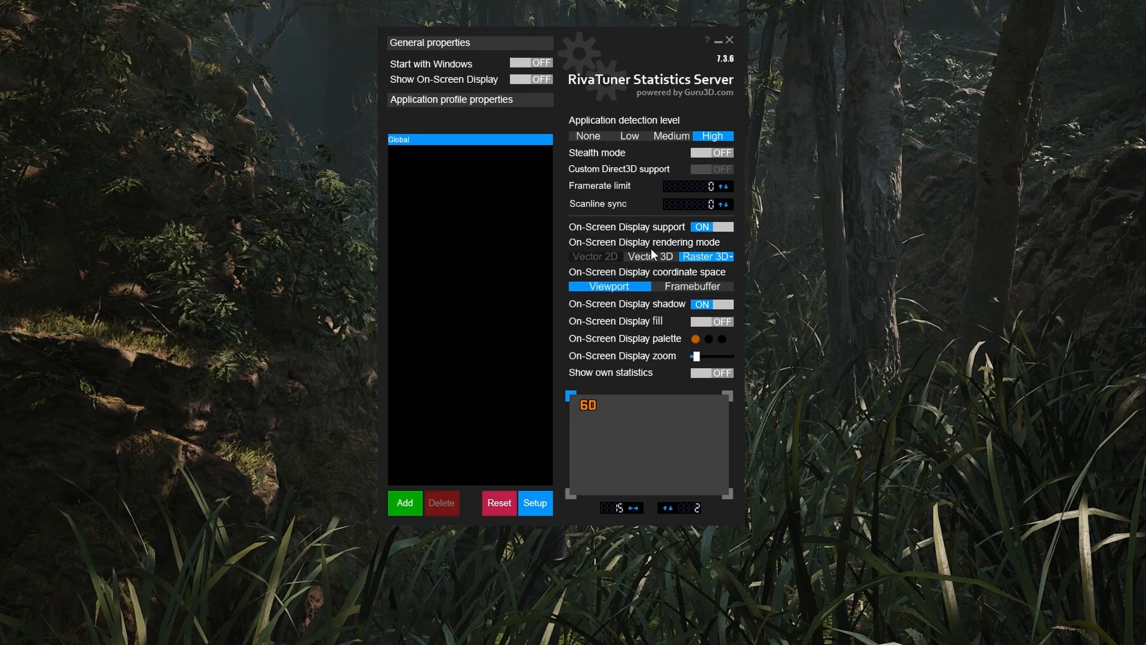
mouse_move(578, 516)
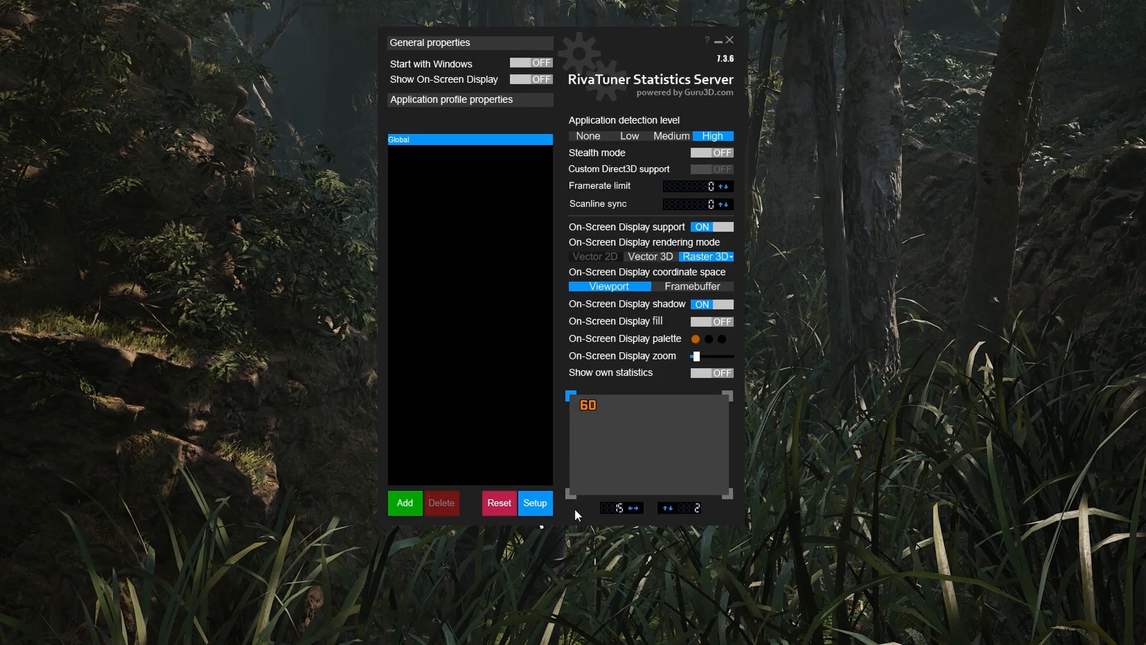
Step: In Setup's Plugins list, leave HotkeyHandler.dll and OverlayEditor.dll both enabled
left_click(535, 503)
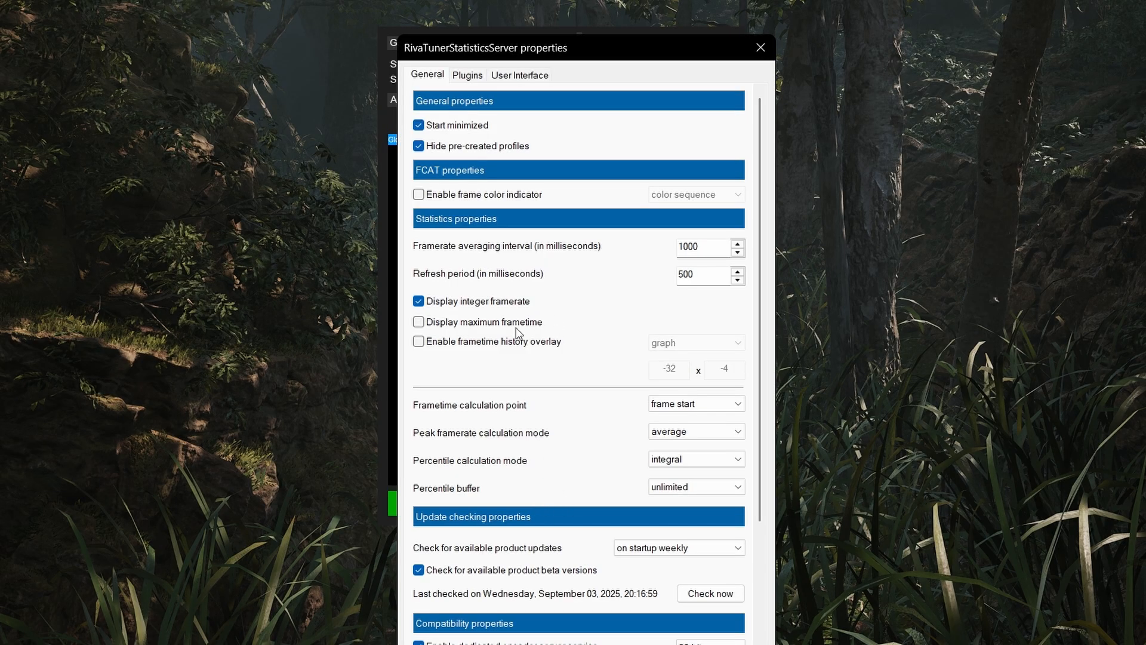
mouse_move(570, 381)
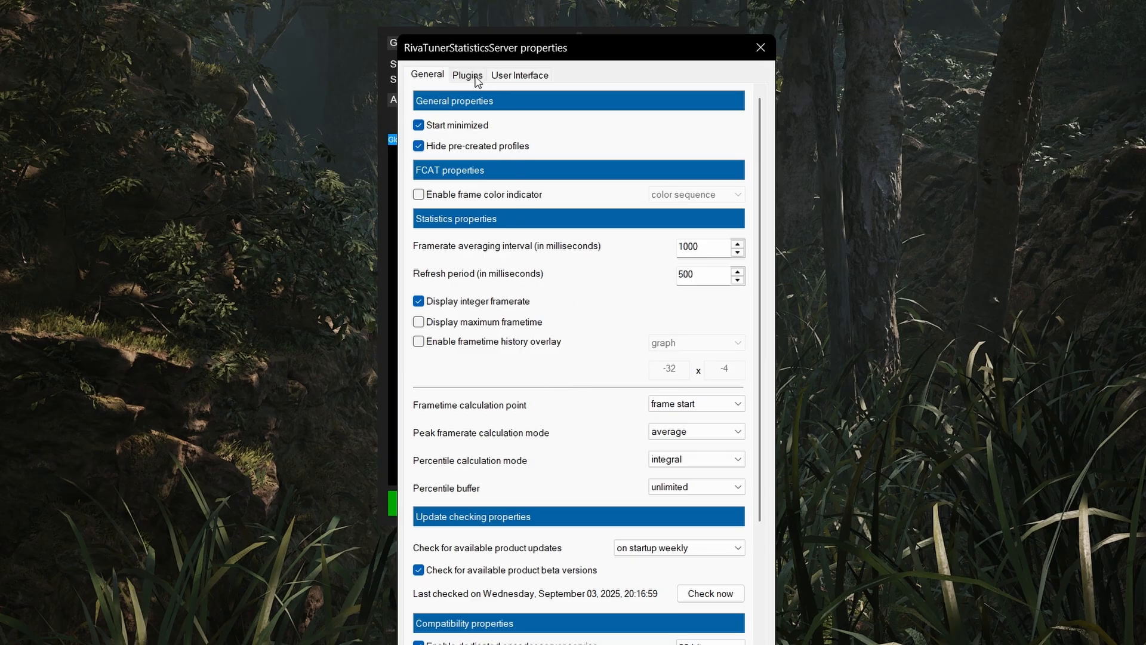
left_click(466, 74)
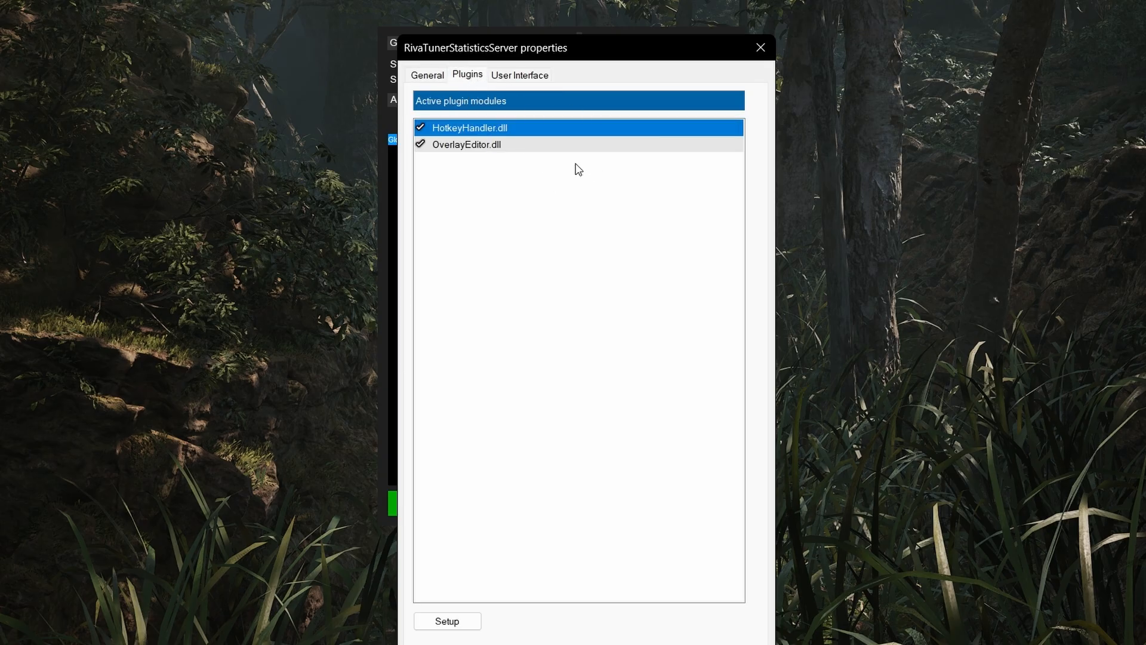
mouse_move(559, 59)
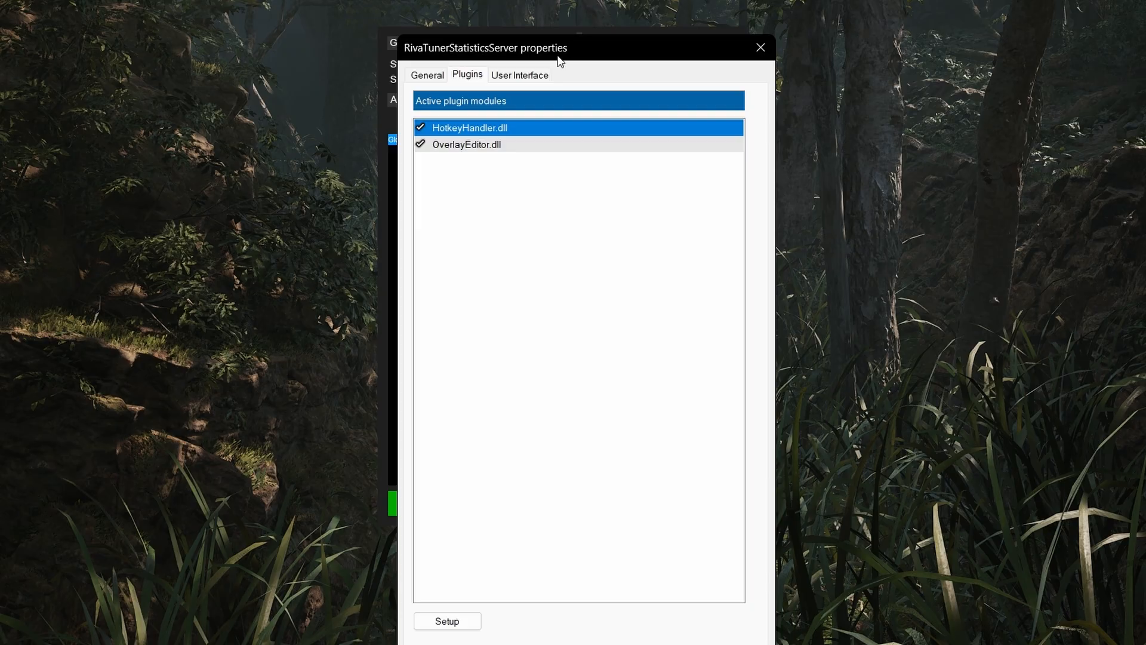
left_click_drag(485, 48, 474, 23)
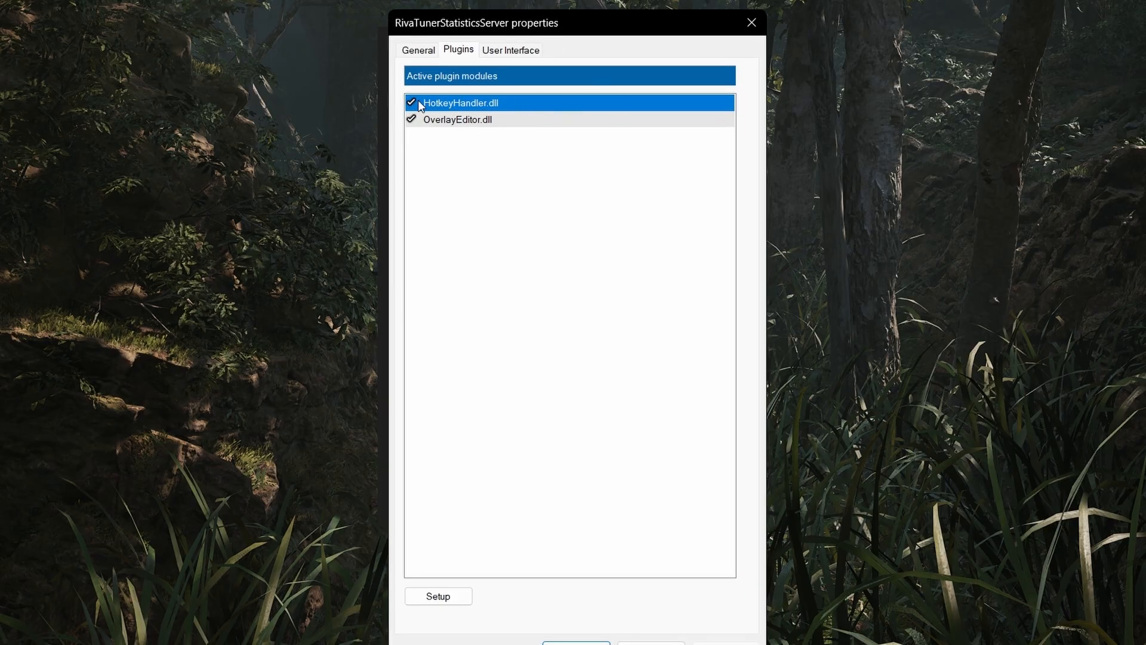
left_click(411, 103)
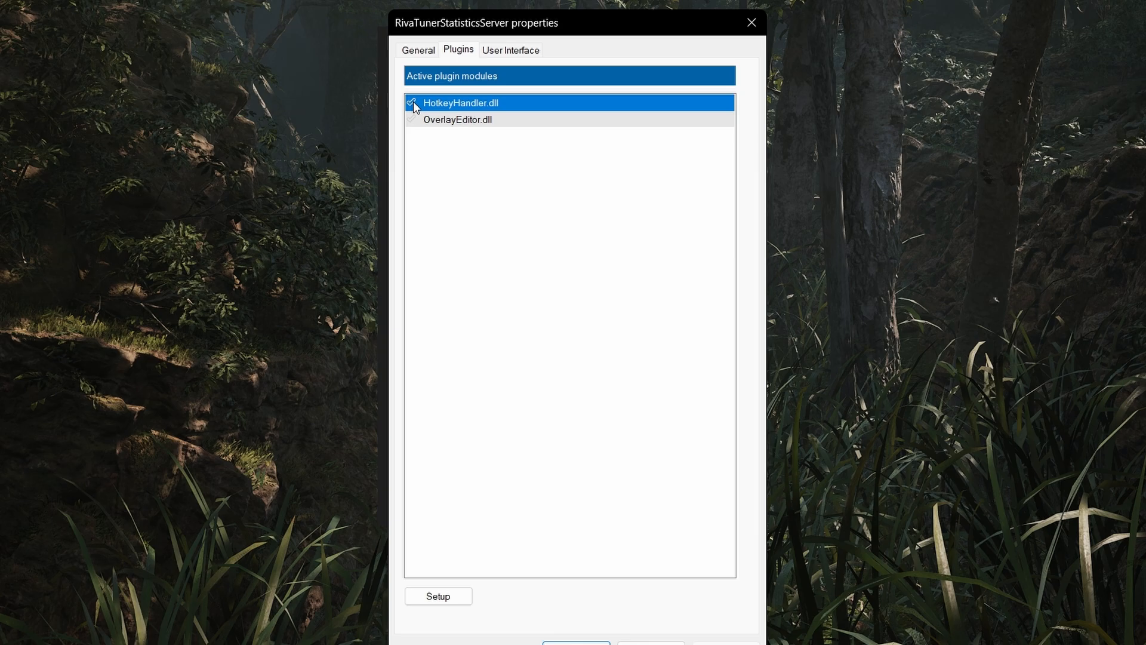
left_click(412, 120)
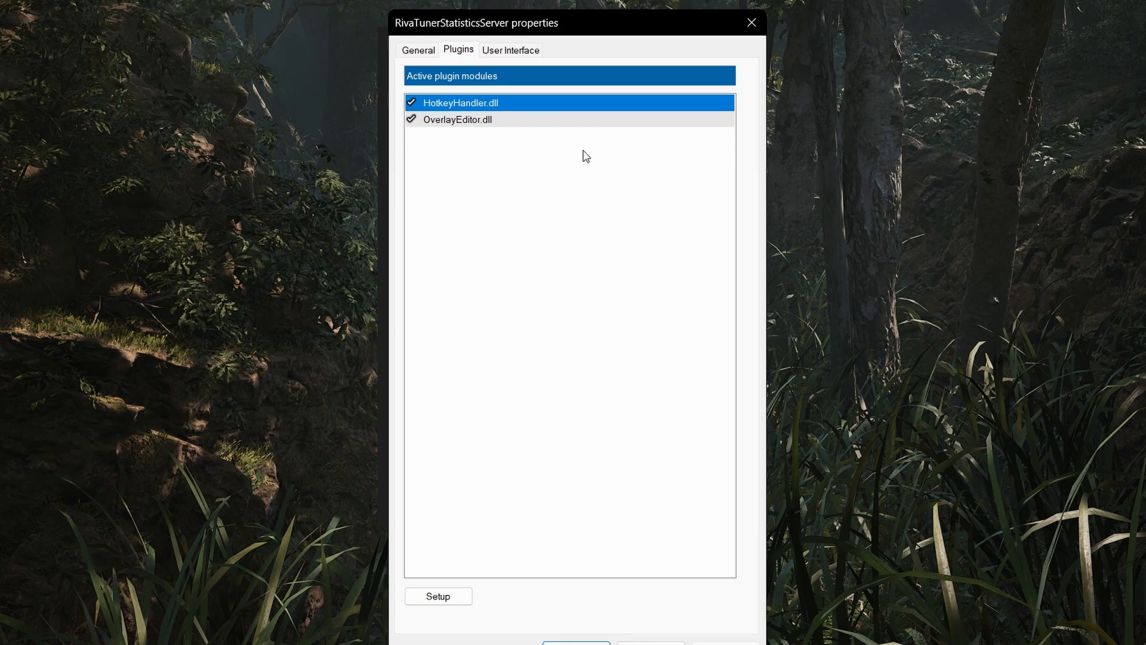
left_click(458, 119)
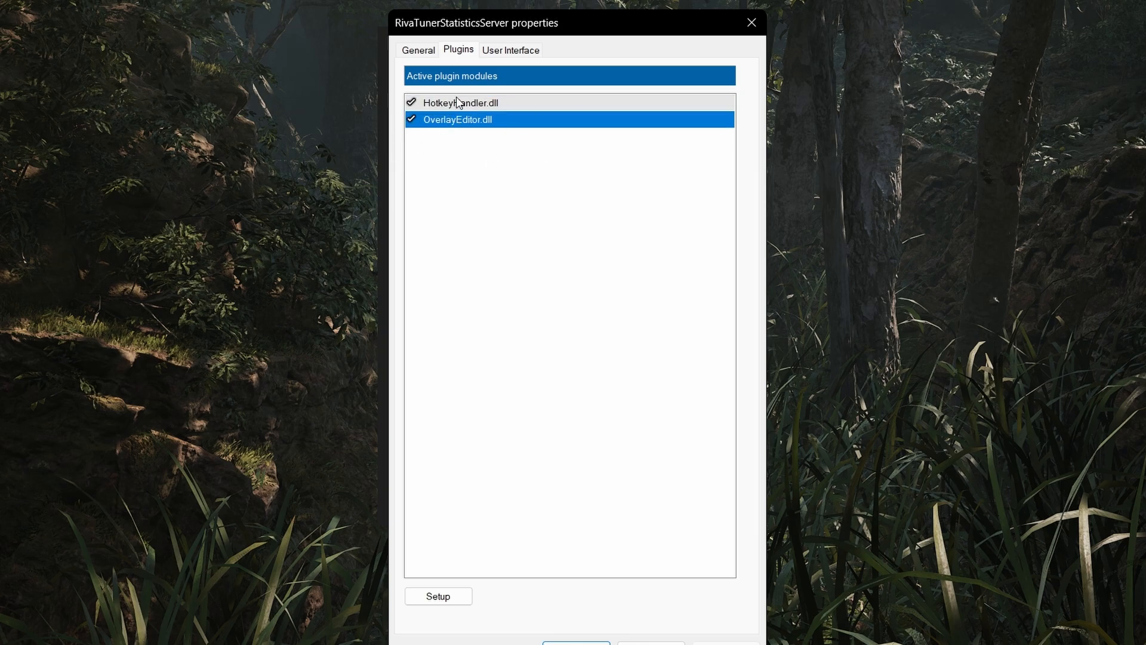
left_click(461, 103)
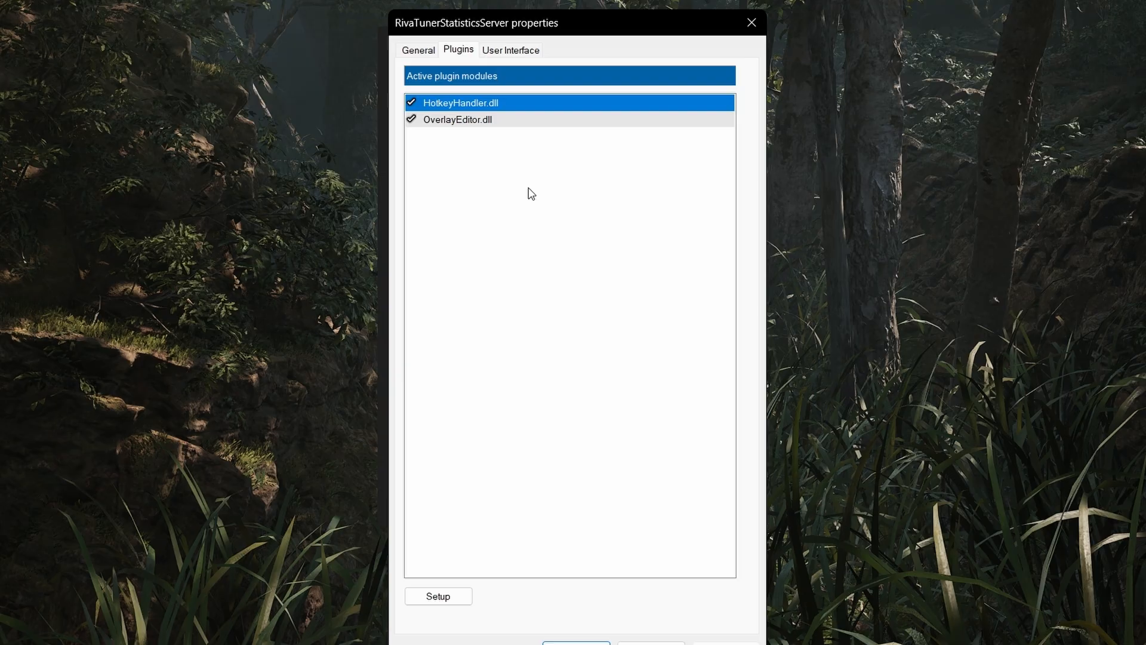
mouse_move(530, 607)
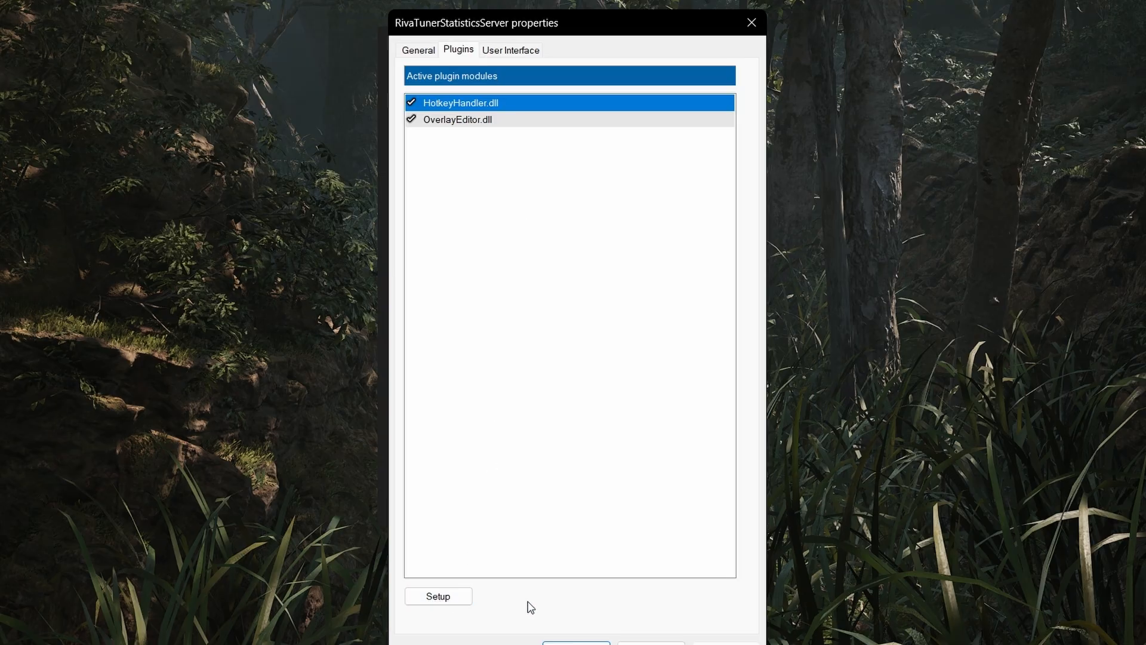
left_click(438, 595)
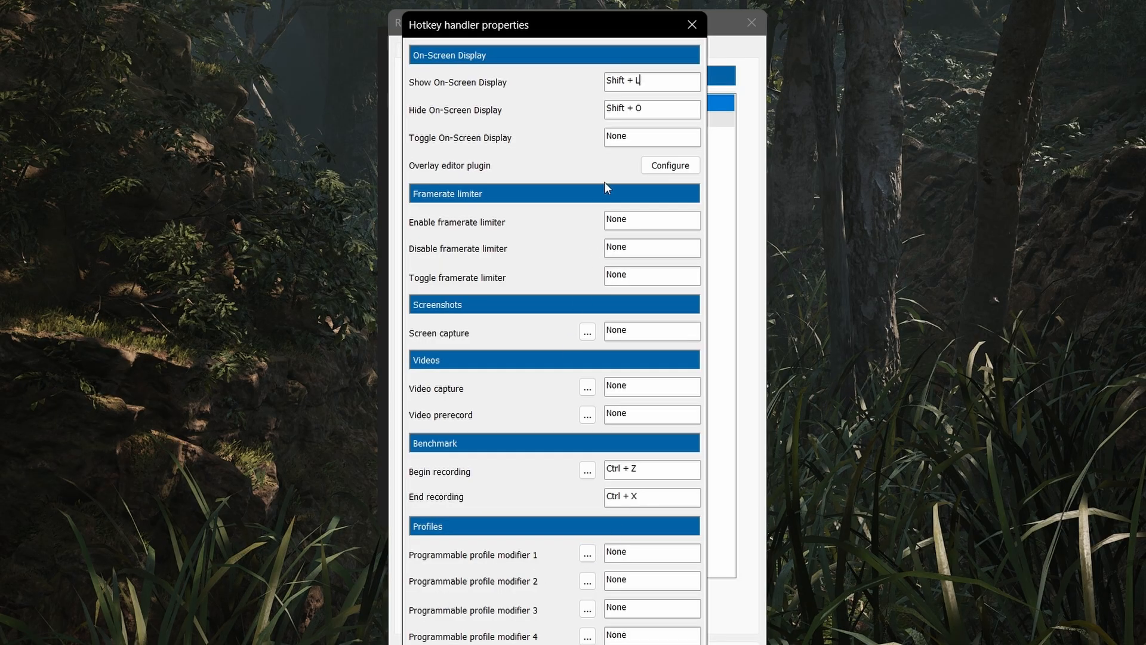
mouse_move(420, 101)
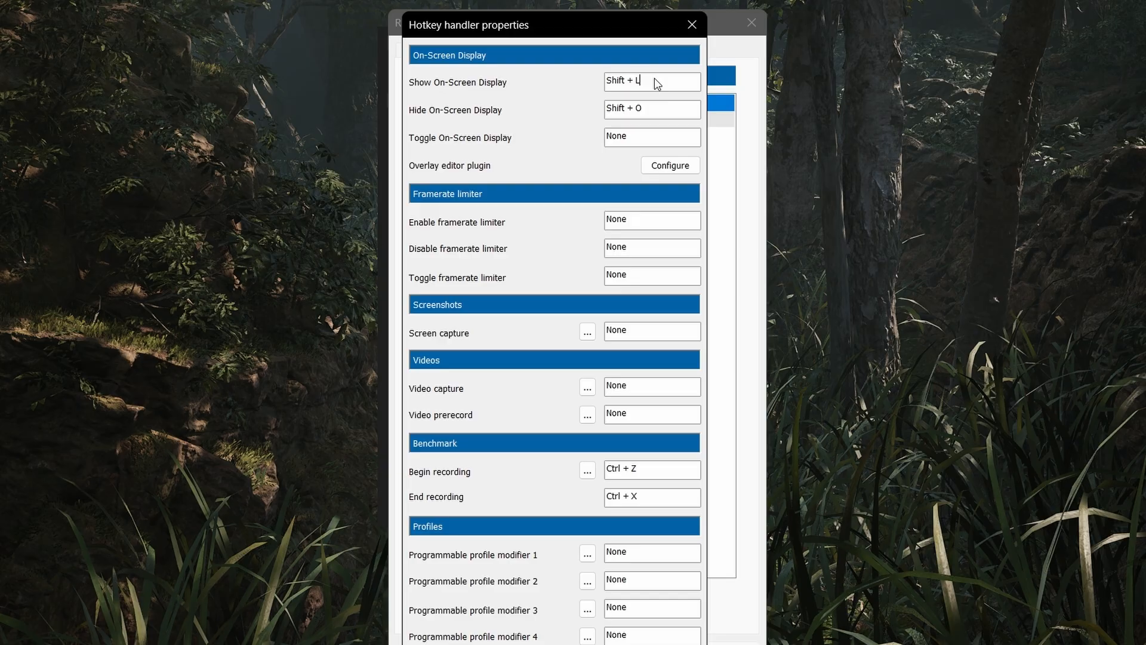
mouse_move(646, 159)
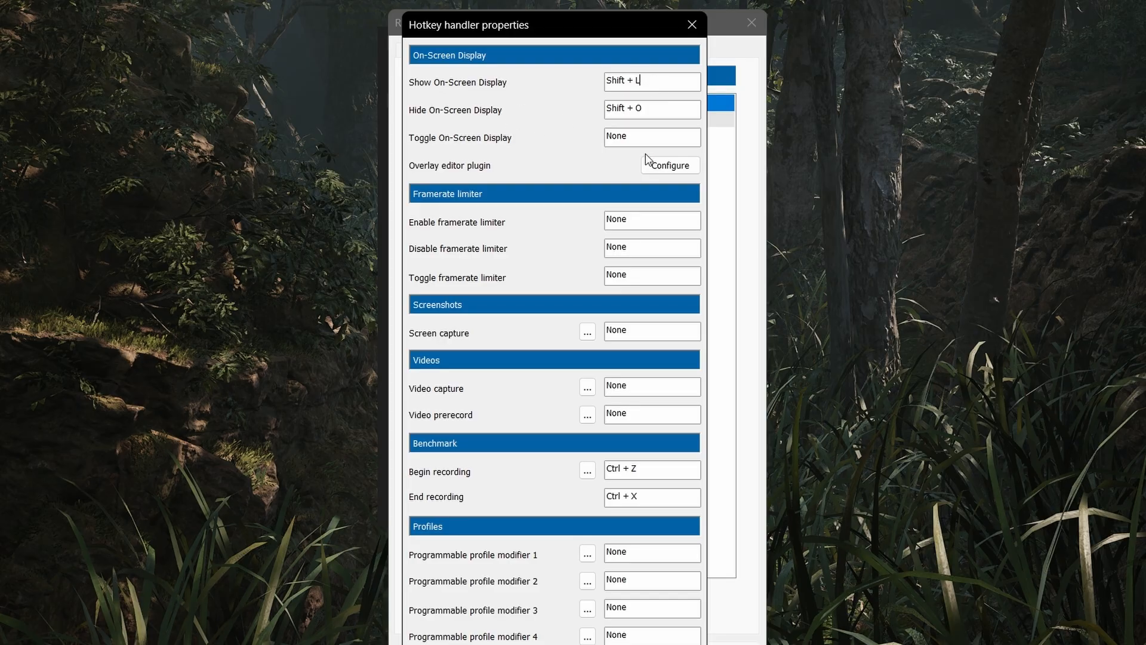
mouse_move(747, 142)
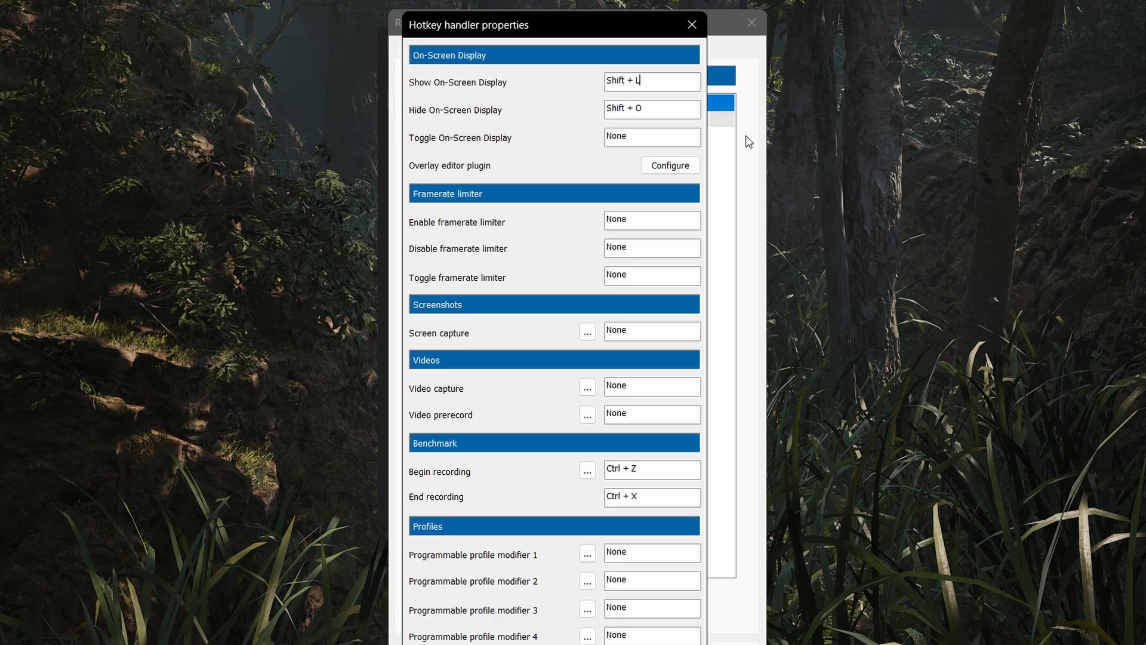
mouse_move(582, 170)
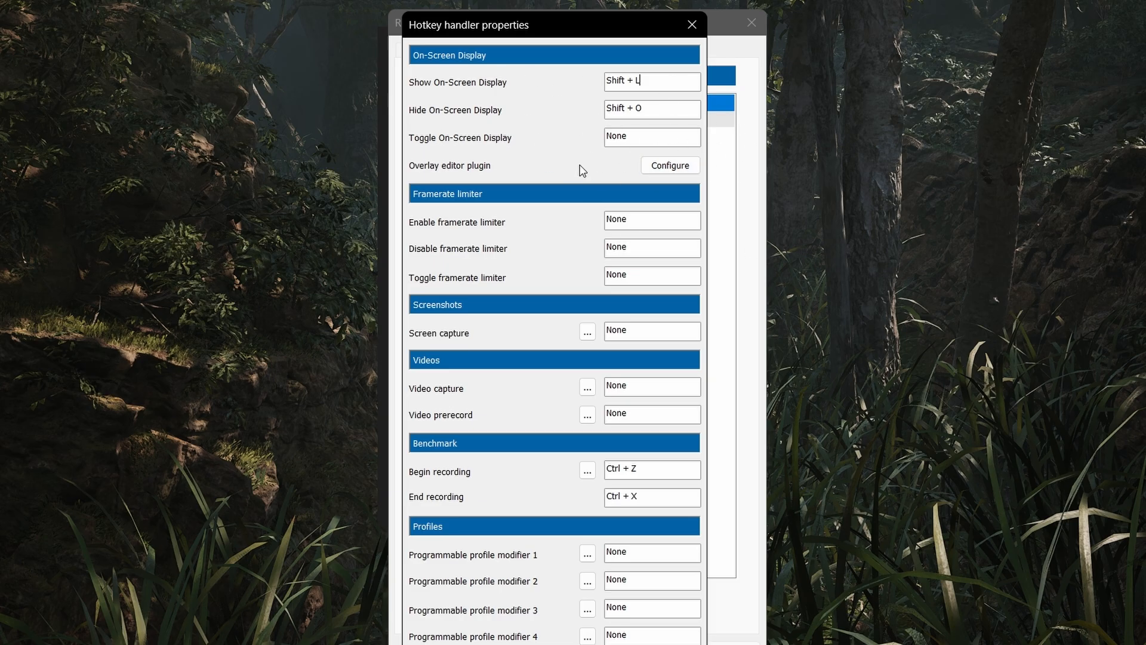
mouse_move(556, 161)
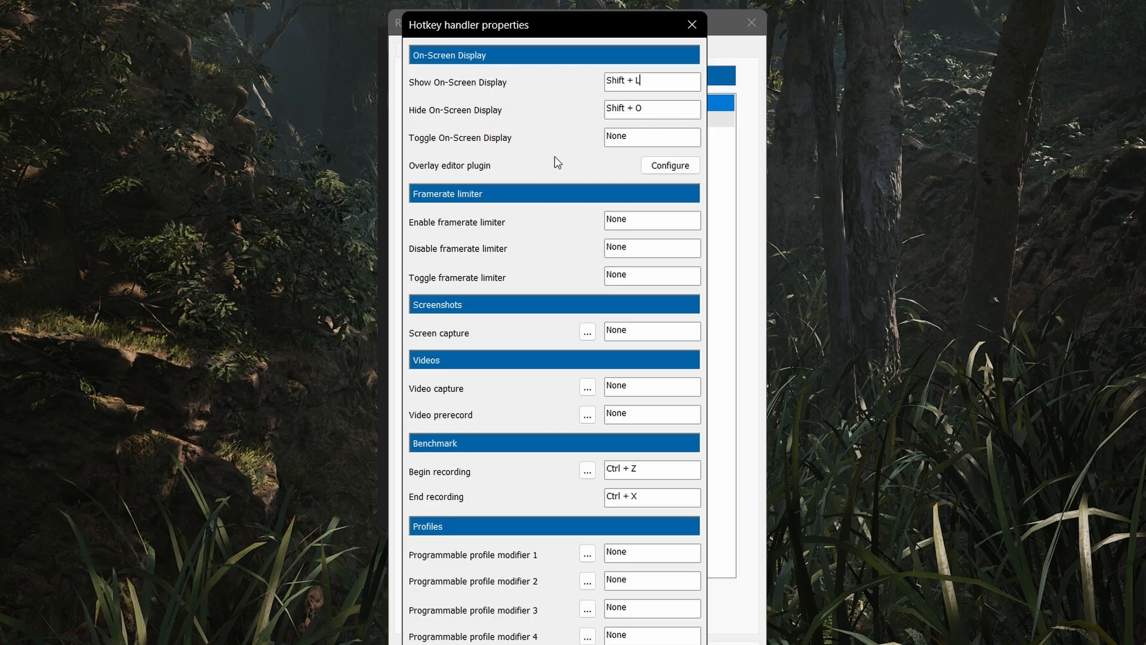
scroll("down", 3)
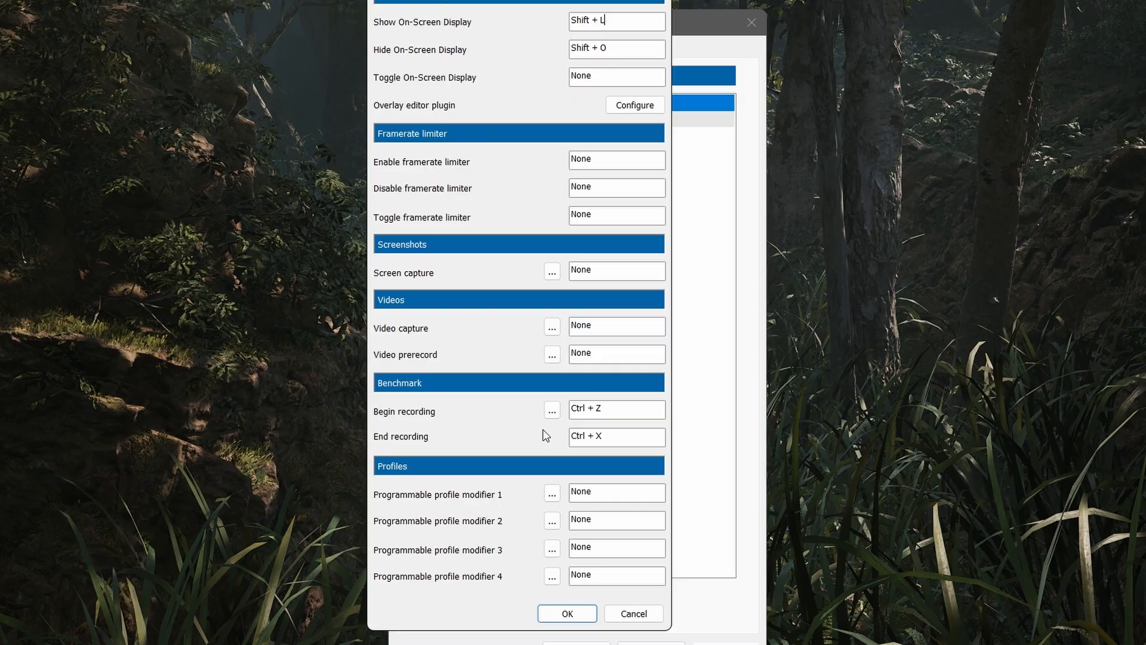
left_click(566, 614)
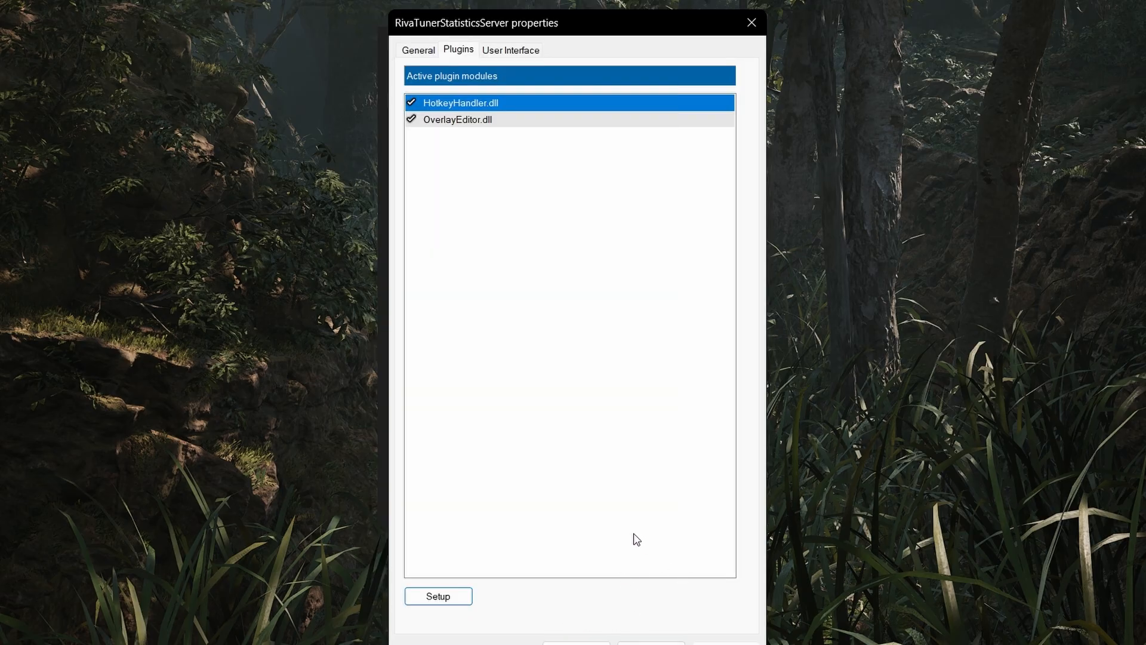
mouse_move(468, 132)
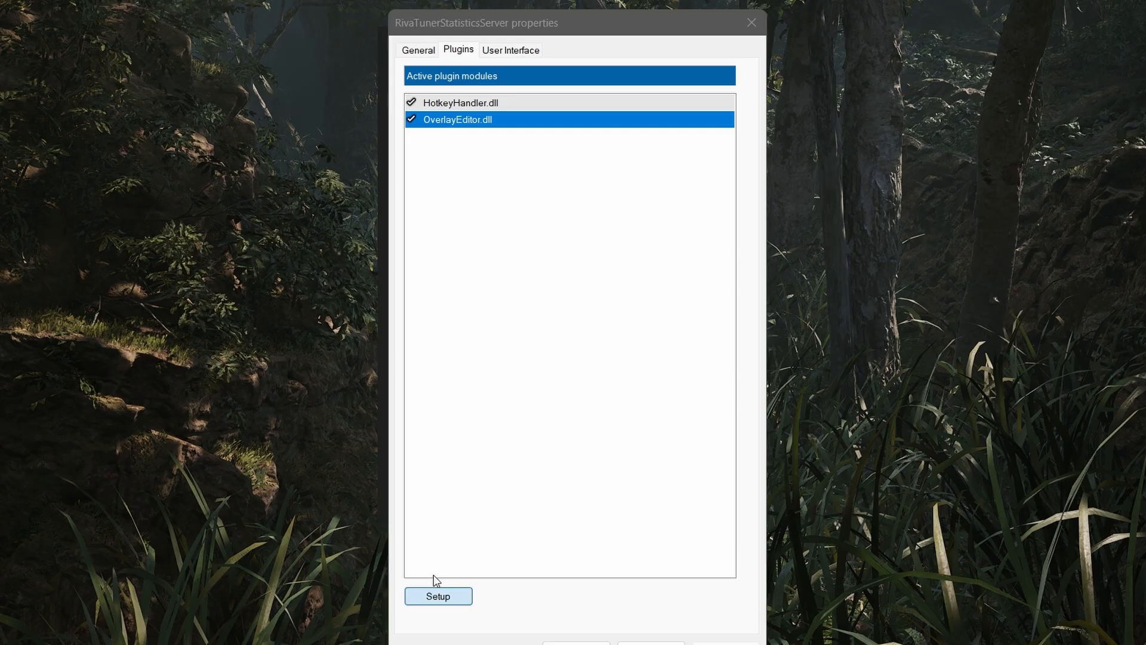
Step: Launch the Overlay editor from OverlayEditor.dll and start Layouts > Load
left_click(438, 595)
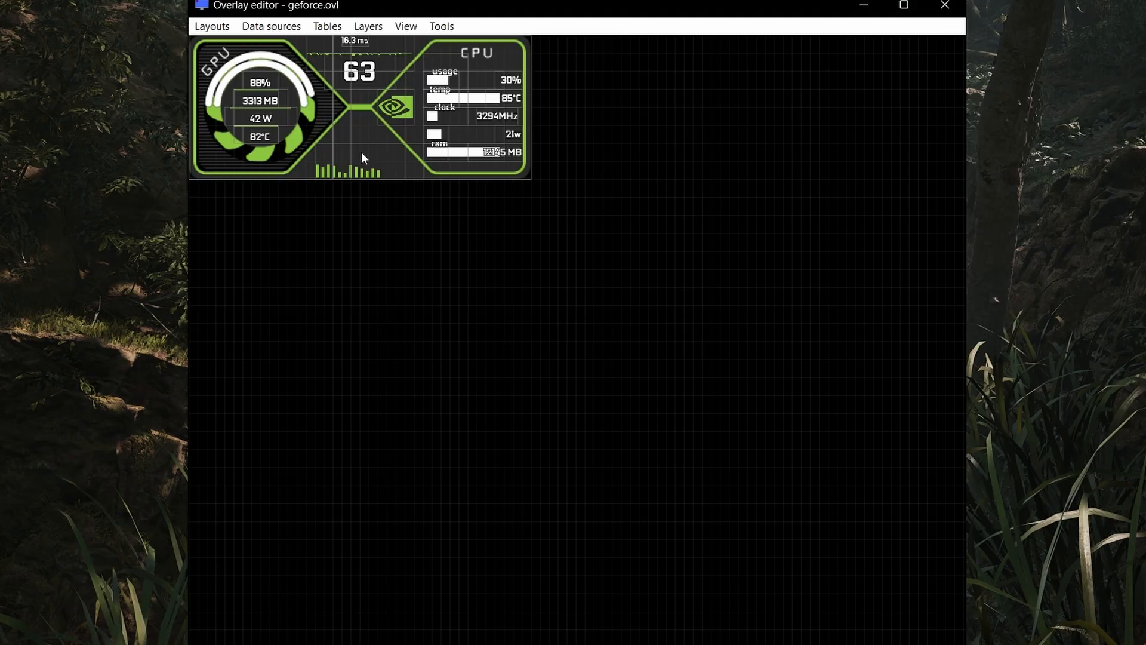
mouse_move(197, 90)
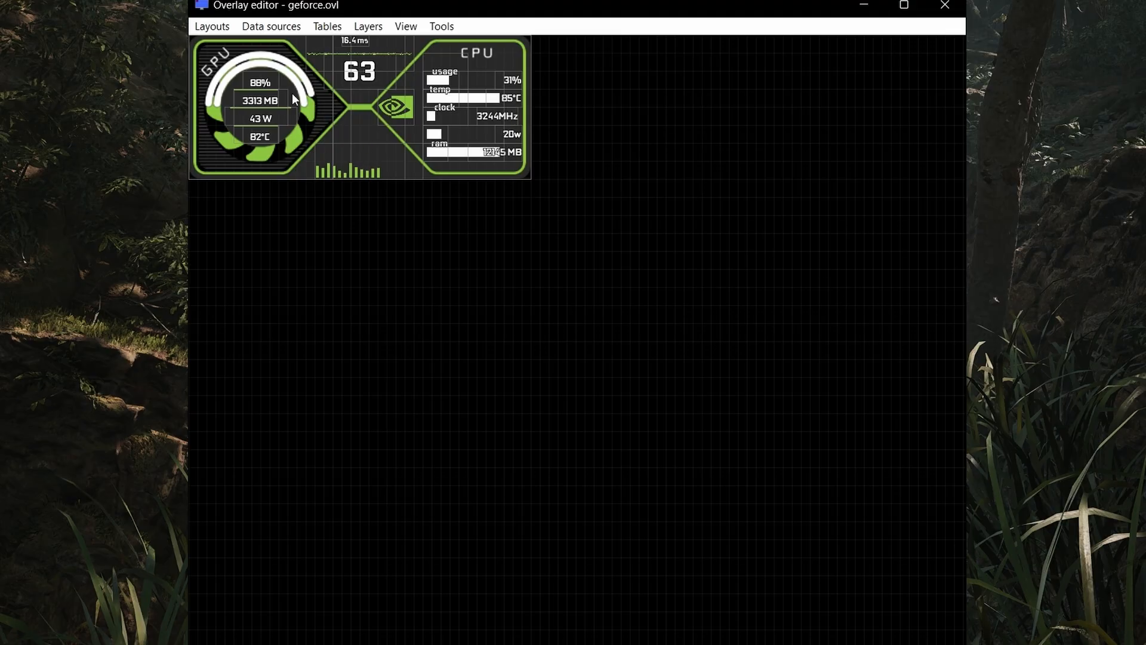
left_click(211, 27)
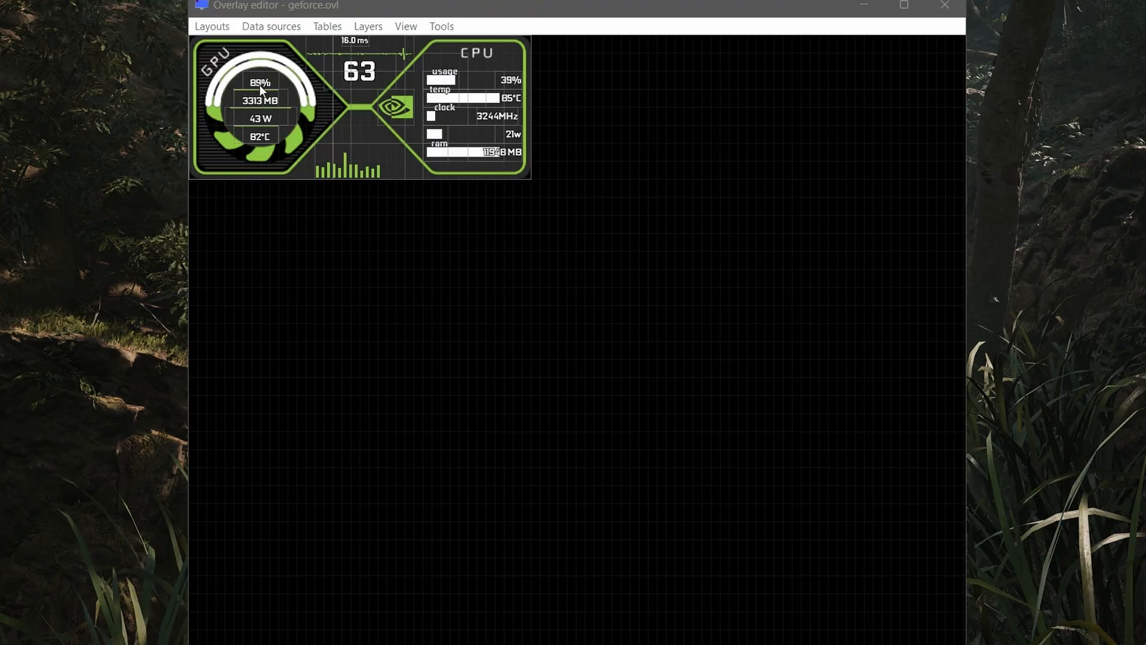
left_click(211, 26)
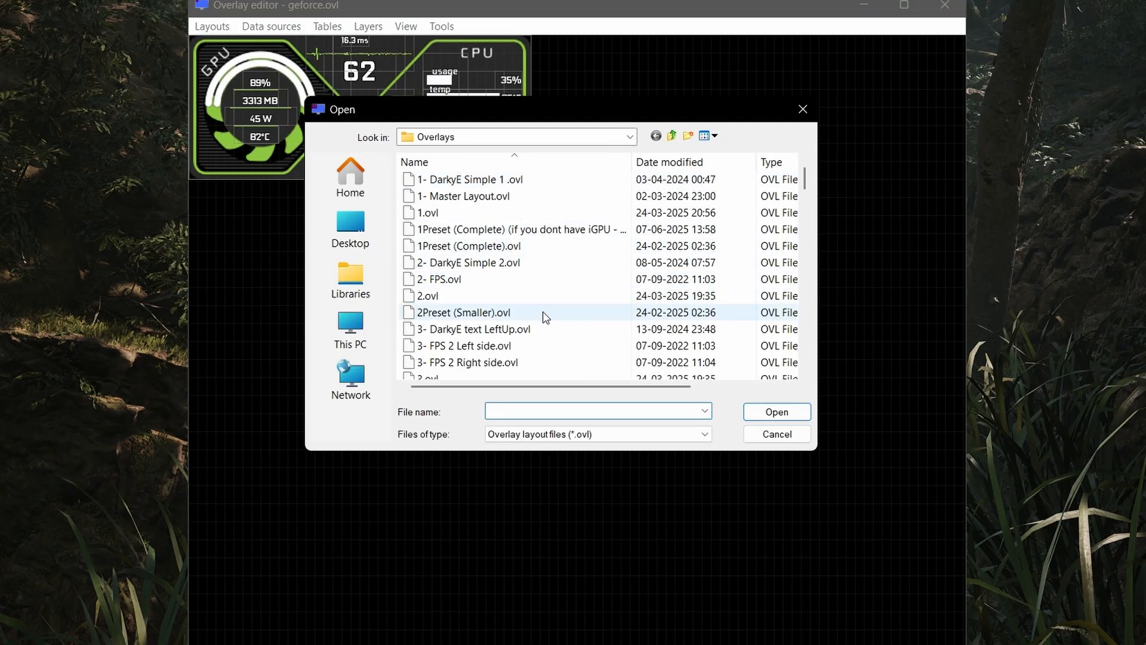
Step: Load geforce.ovl from the Overlays folder into the Overlay editor
left_click(428, 294)
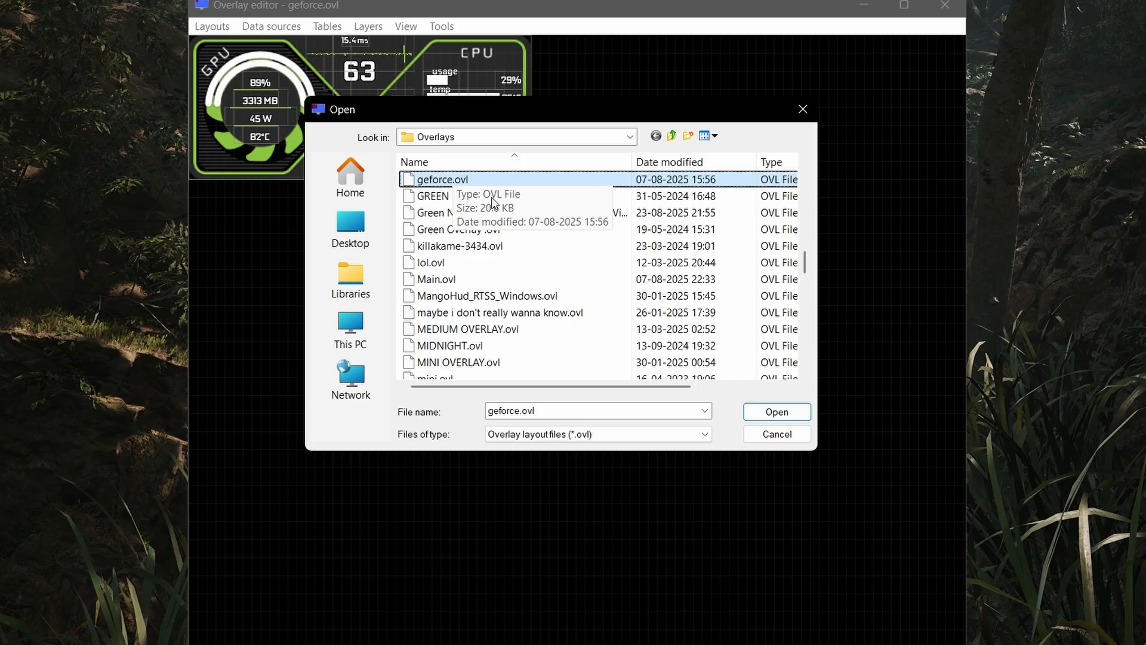
left_click(776, 412)
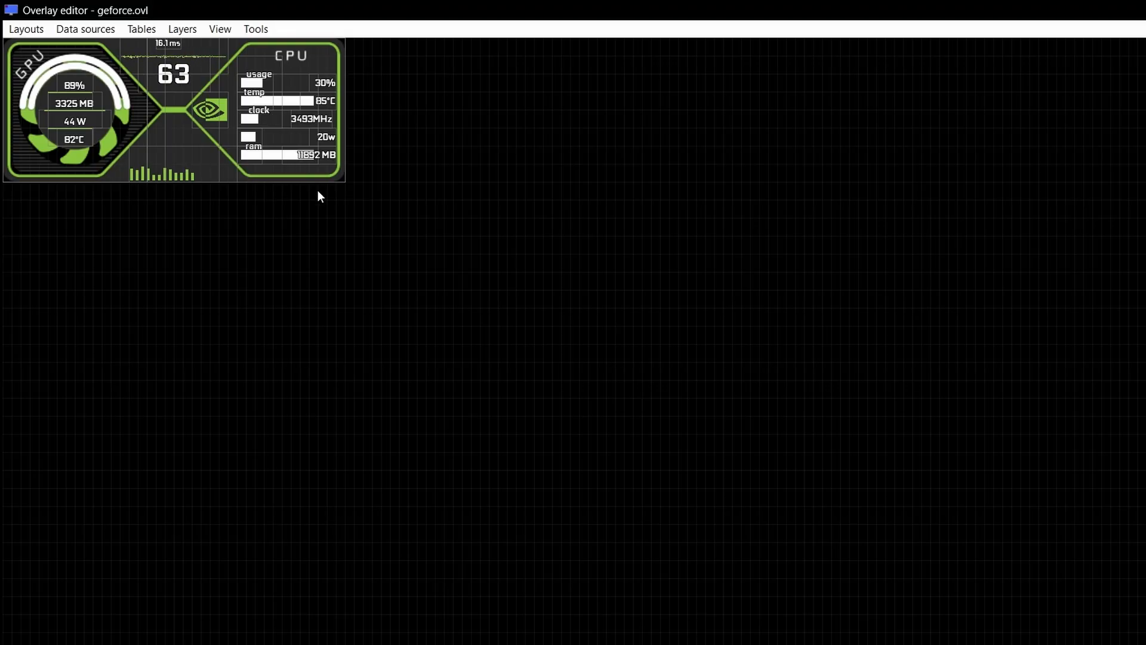
mouse_move(356, 245)
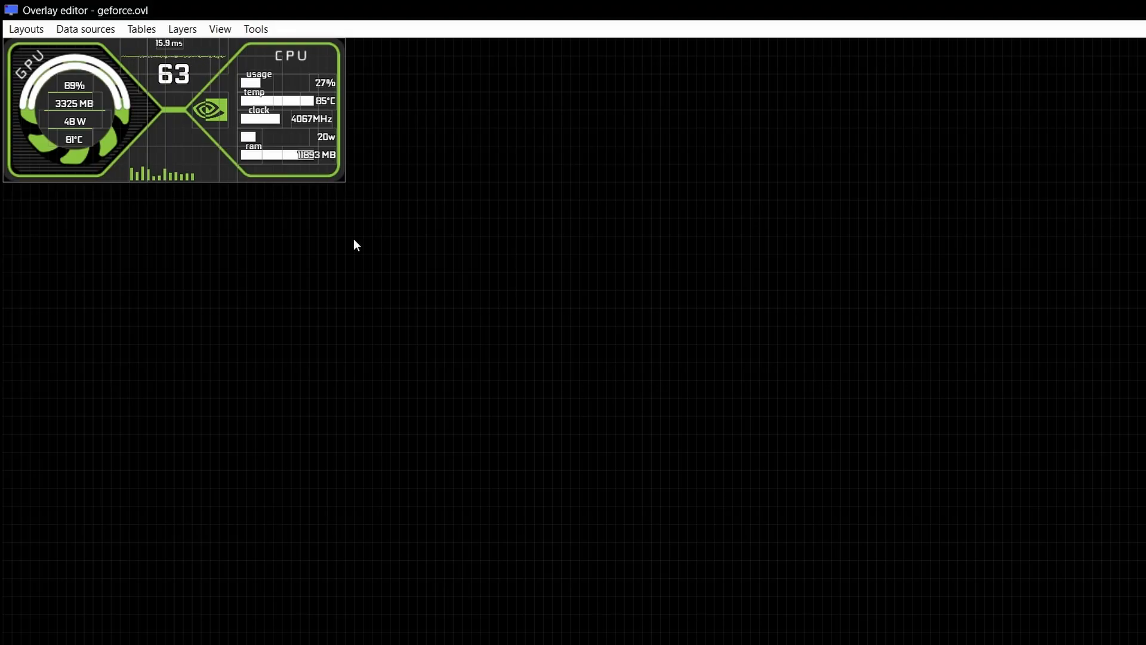
mouse_move(324, 230)
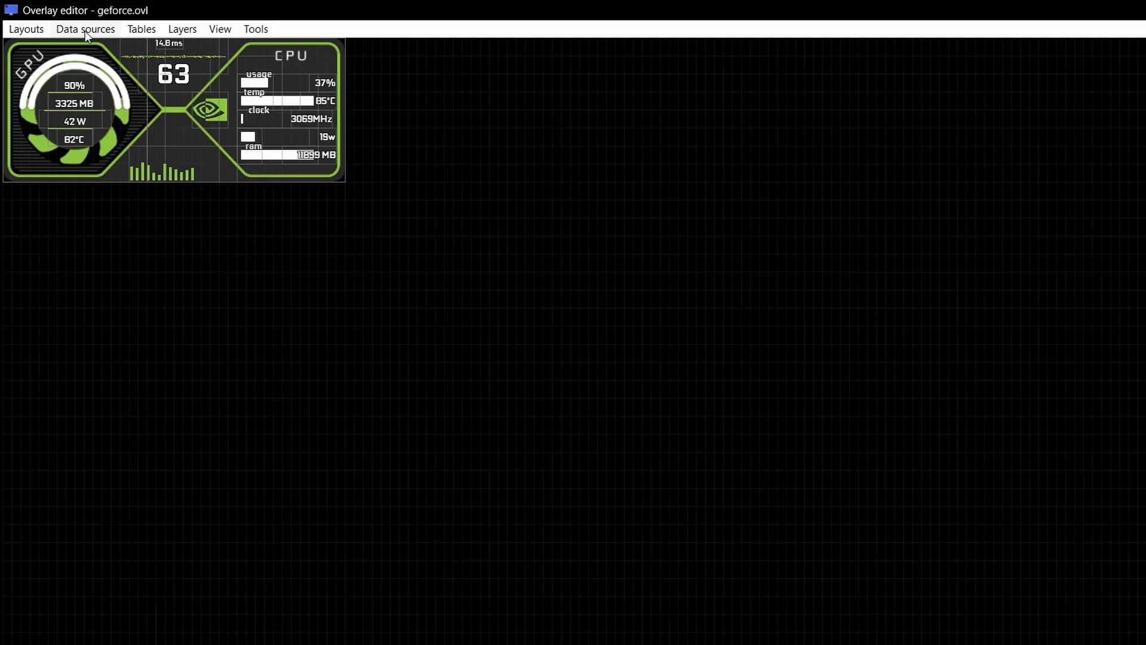
Step: Start adding new overlay data sources with Internal HAL kept as the provider
left_click(85, 29)
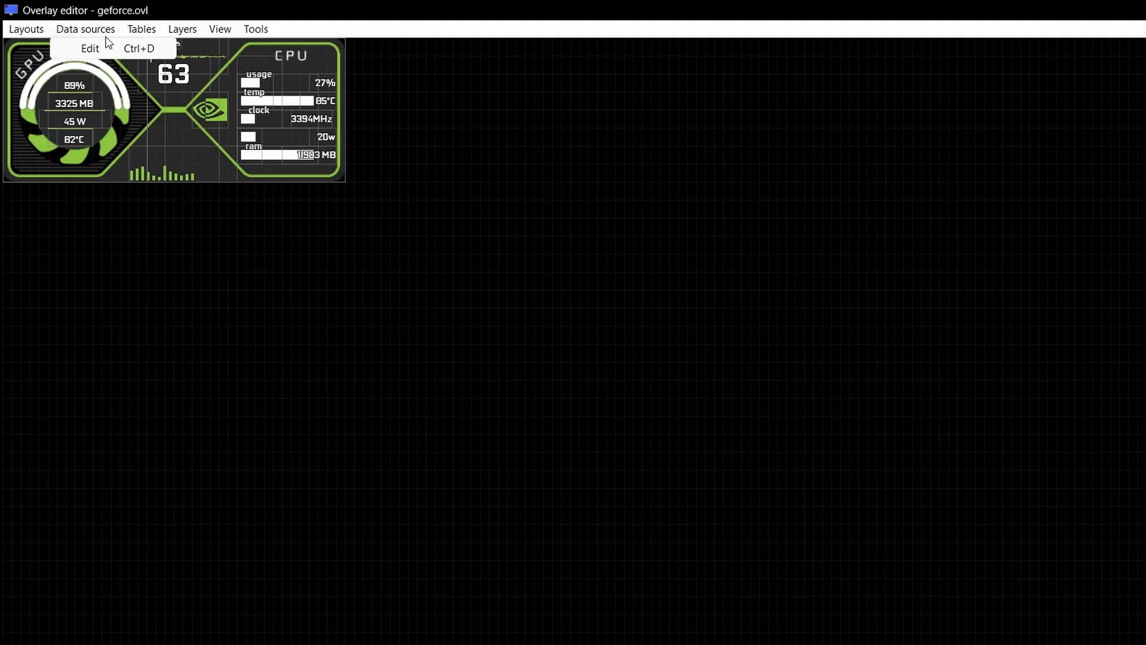
left_click(90, 48)
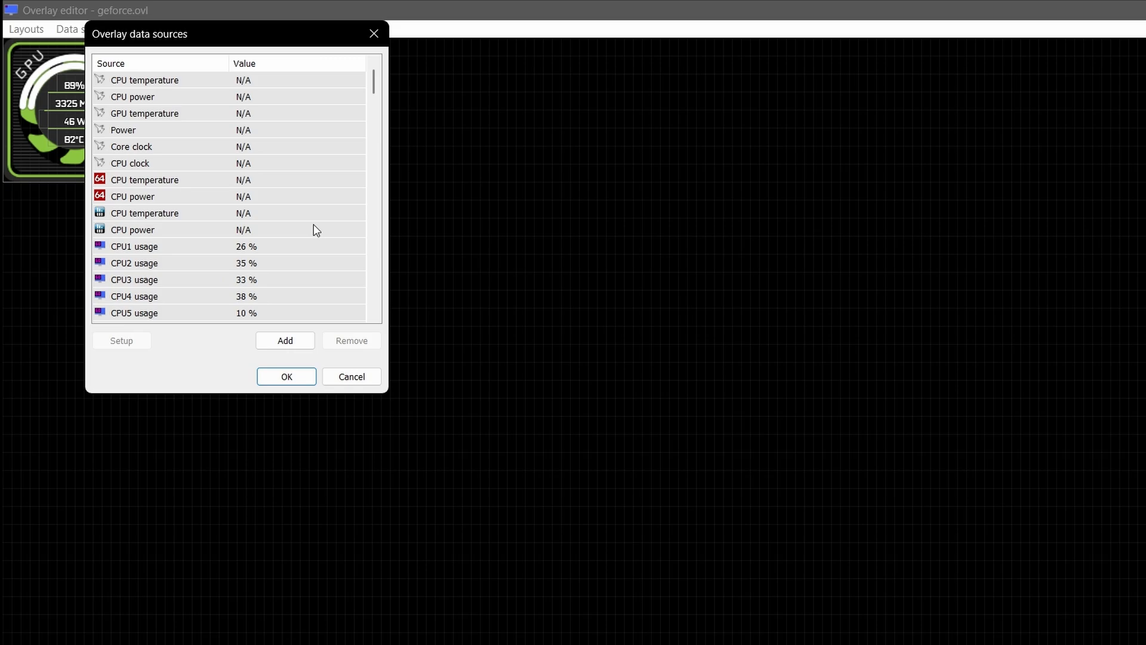
left_click(284, 340)
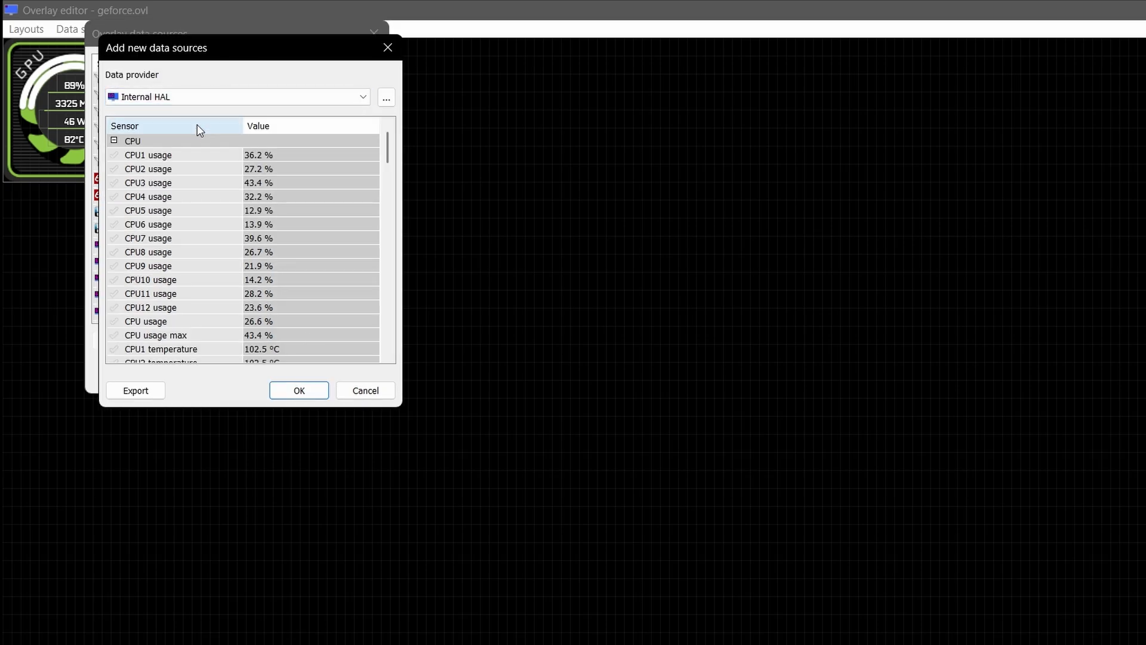
left_click(360, 96)
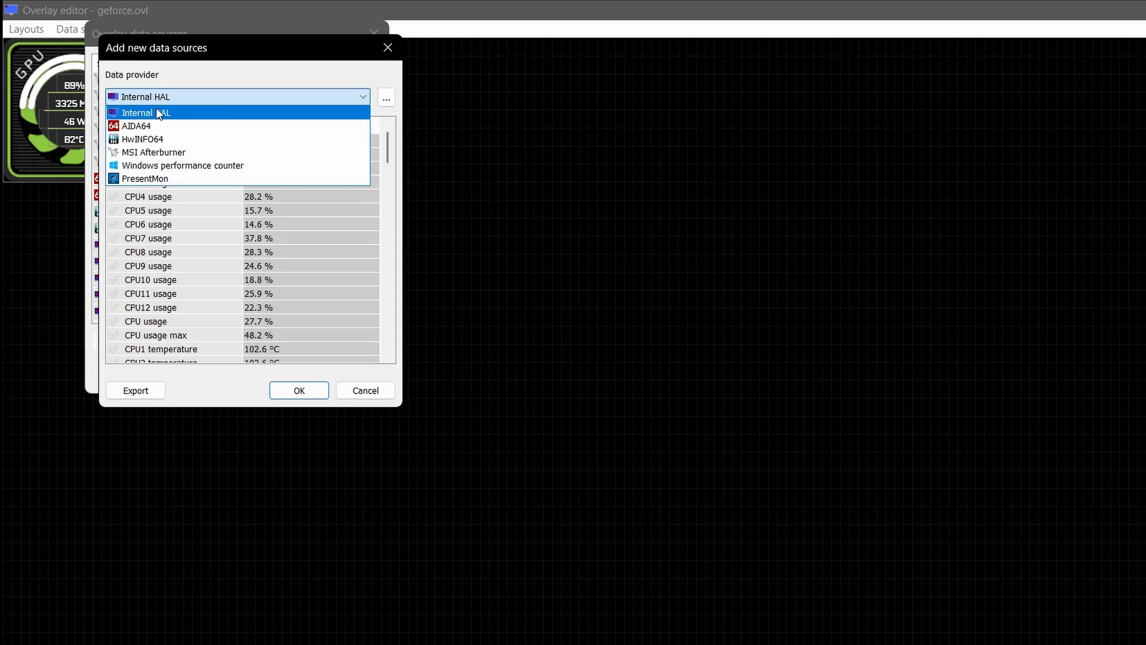
left_click(145, 113)
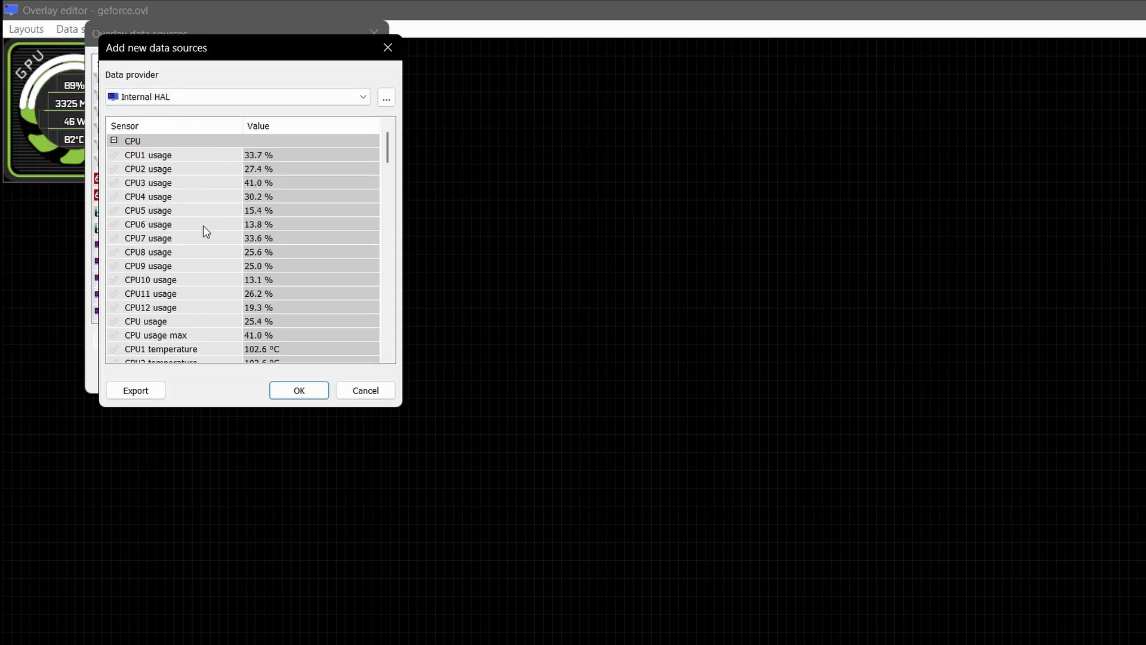
Step: Tick the GPU2 sensor readings, including the last GPU2 memory value, for adding
scroll("down", 3)
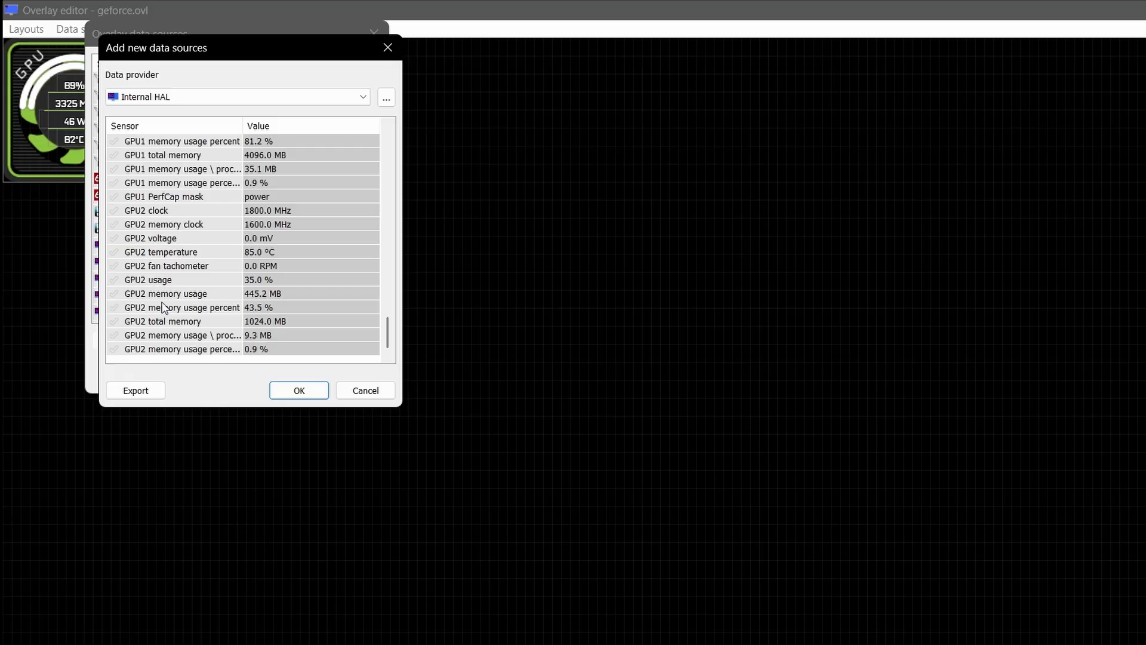
left_click(115, 348)
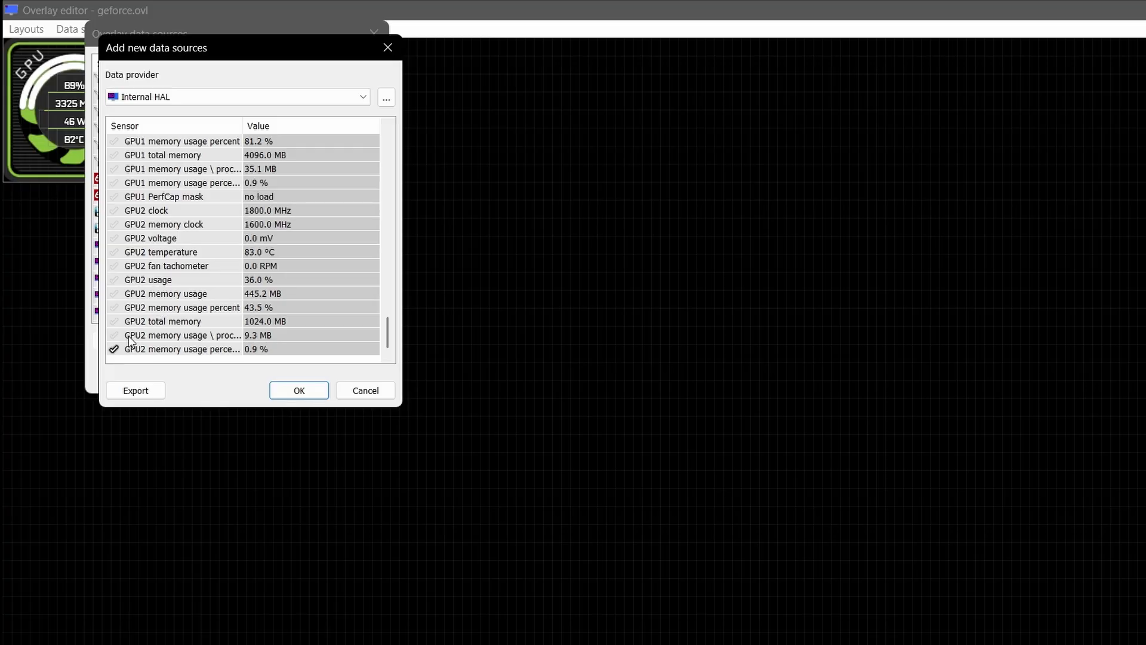
left_click(115, 334)
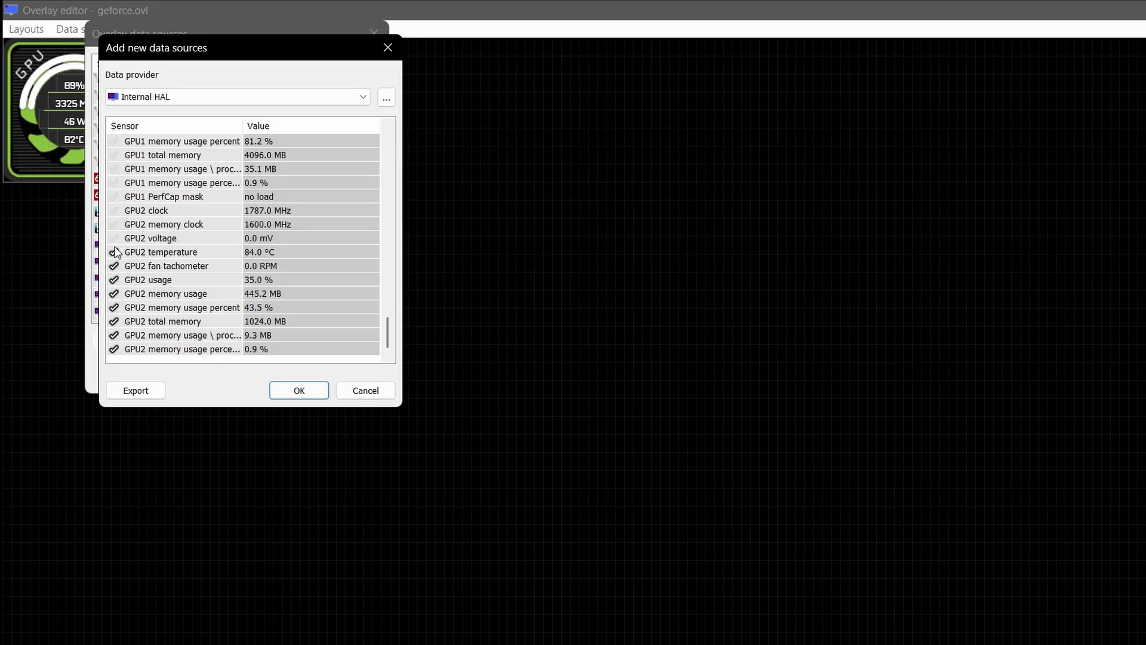
scroll("up", 3)
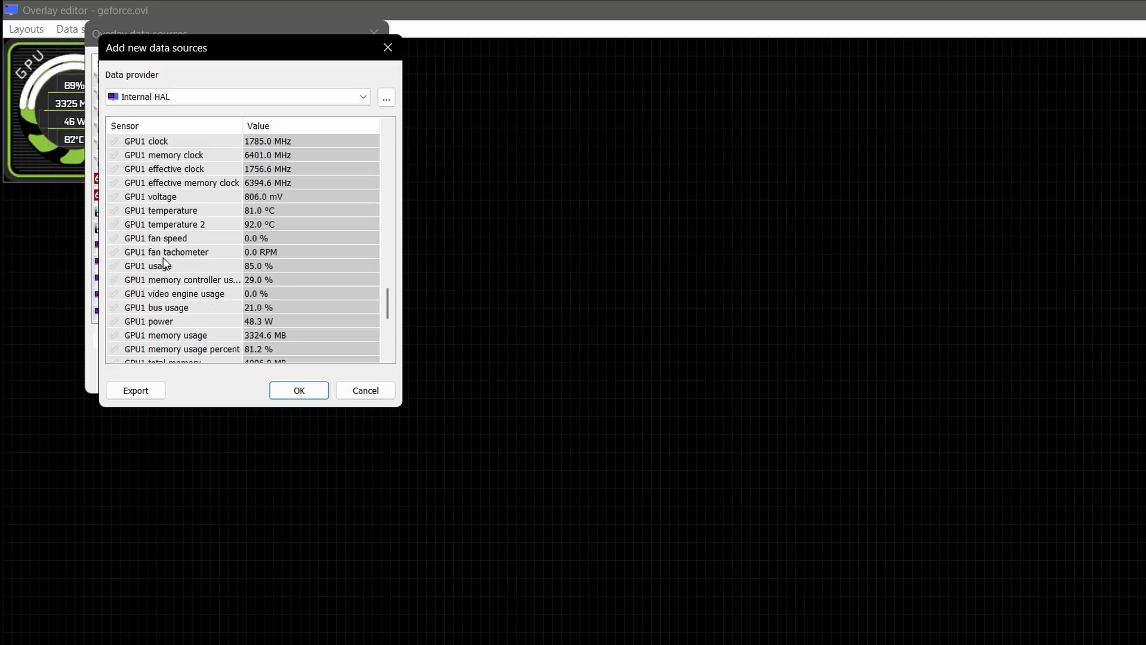
scroll("up", 3)
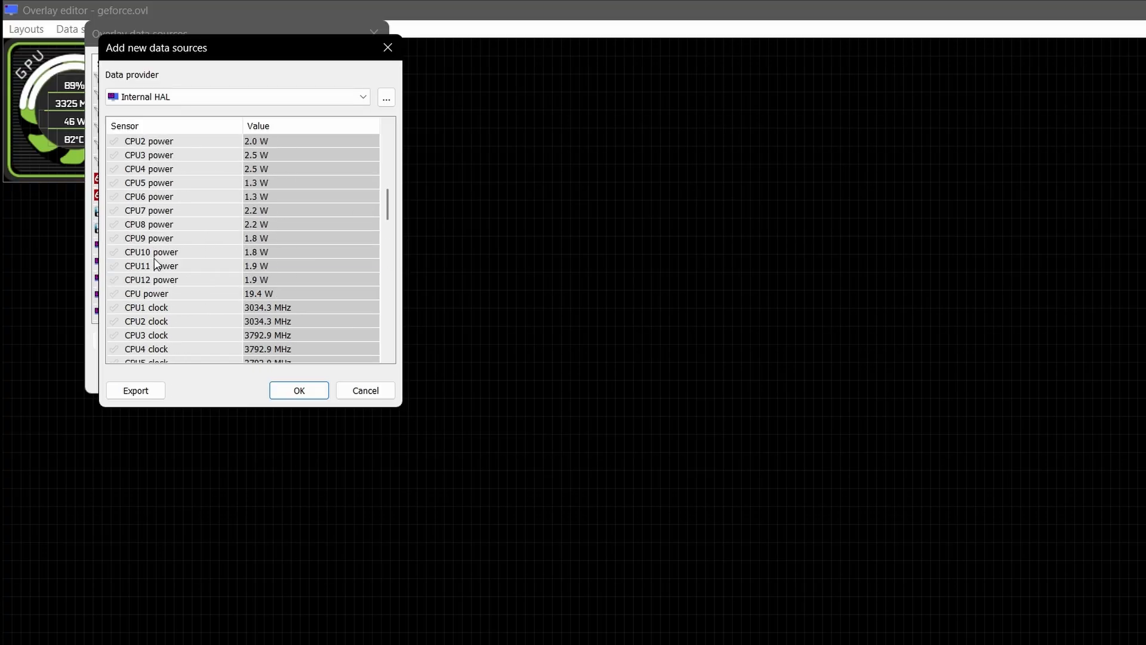
scroll("up", 3)
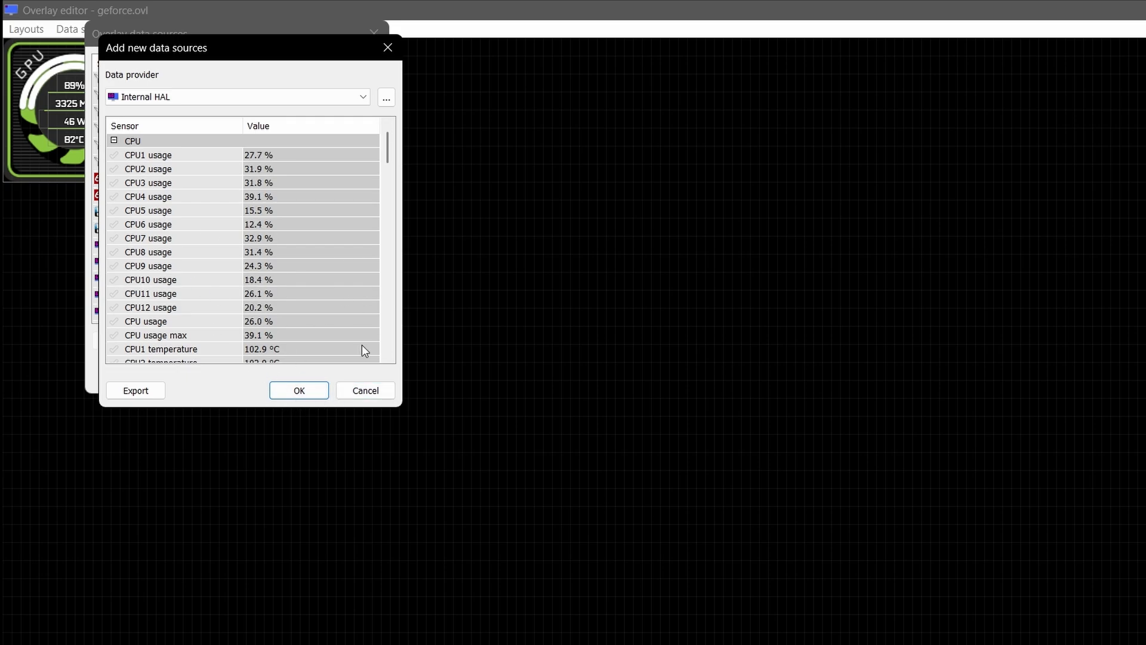
mouse_move(354, 226)
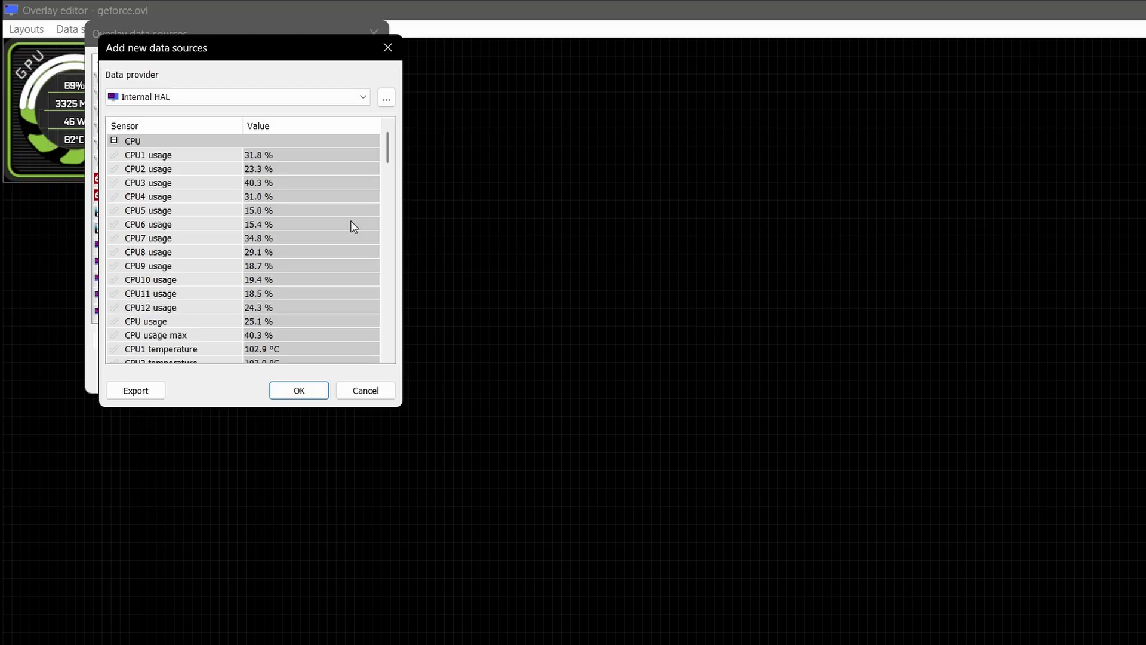
mouse_move(299, 276)
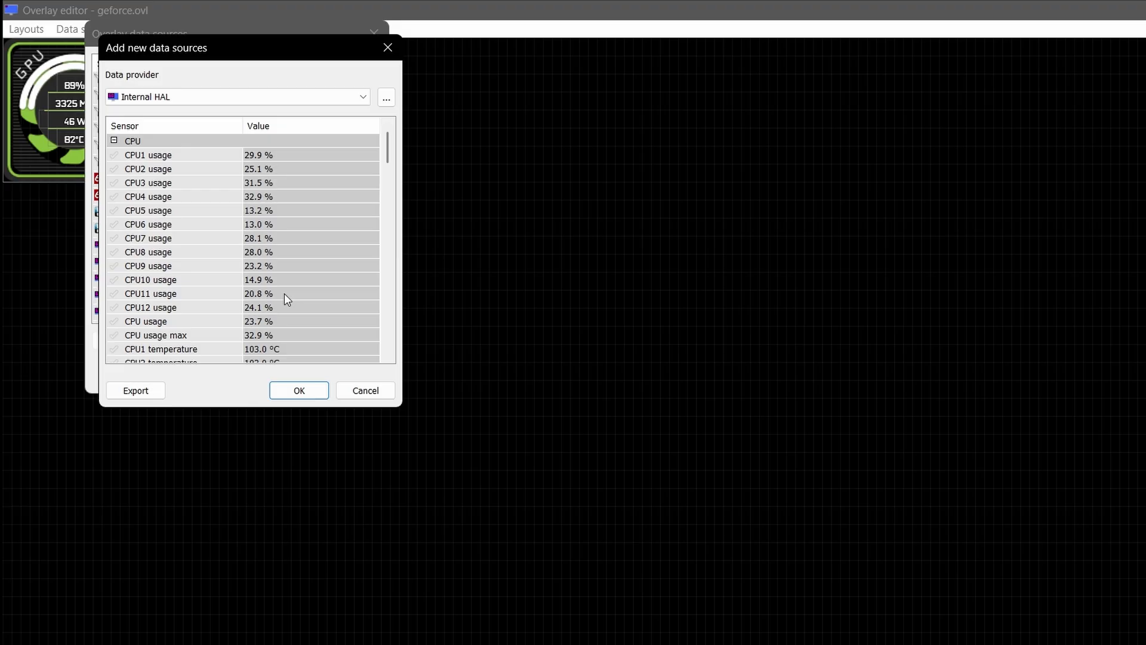
mouse_move(297, 269)
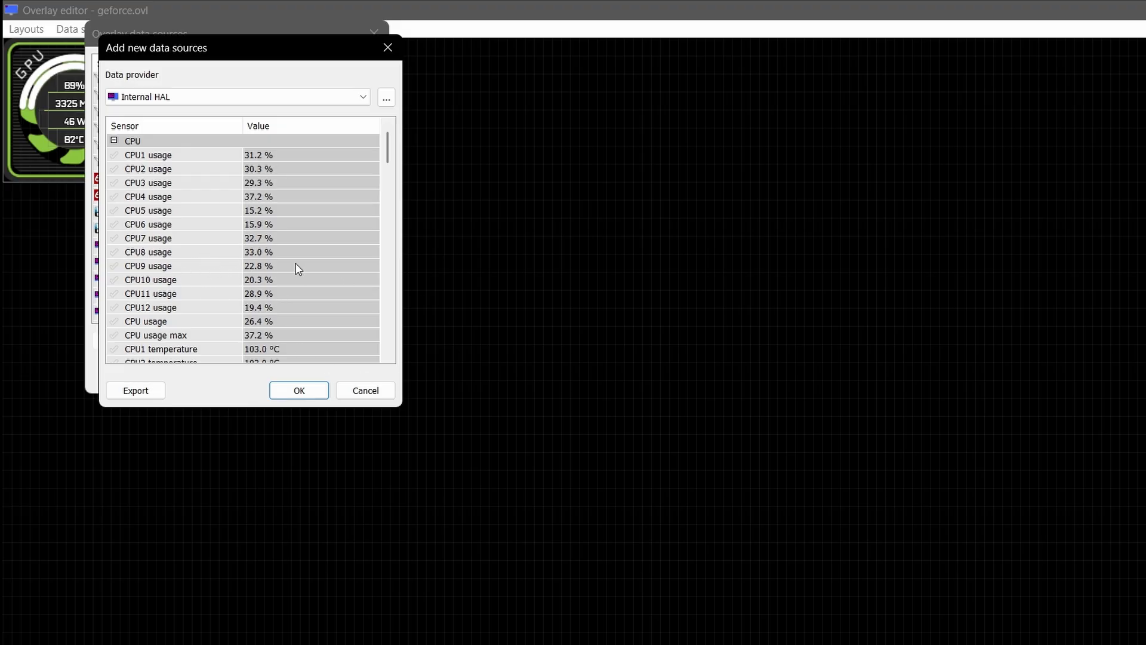
mouse_move(288, 298)
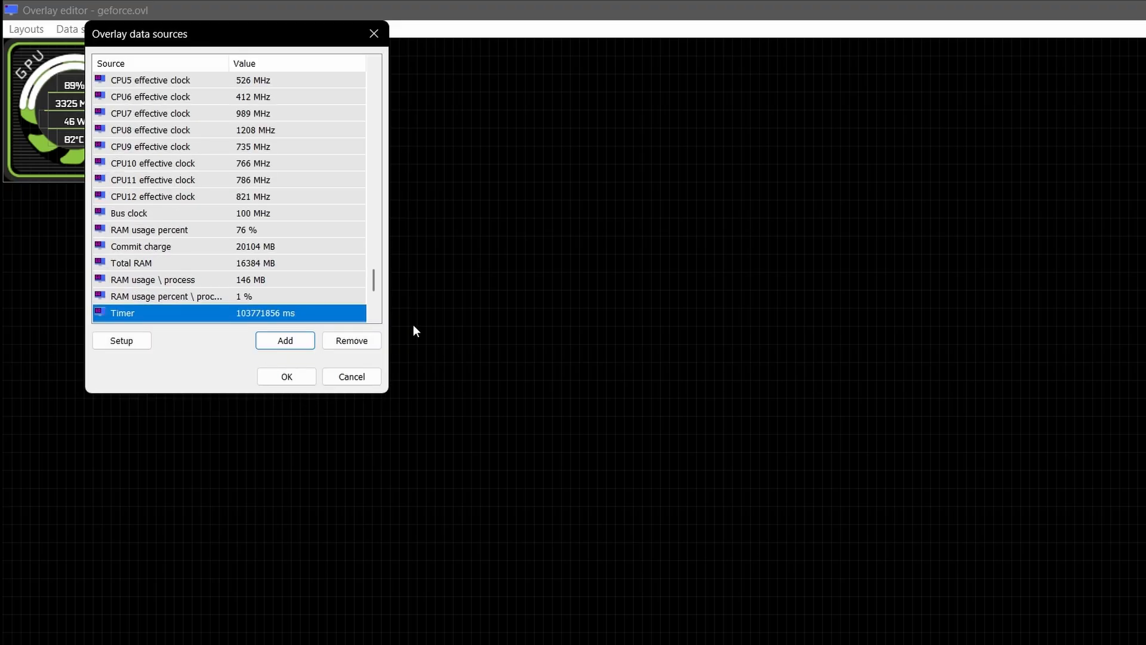
Step: Review the overlay data sources list and accept it with OK, returning to the live overlay
scroll("up", 3)
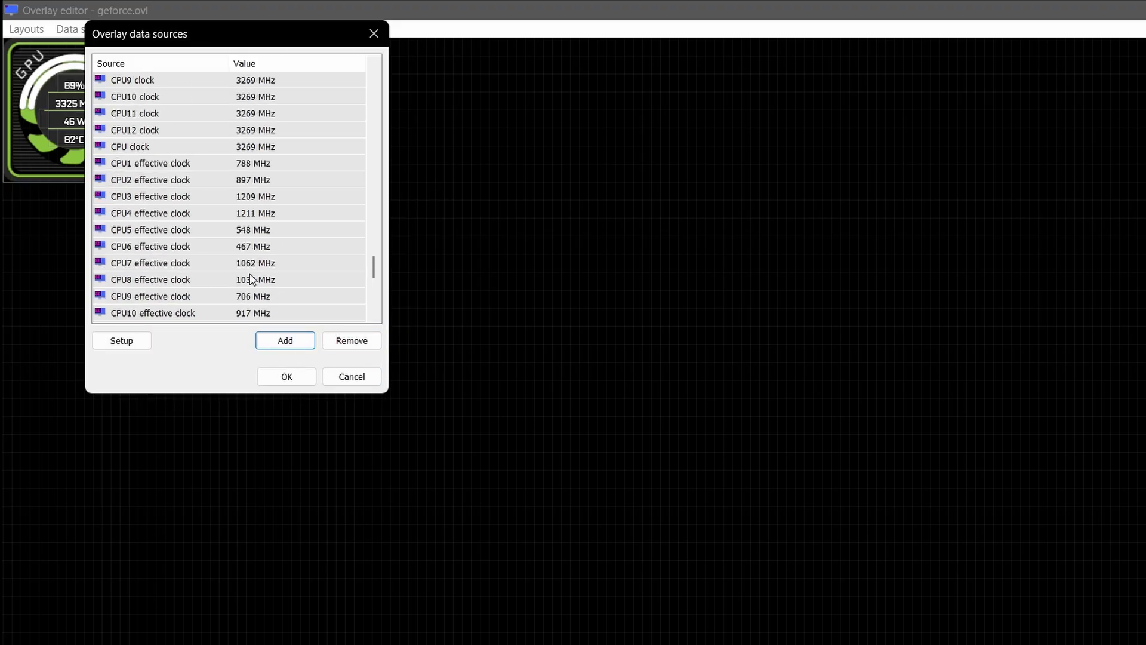
scroll("down", 3)
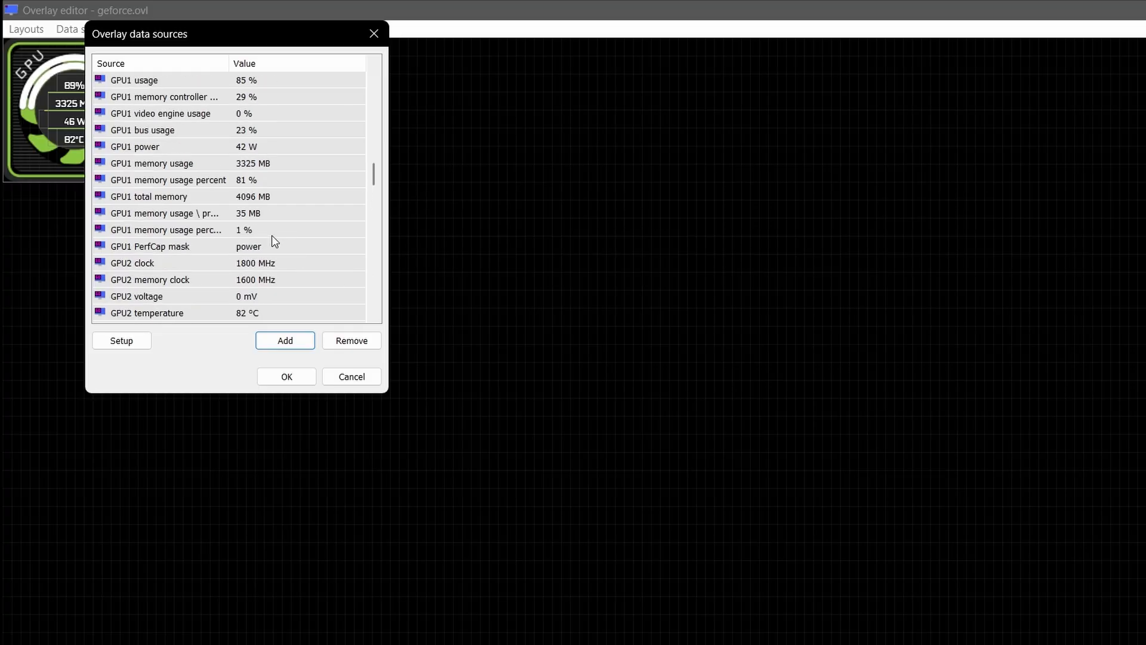
scroll("down", 3)
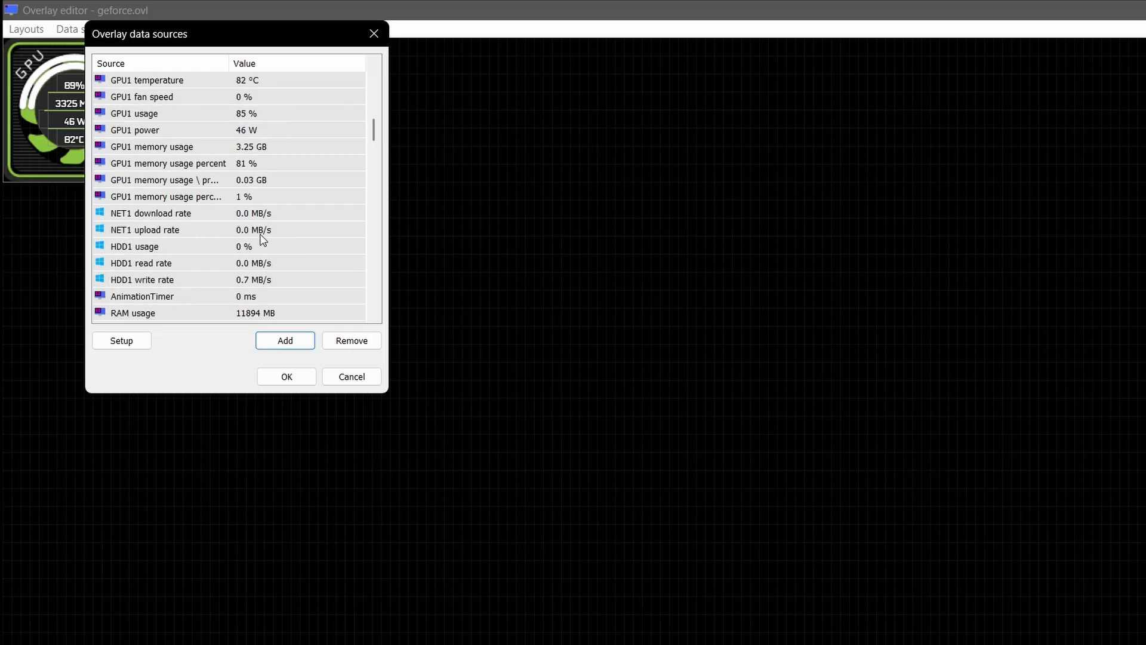
scroll("up", 3)
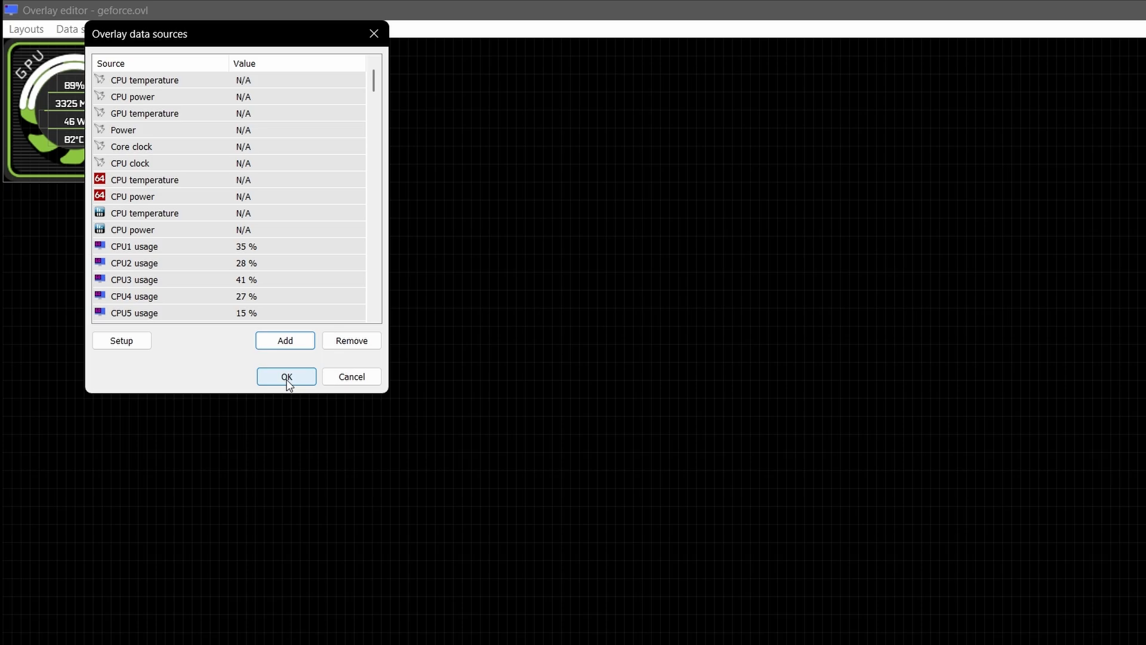
left_click(285, 377)
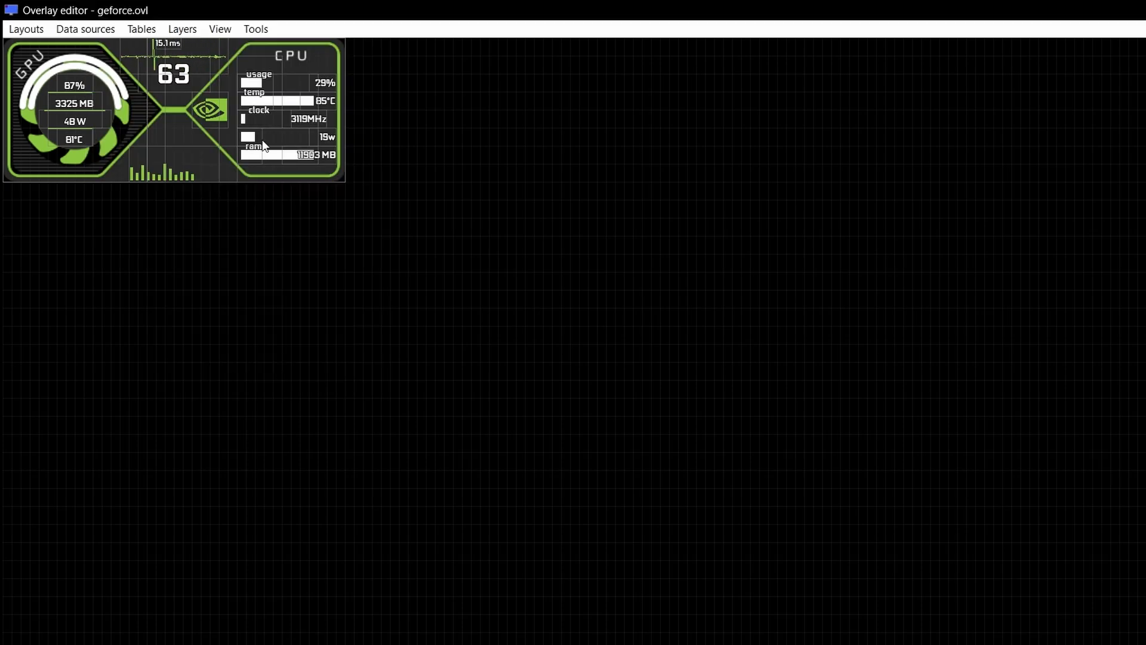
mouse_move(363, 158)
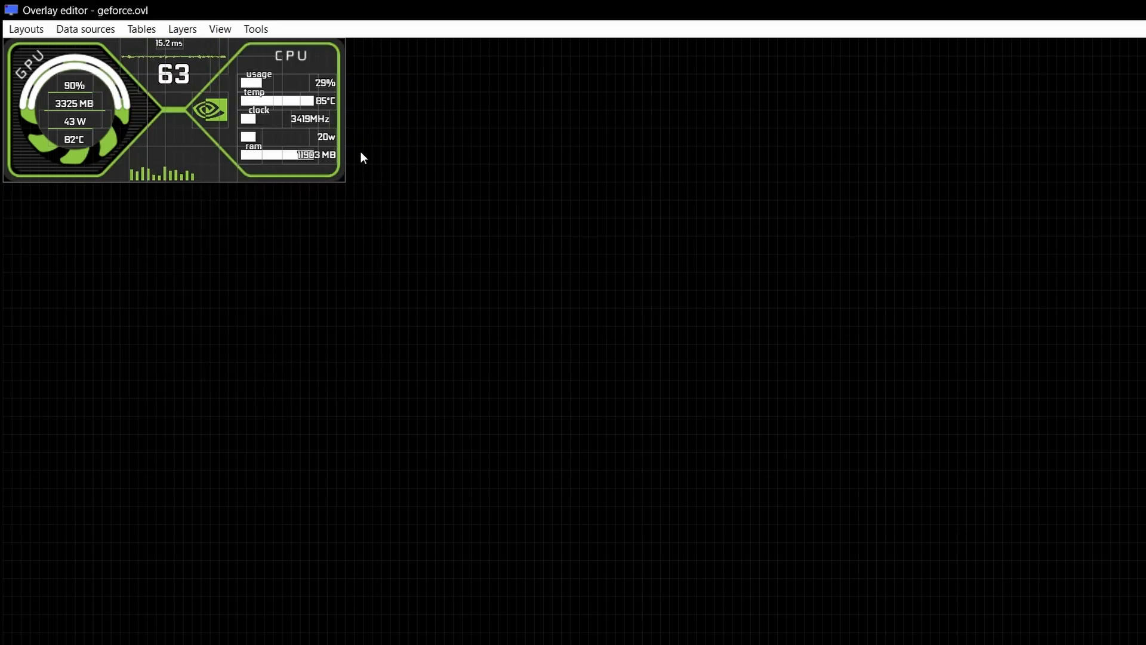
mouse_move(279, 262)
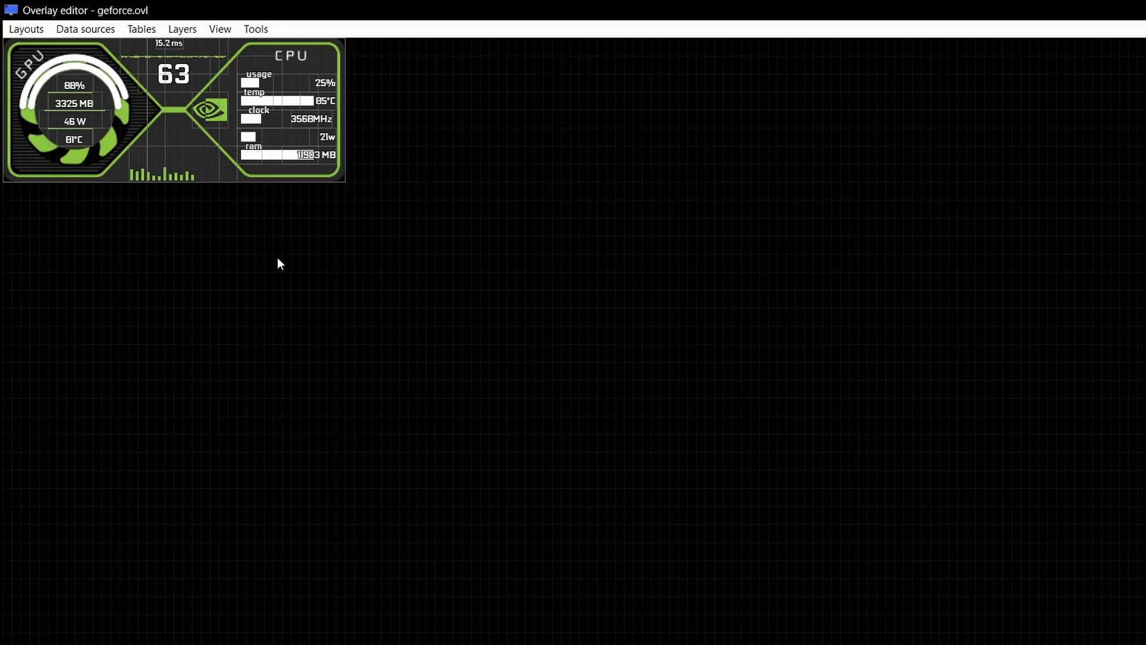
mouse_move(418, 193)
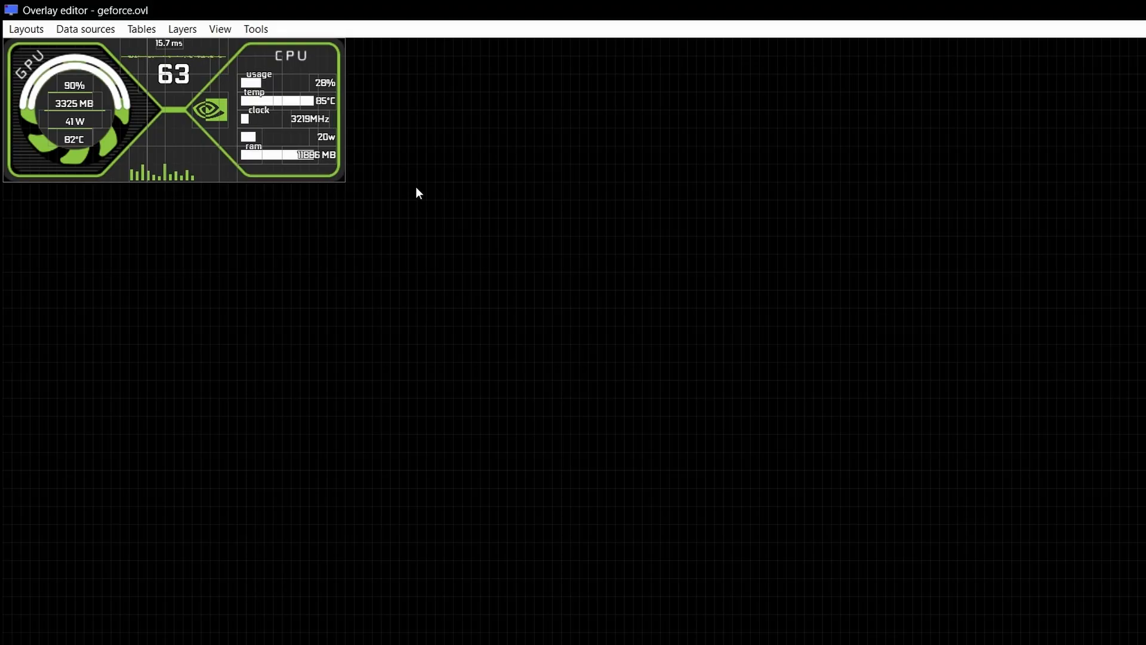
mouse_move(652, 427)
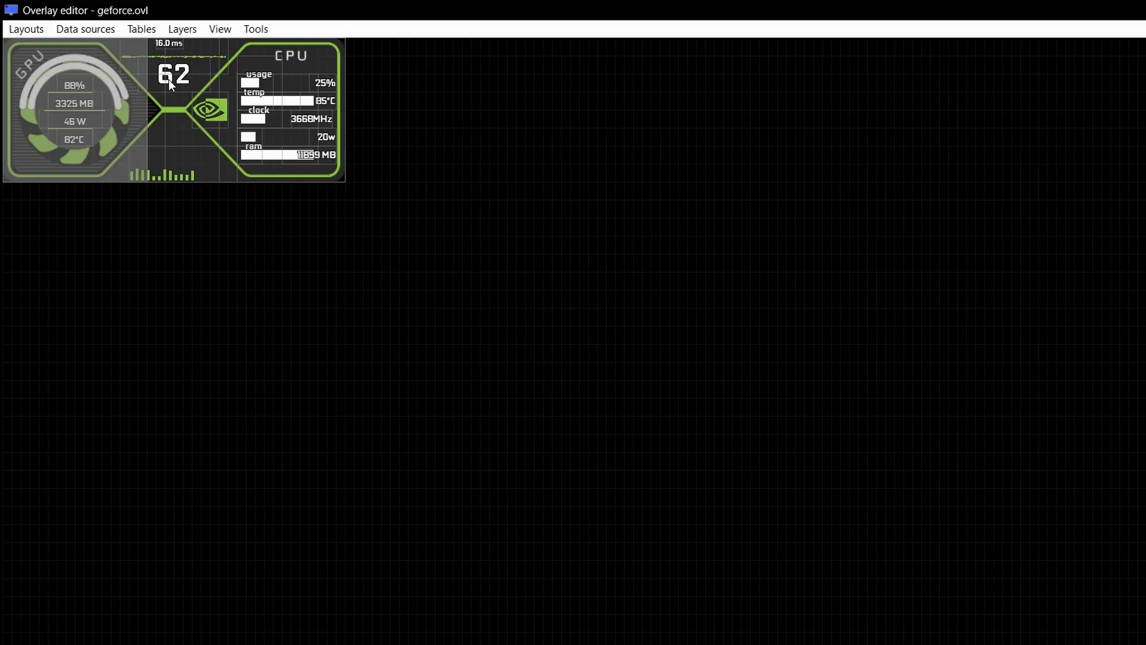
Step: Review the Framerate layer's properties (<FR> hypertext, 200% size) and close them unchanged
double_click(174, 75)
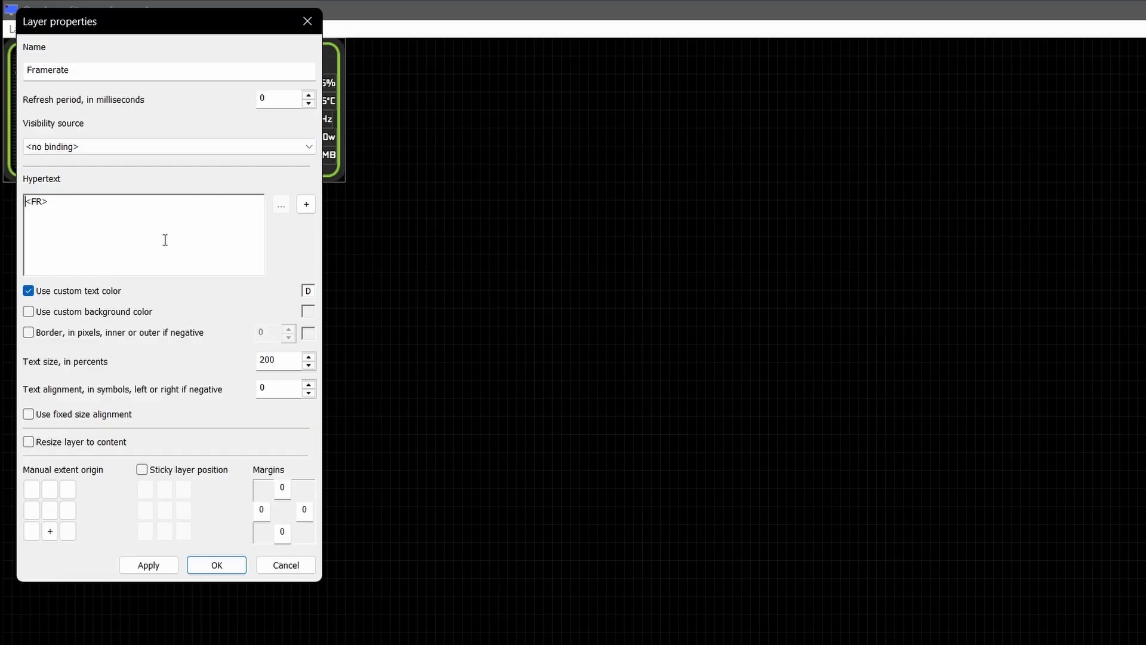
mouse_move(72, 383)
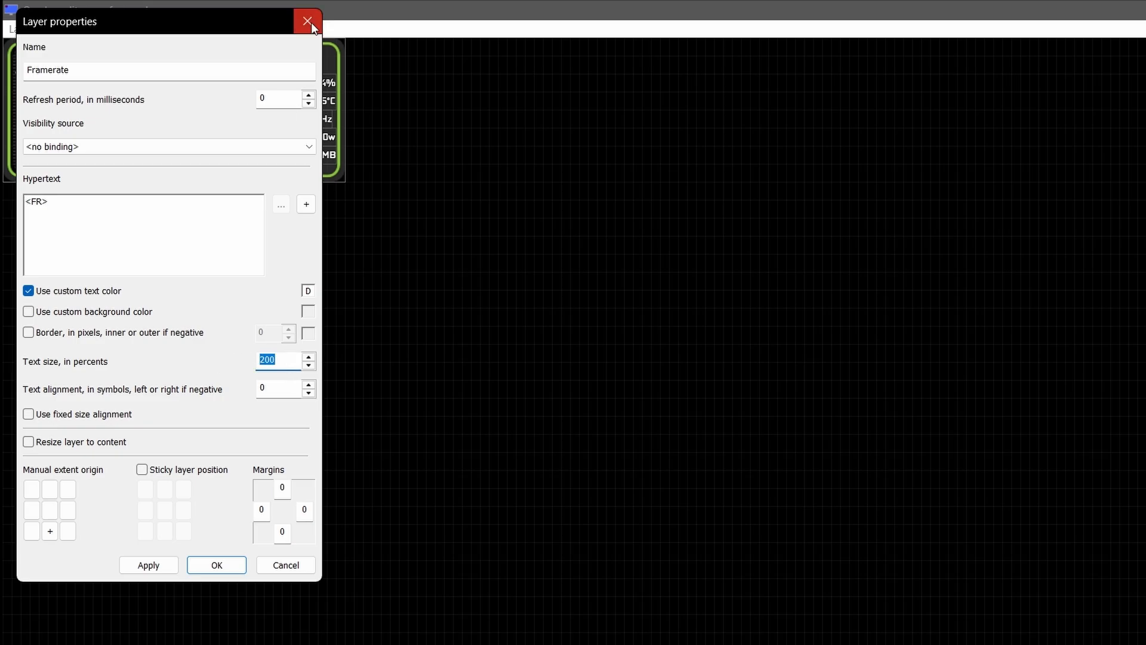
left_click(307, 20)
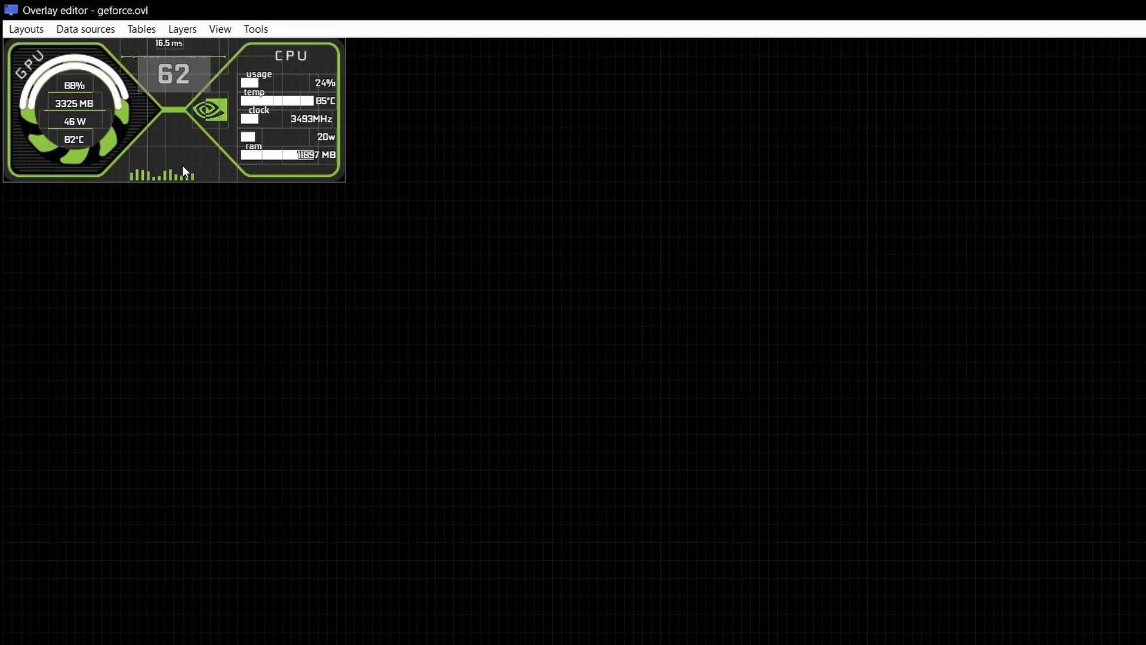
mouse_move(446, 378)
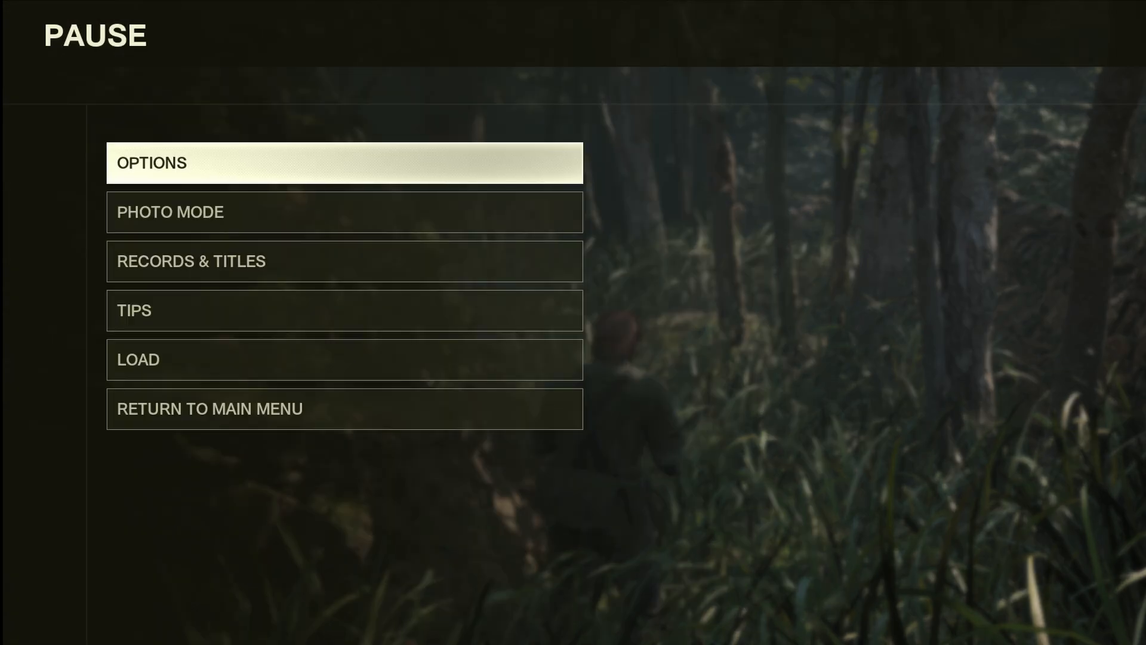
Step: Resume the game so the GeForce GPU/CPU overlay shows over gameplay
key("Escape")
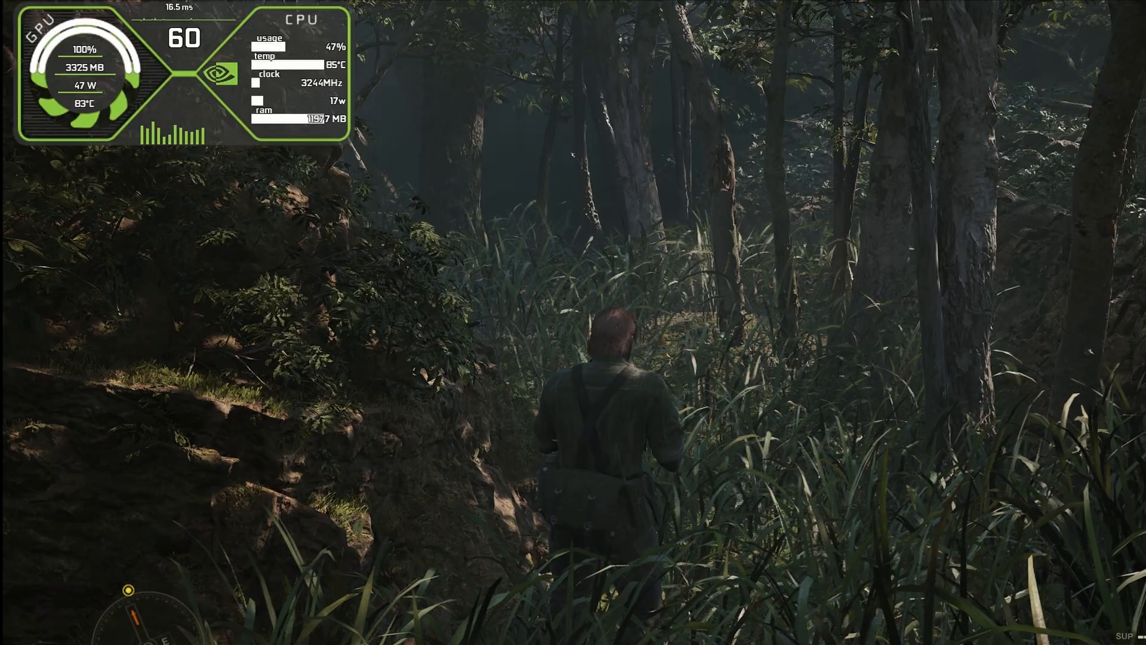
key("w")
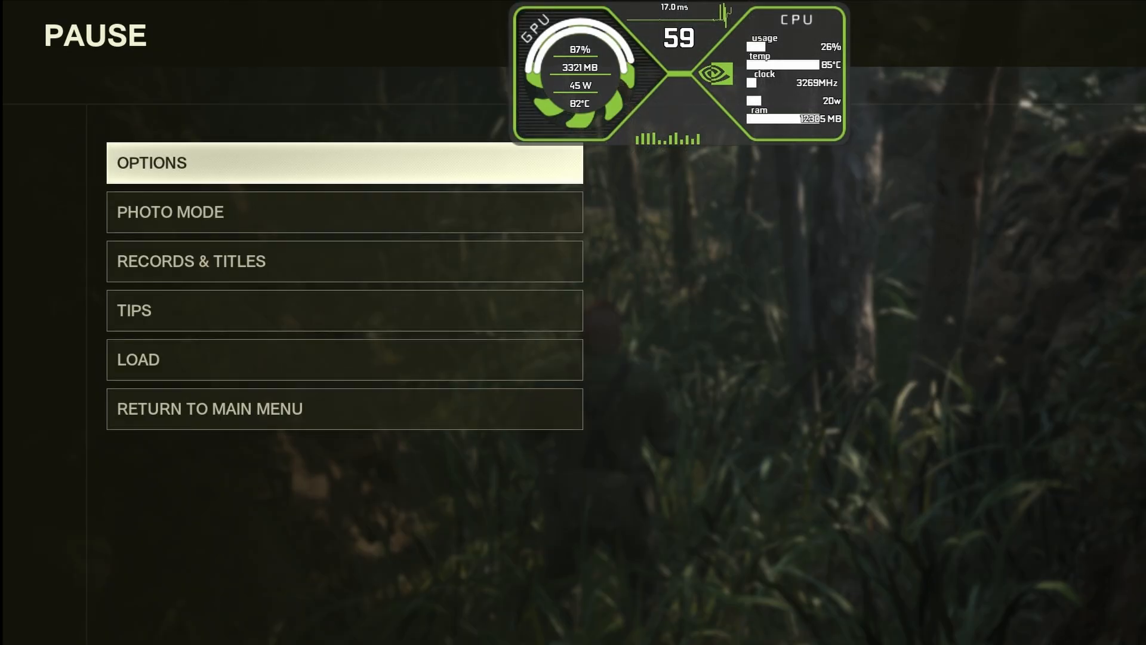
key("Escape")
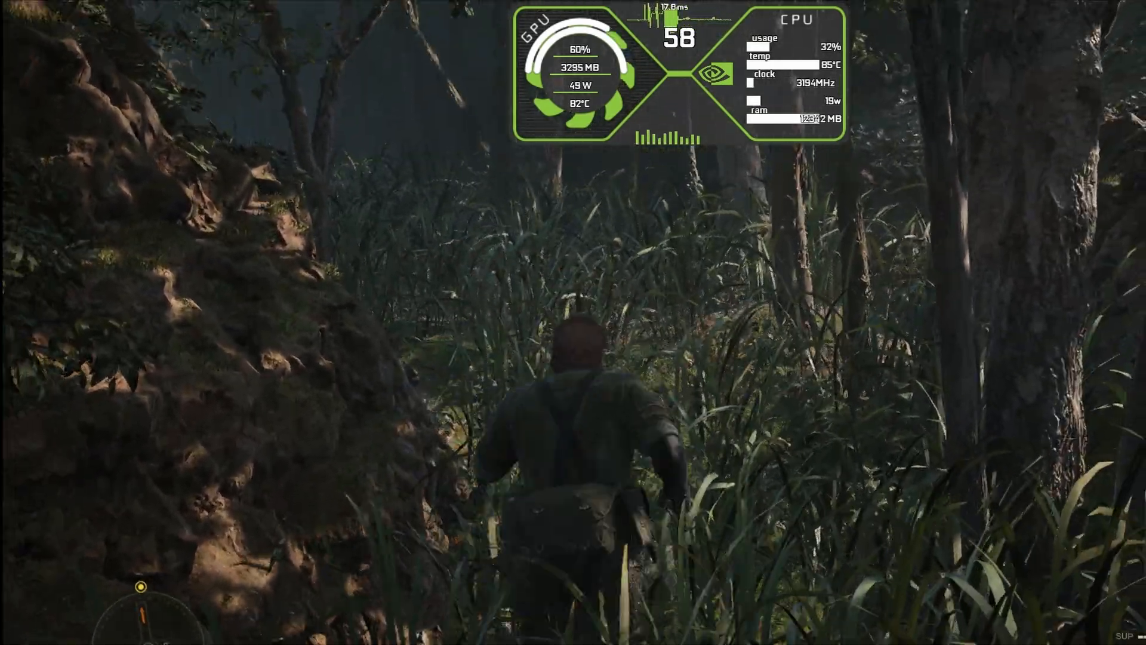